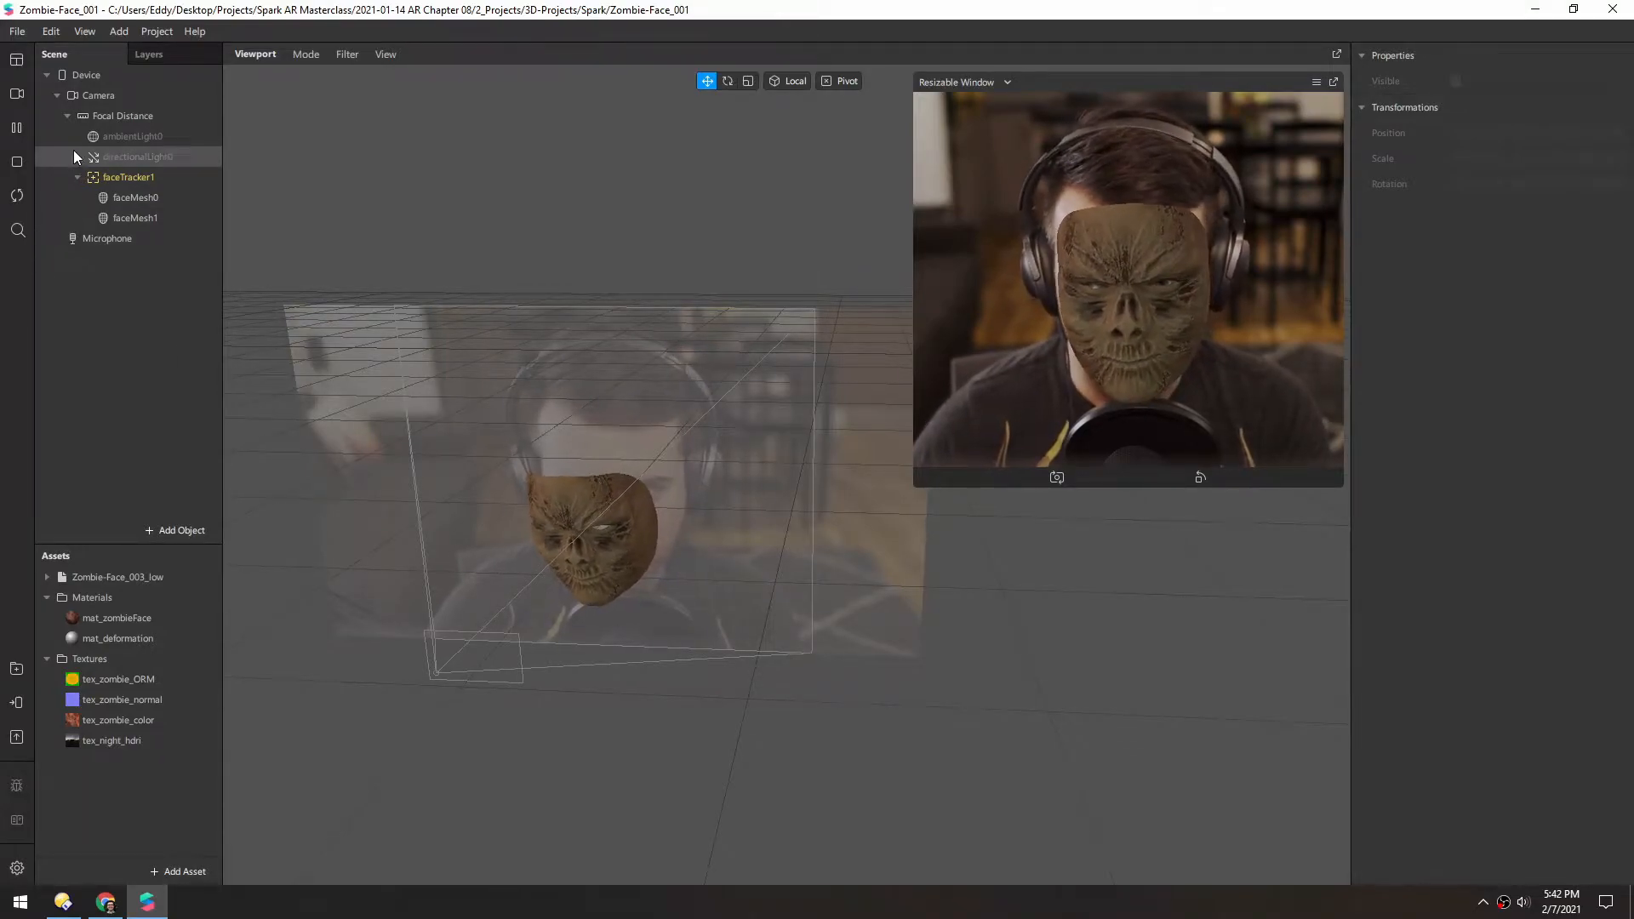
Step: Remove ambientLight0 and directionalLight0, then give Camera a camera texture and Person segmentation mask
click(131, 136)
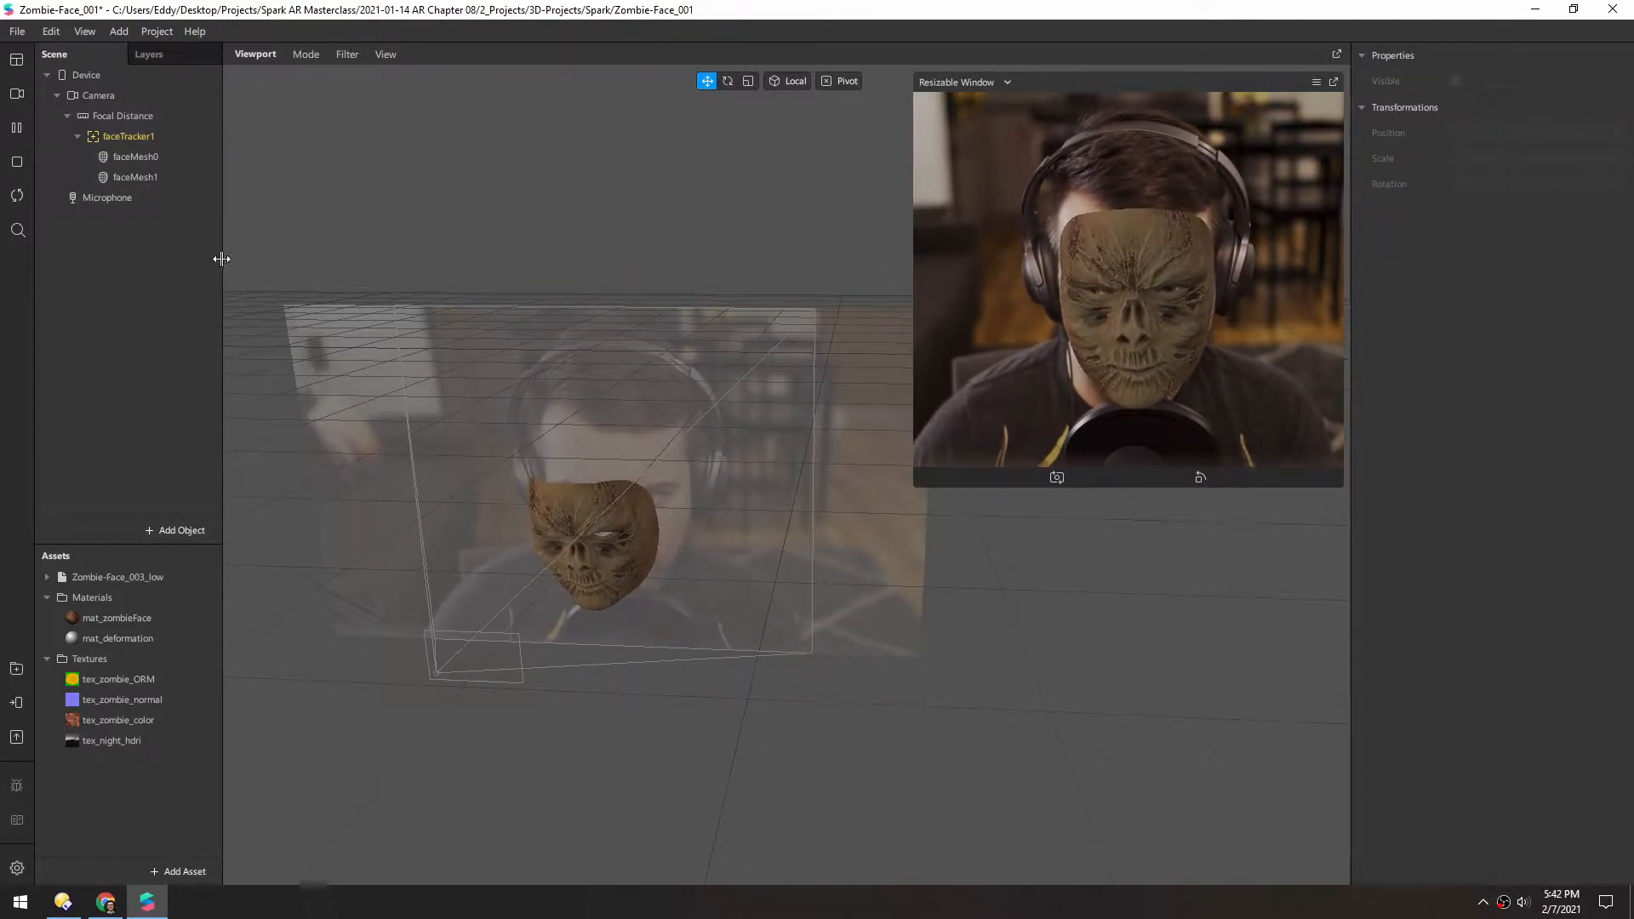
drag(220, 259, 281, 259)
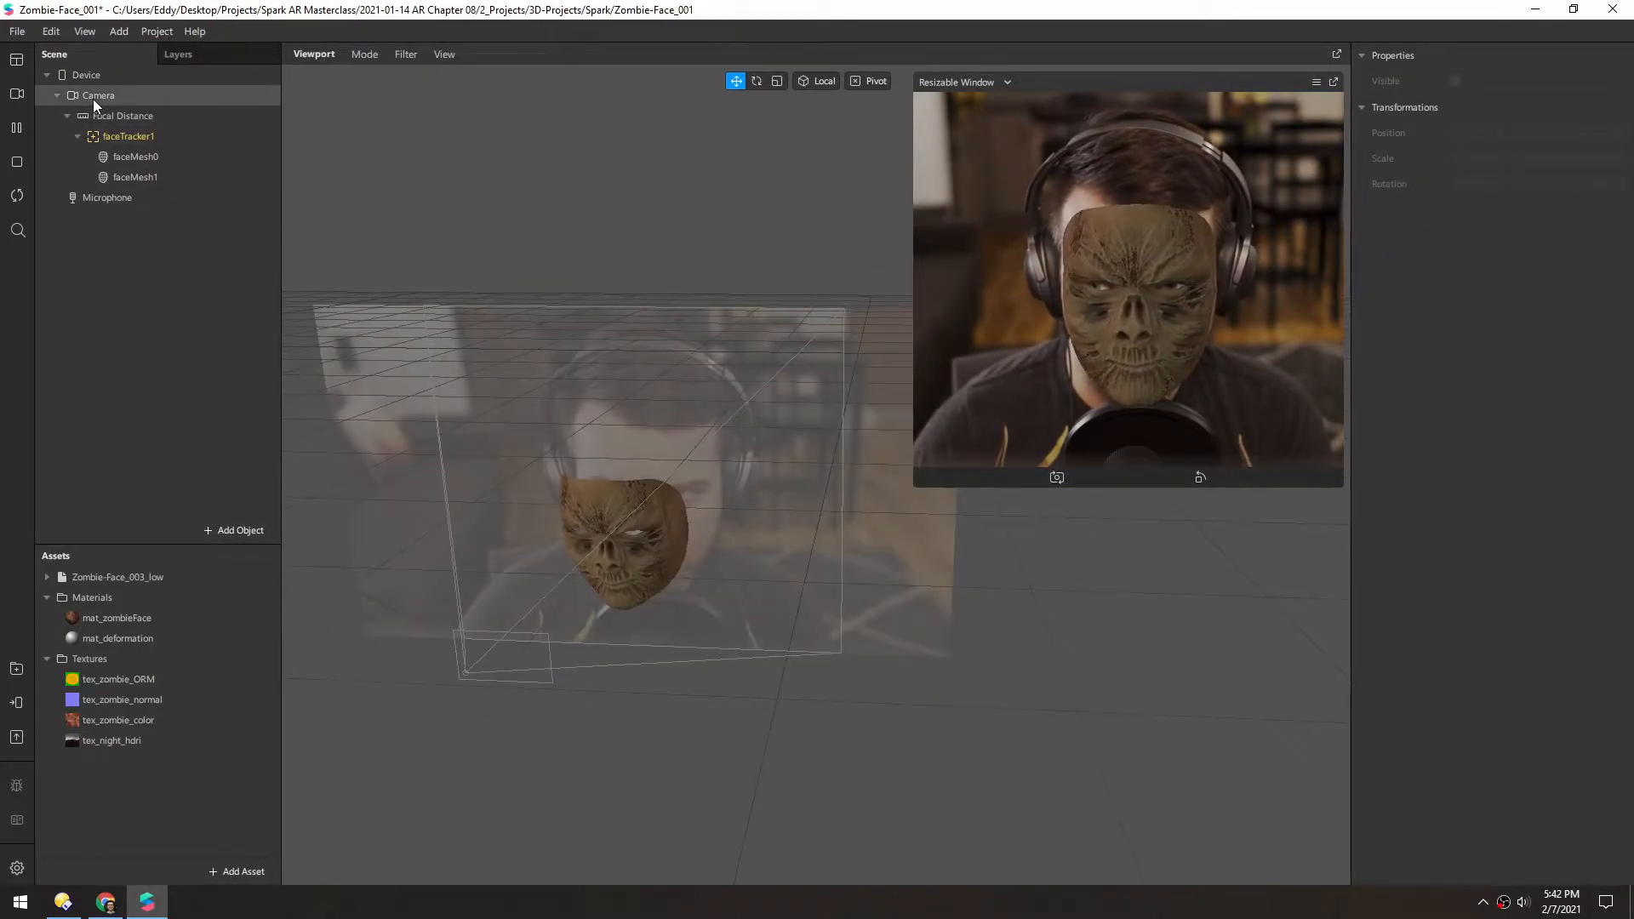
click(98, 96)
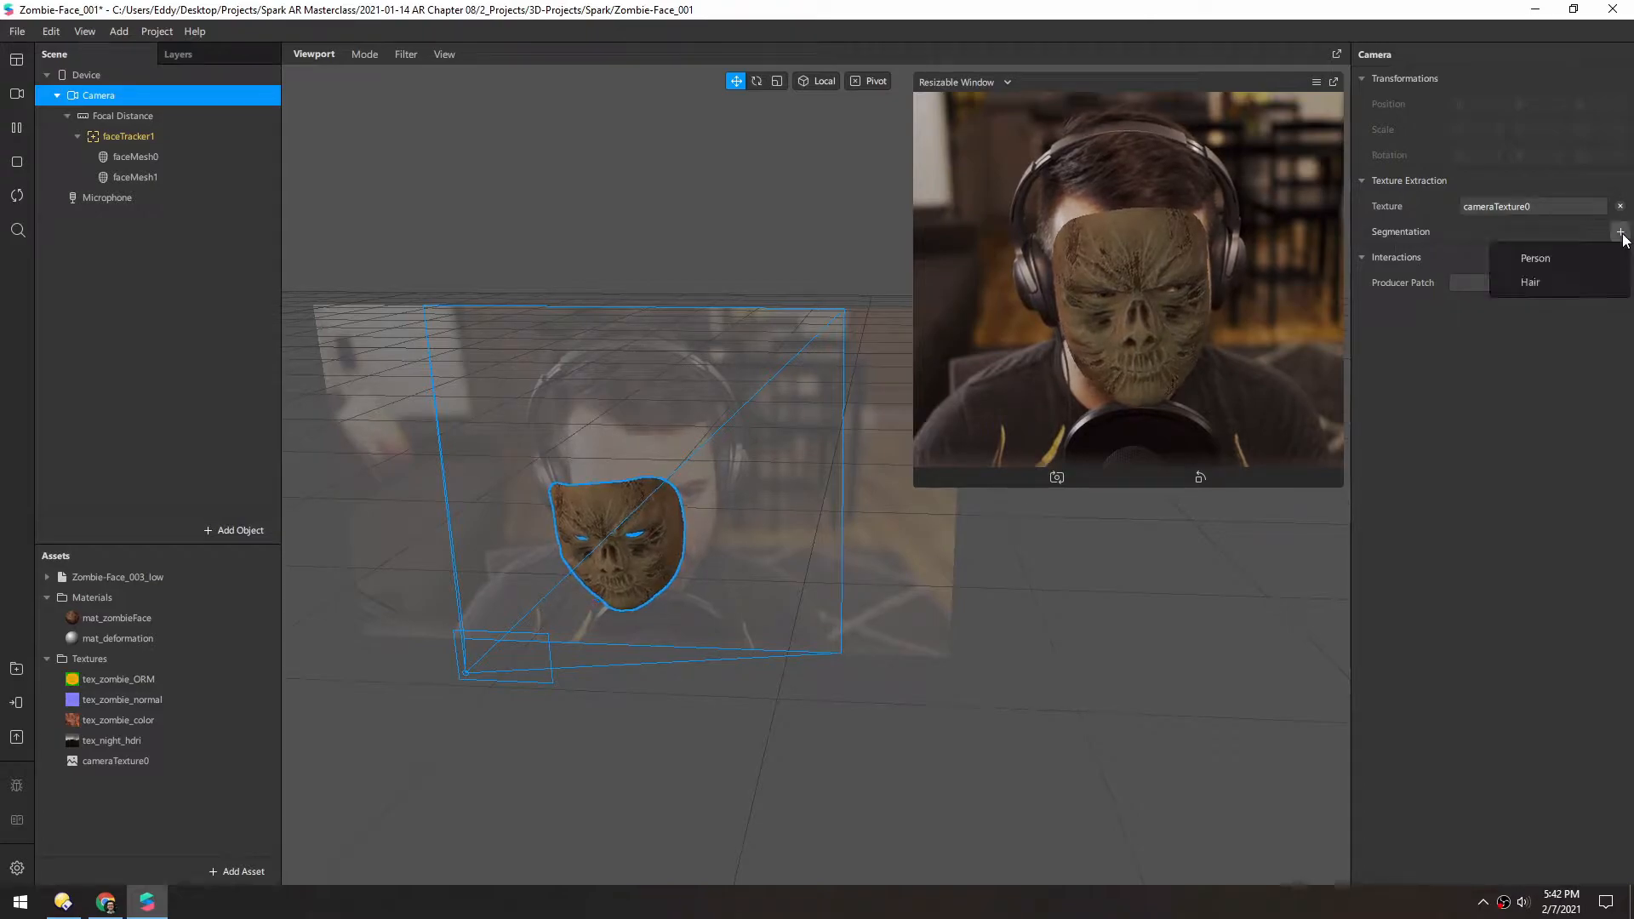
mouse_move(1533, 257)
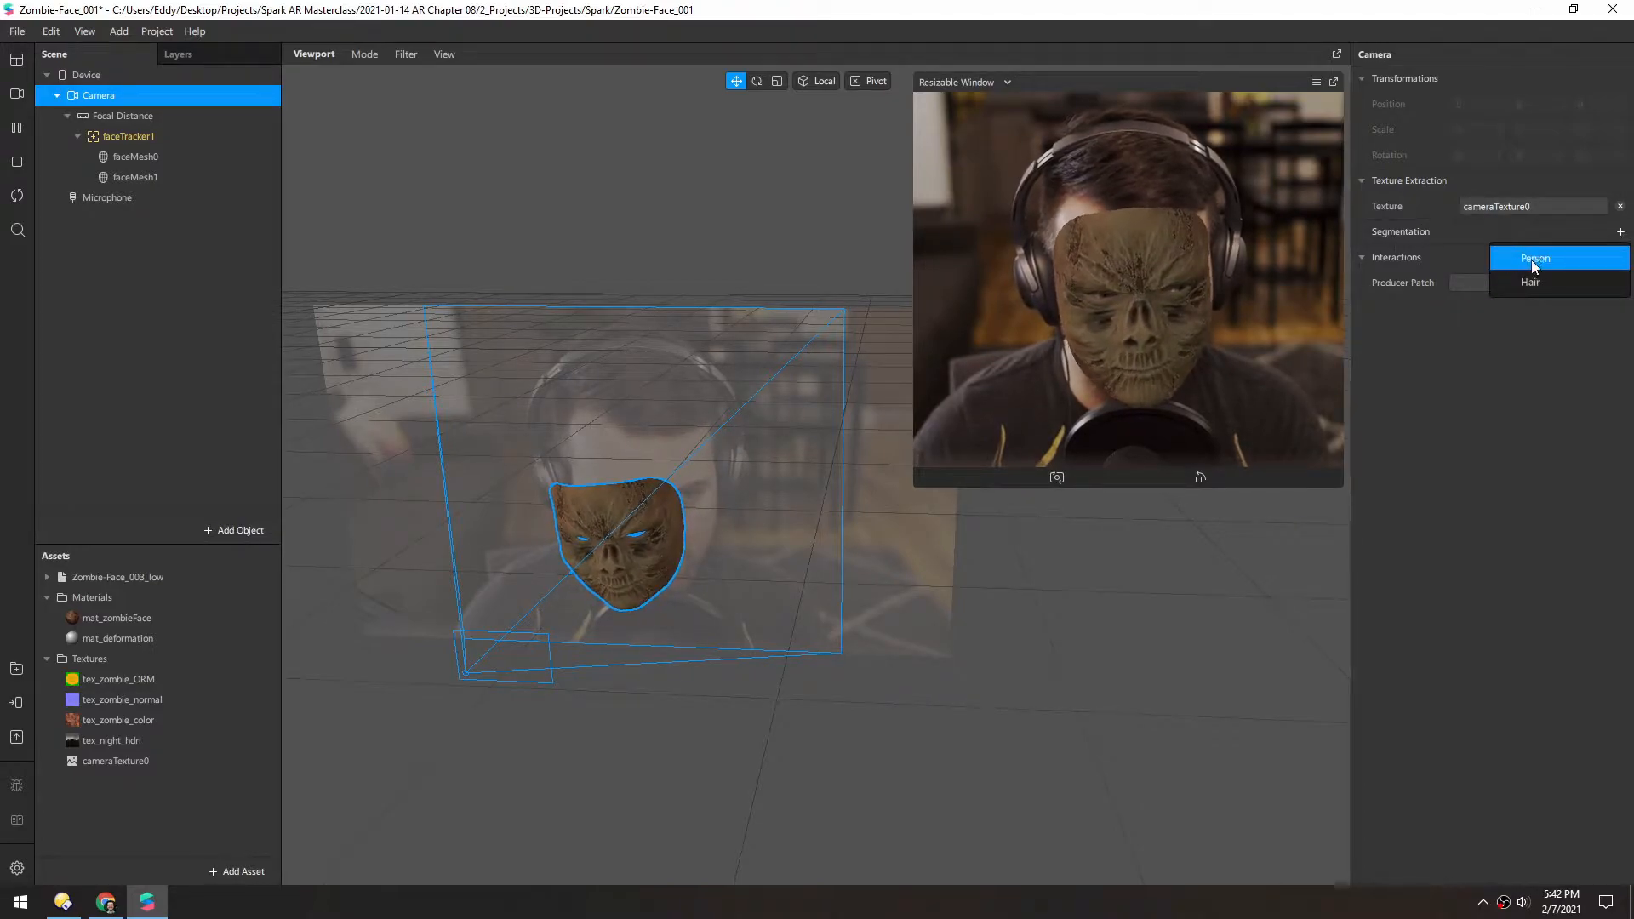
click(1535, 256)
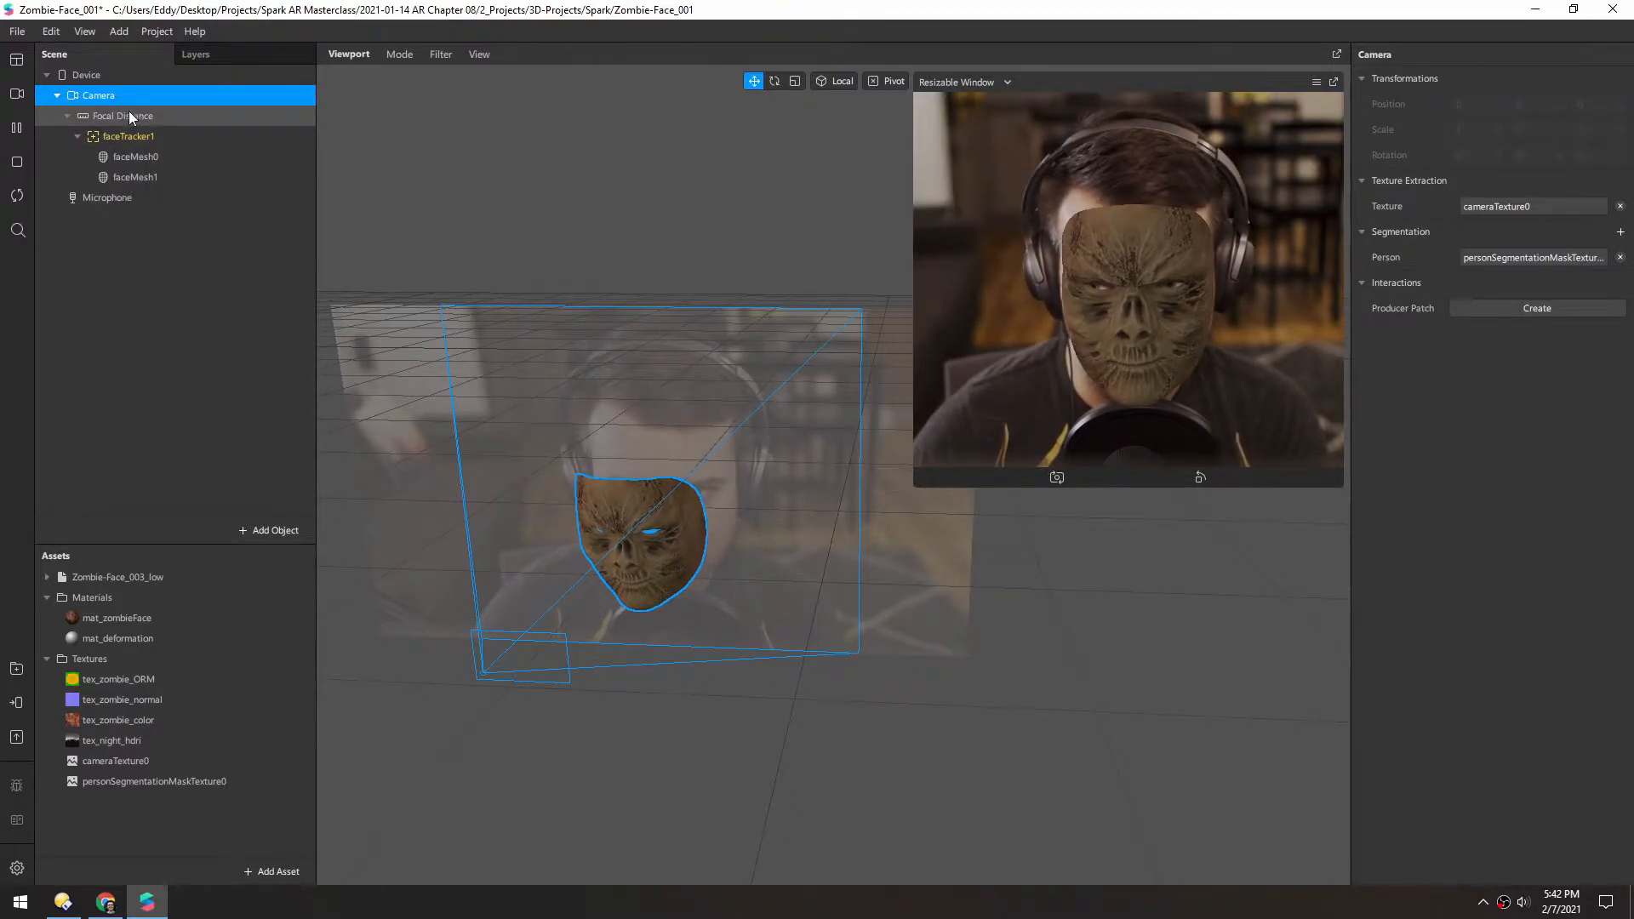
Step: Add canvas0 with a child rectangle0 above faceTracker1 and select rectangle0 for sizing
right_click(119, 116)
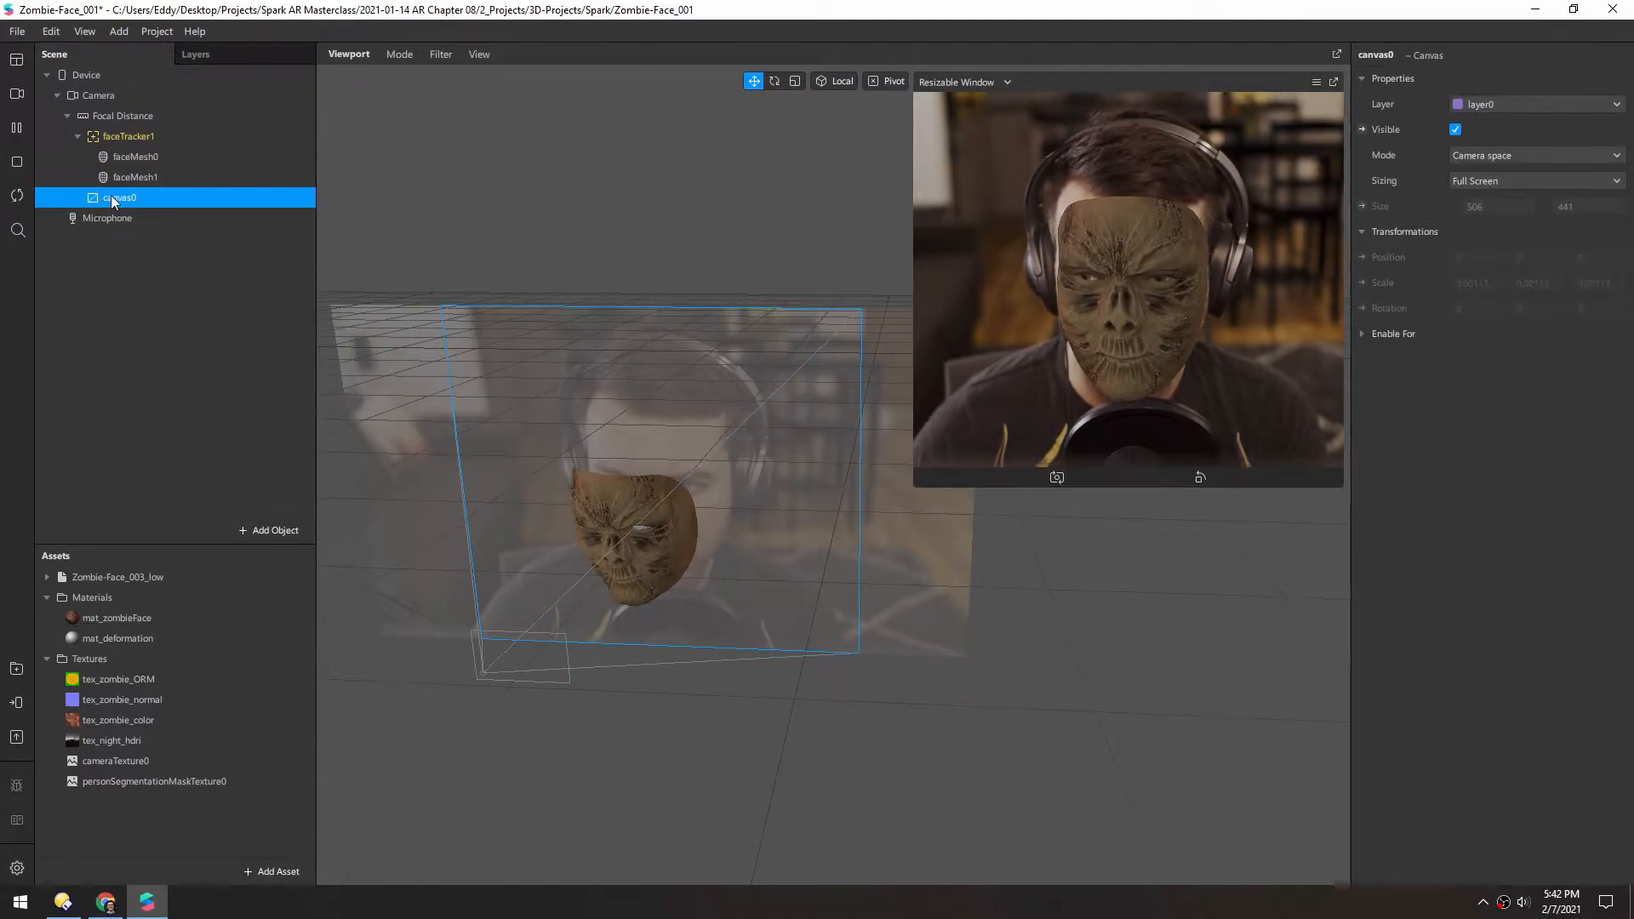
right_click(119, 197)
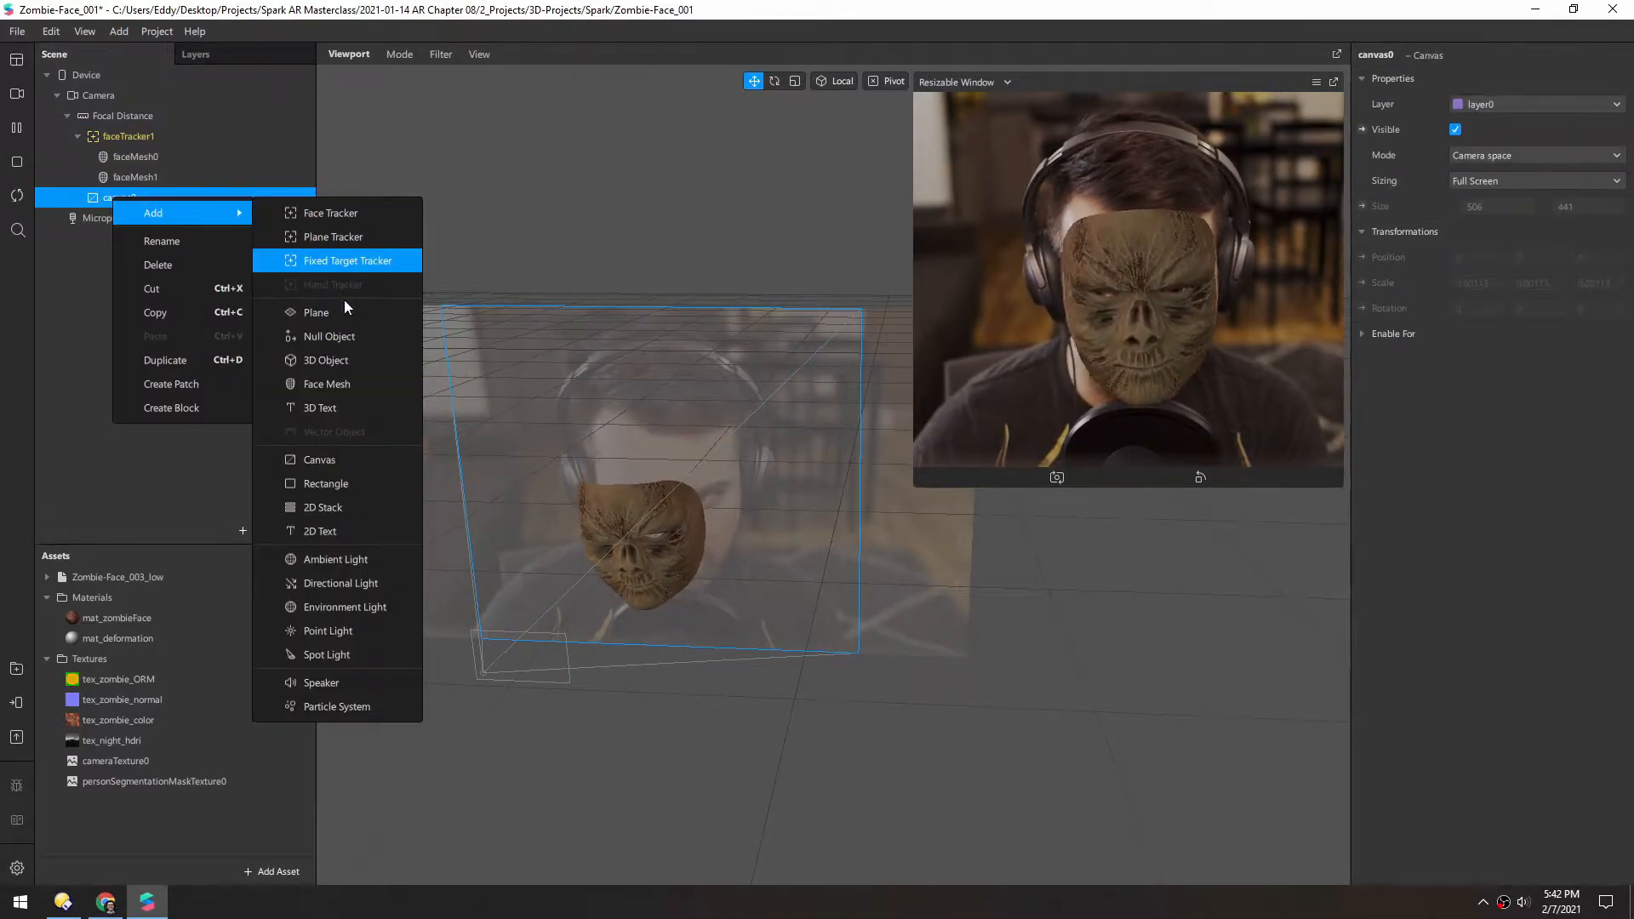
click(323, 481)
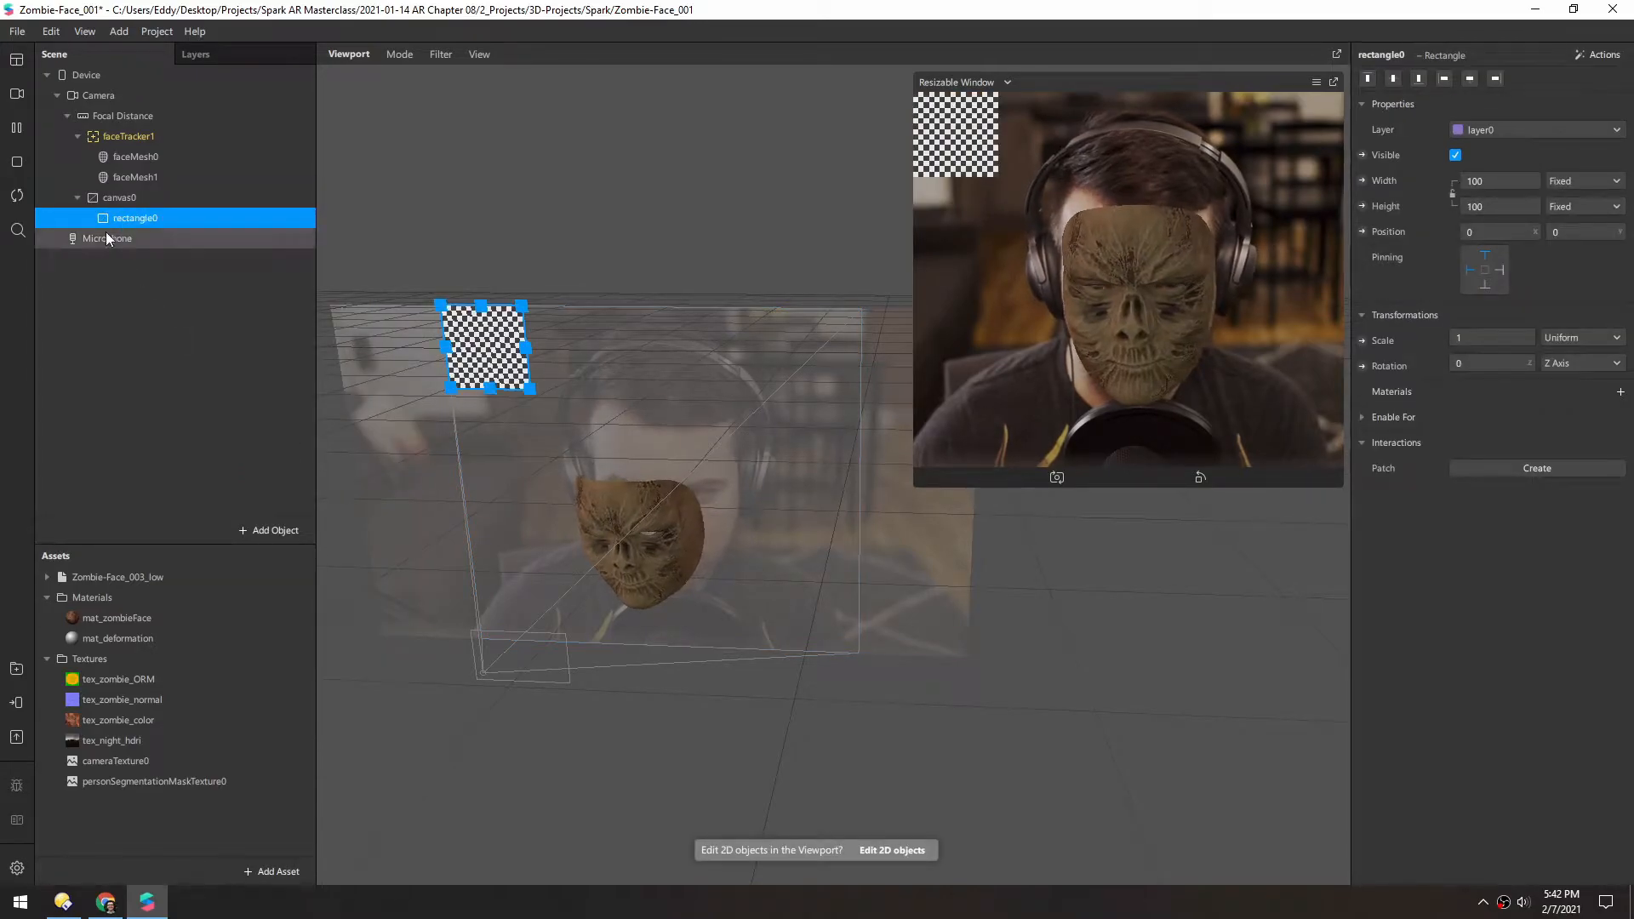
click(119, 197)
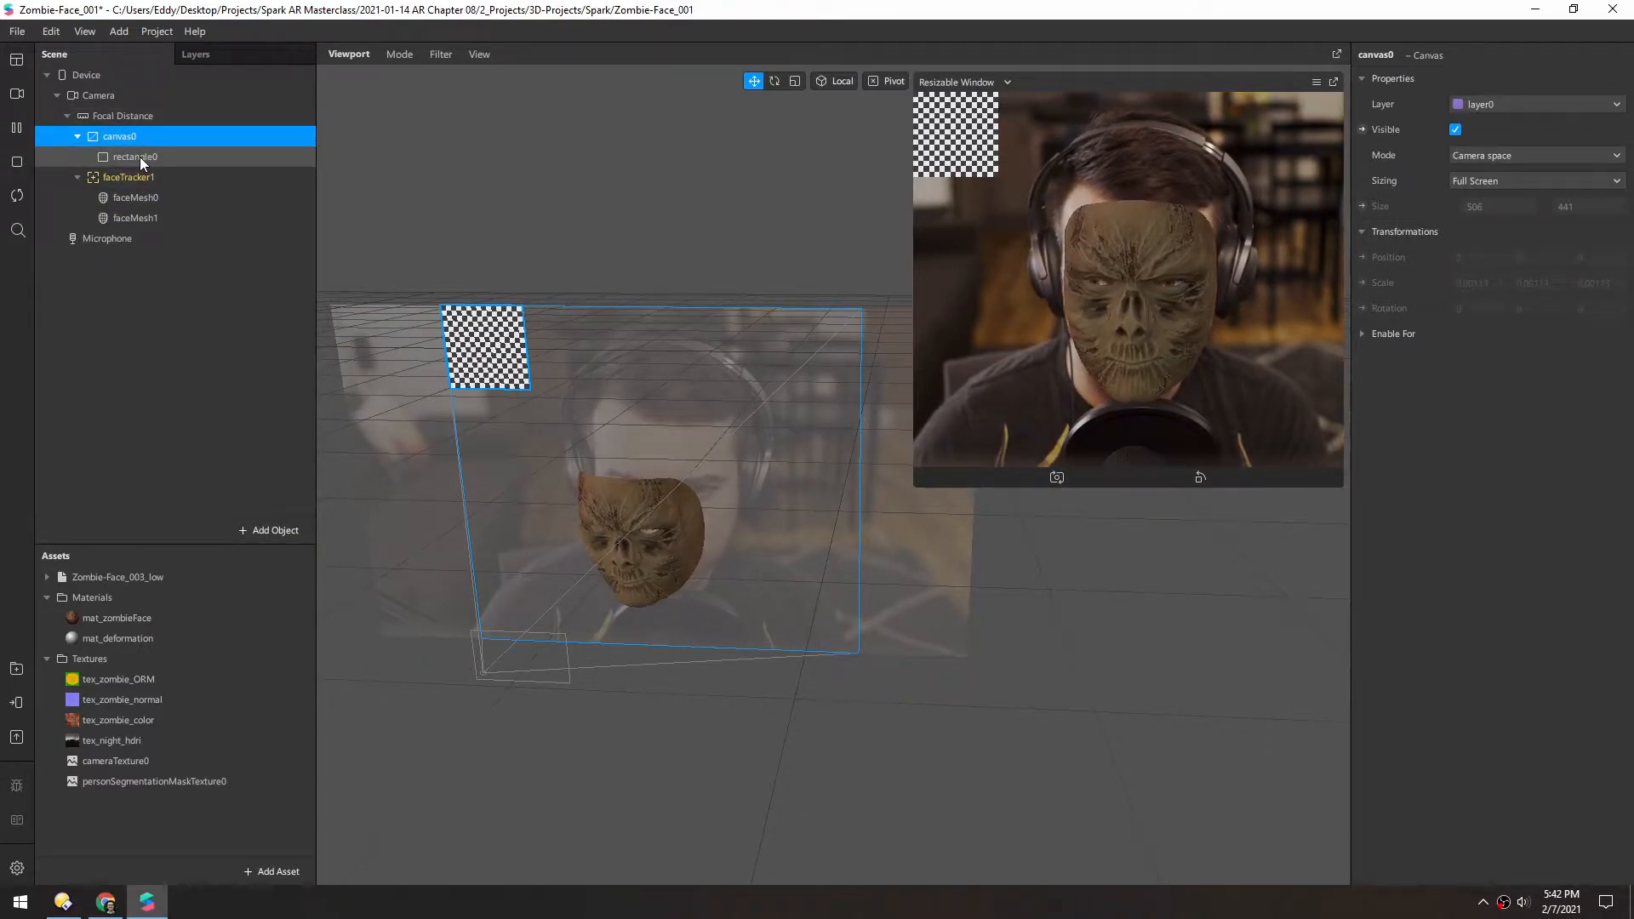
click(133, 157)
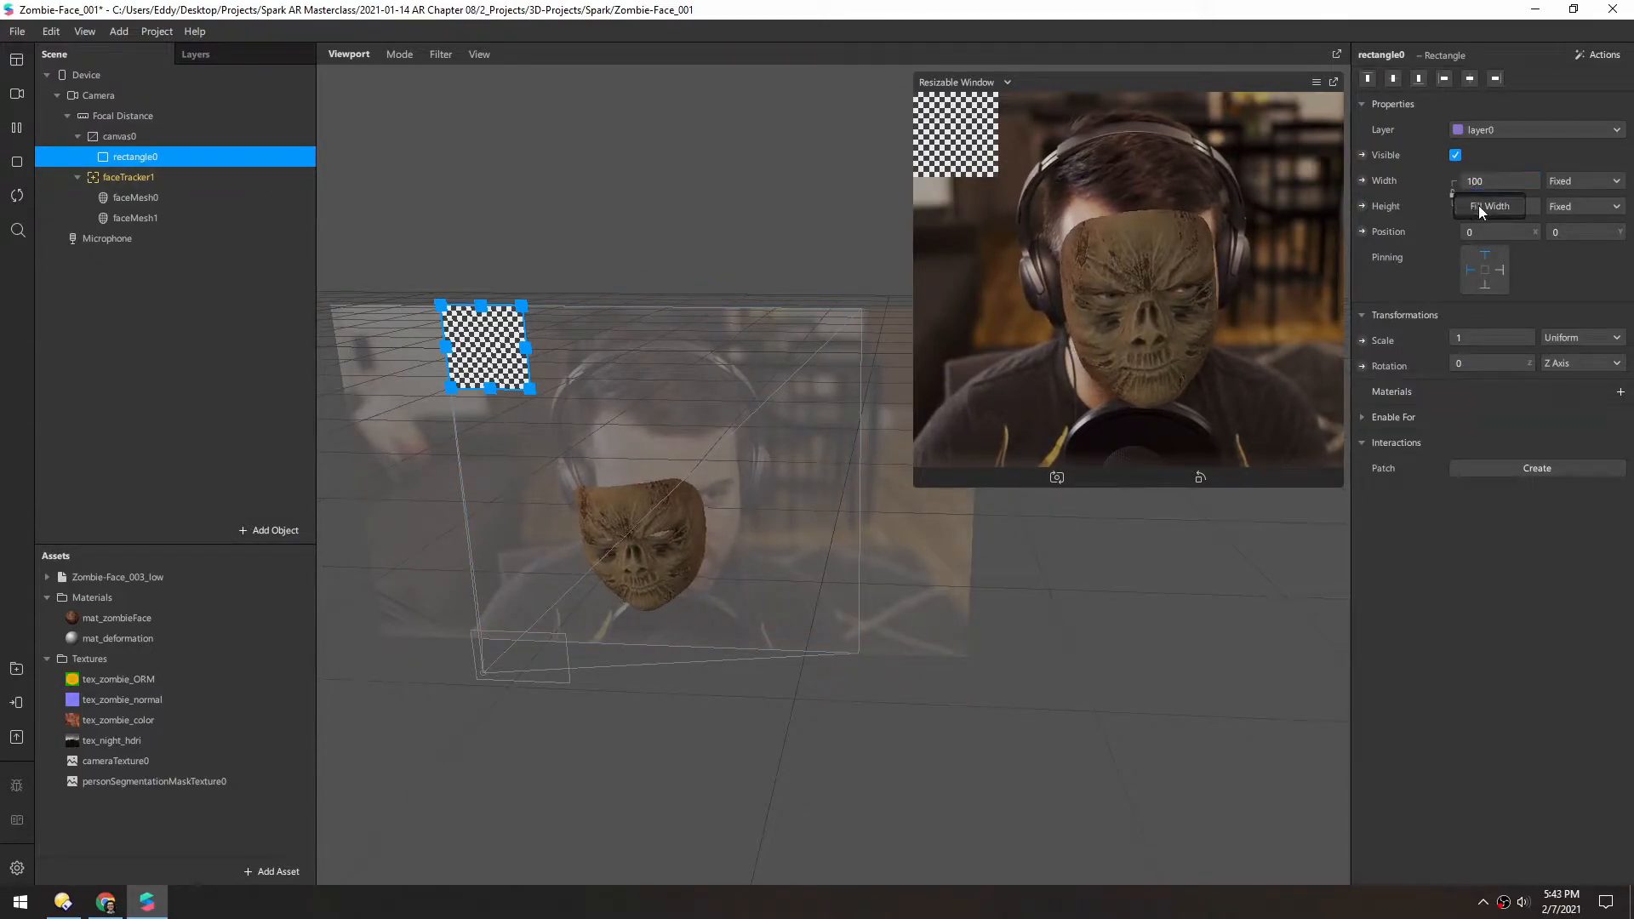
Step: Make rectangle0 Relative 100 width/height and assign it a new material, mat_user
click(1581, 180)
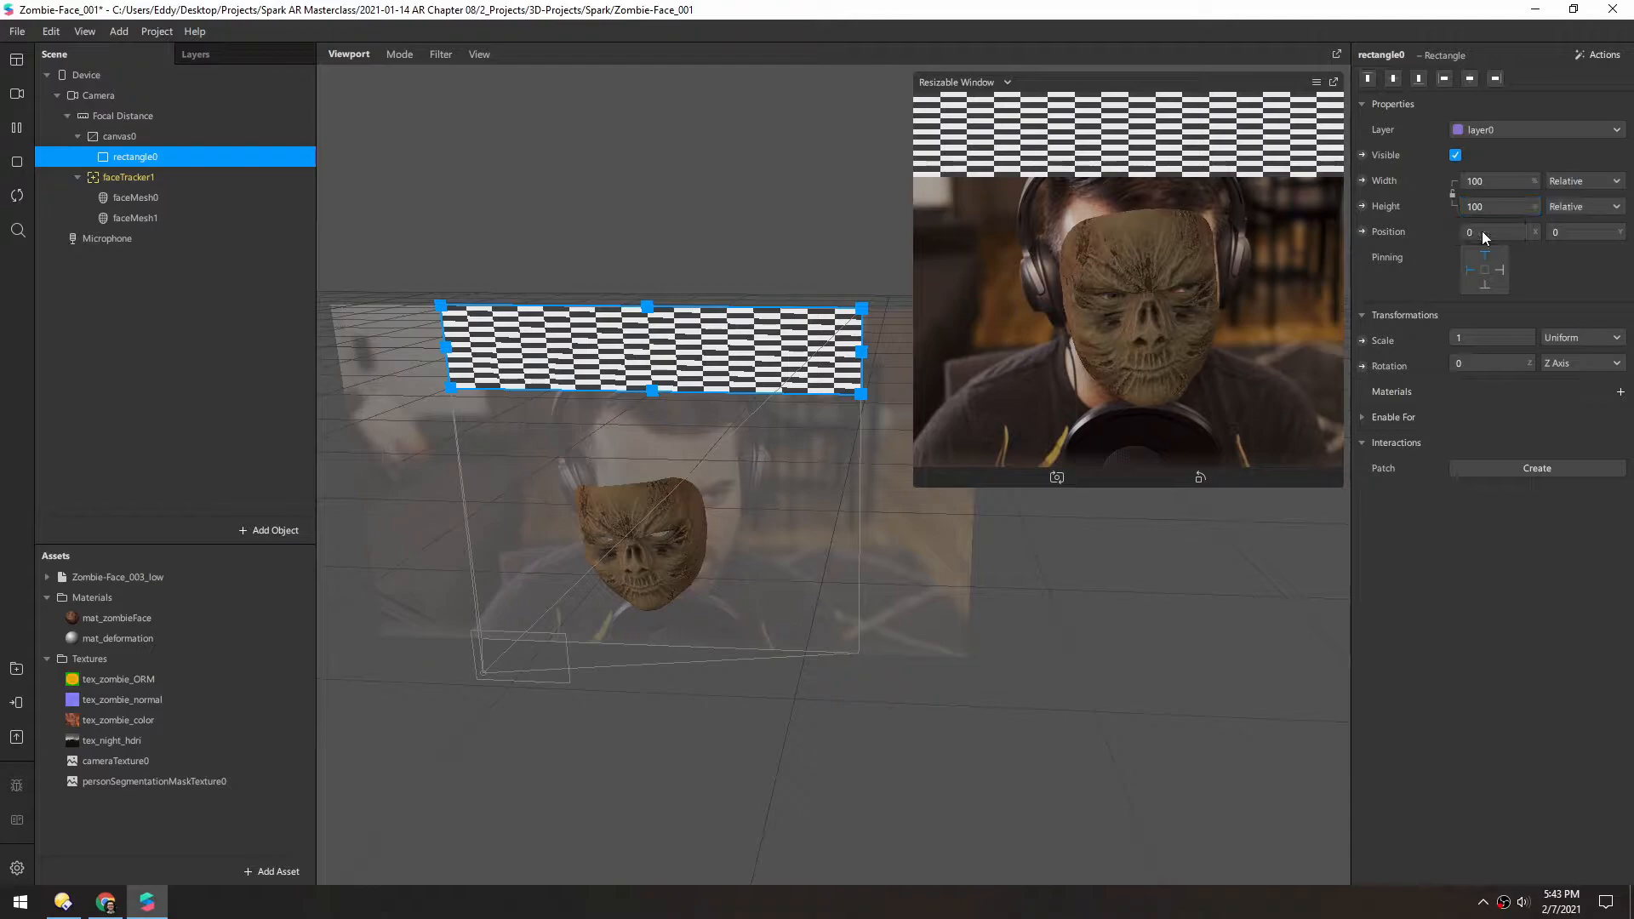
click(1621, 391)
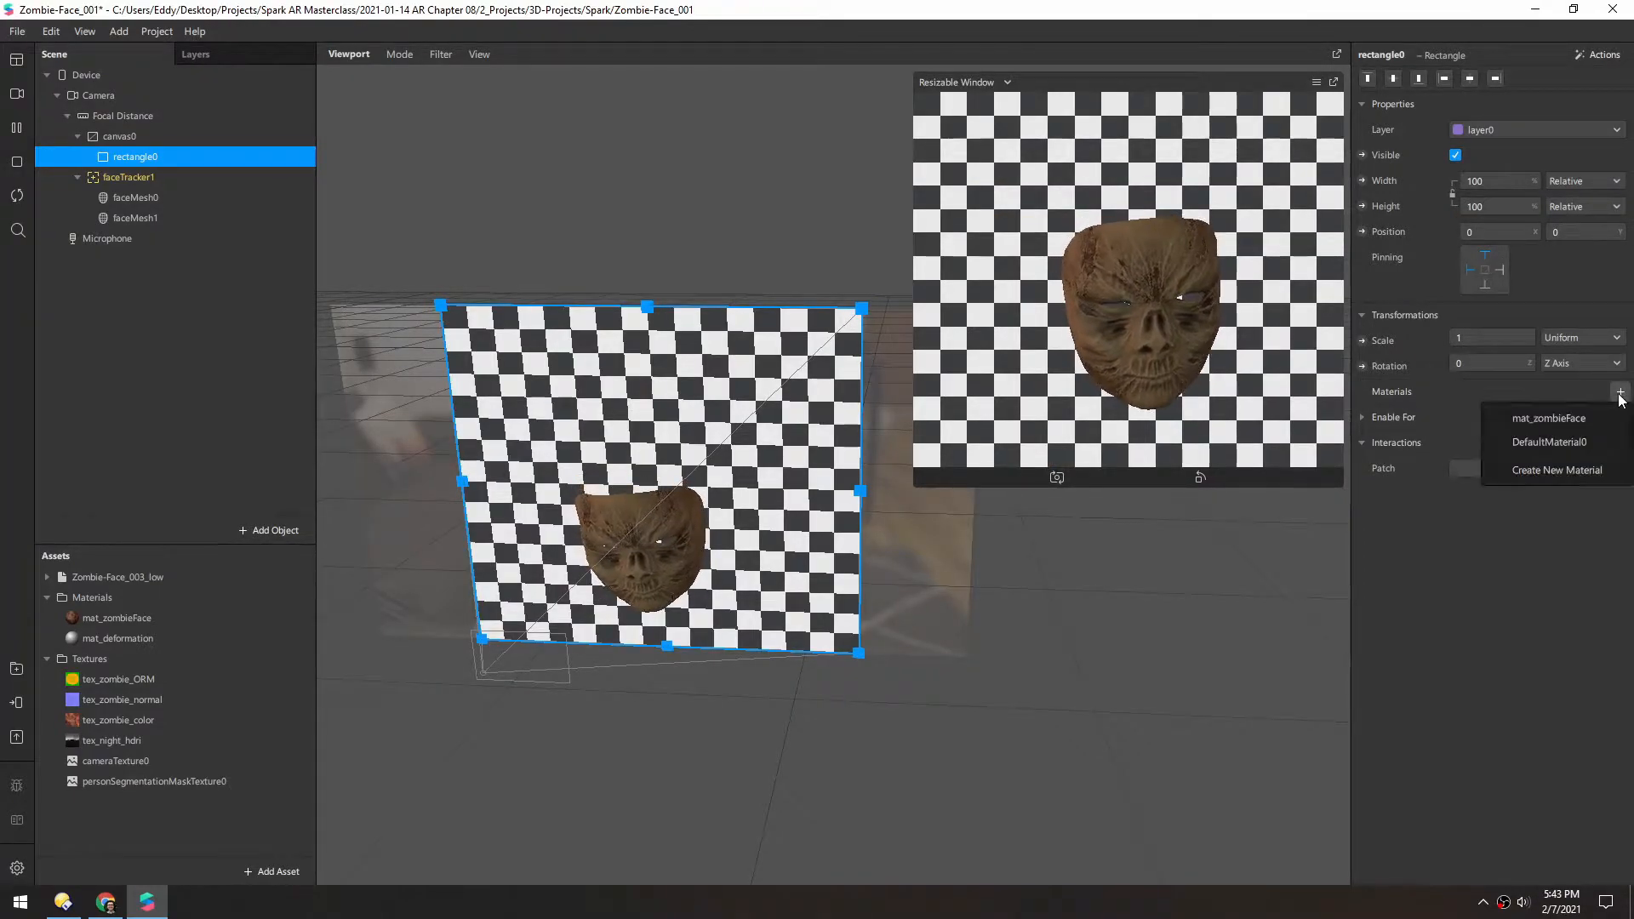
click(1557, 469)
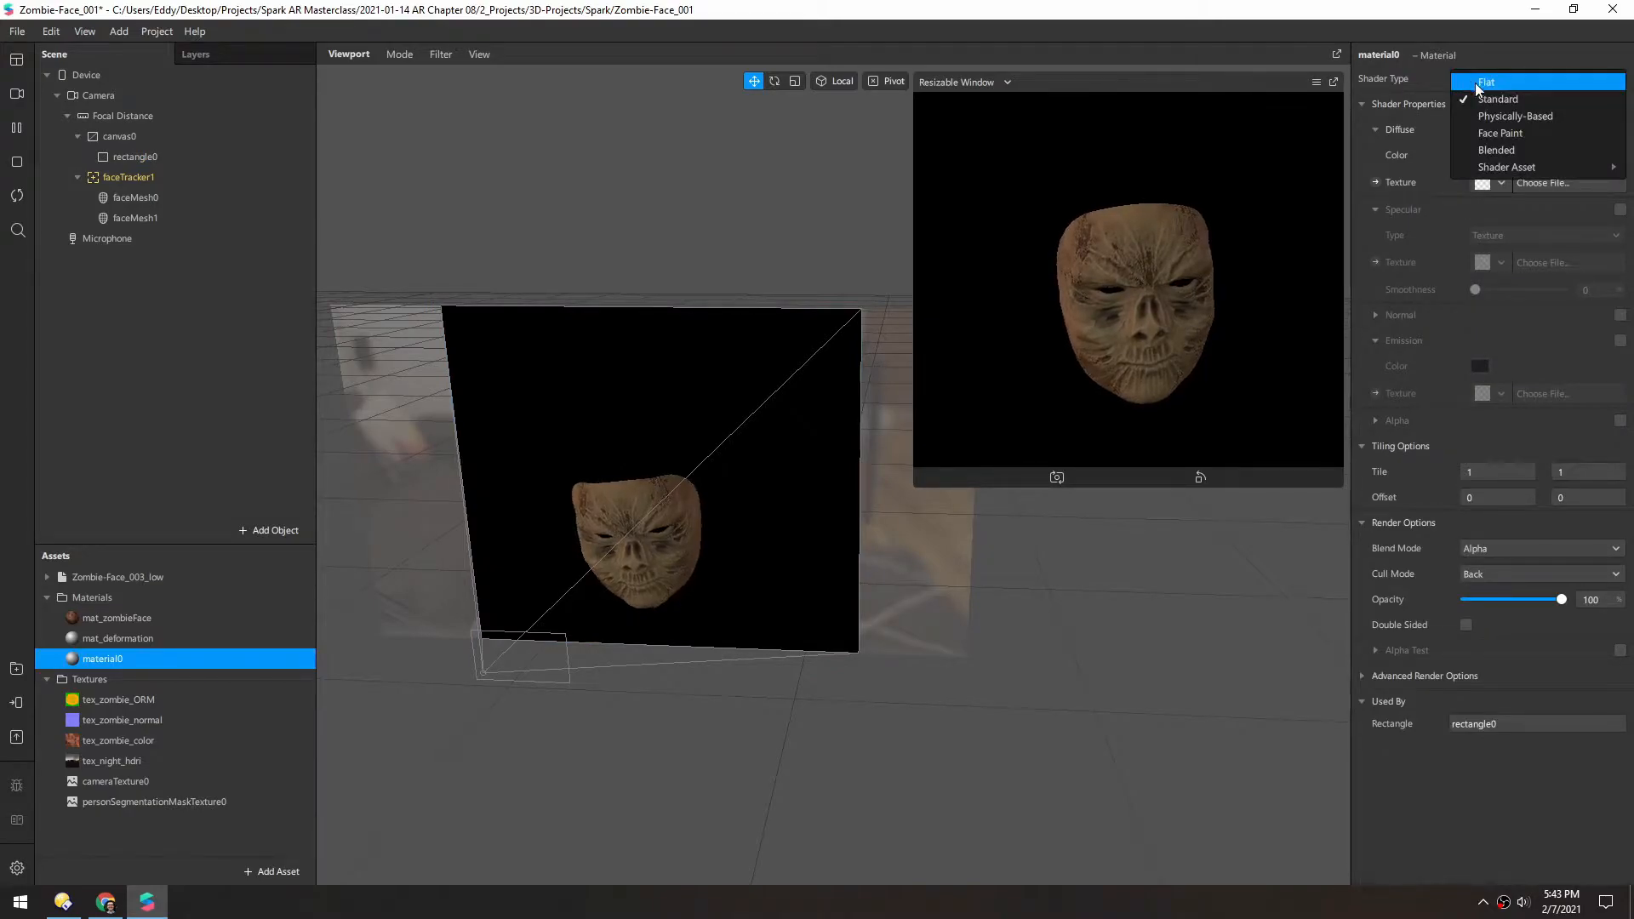
Step: Set mat_user to Flat shading with cameraTexture0 as texture and alpha enabled
click(1488, 82)
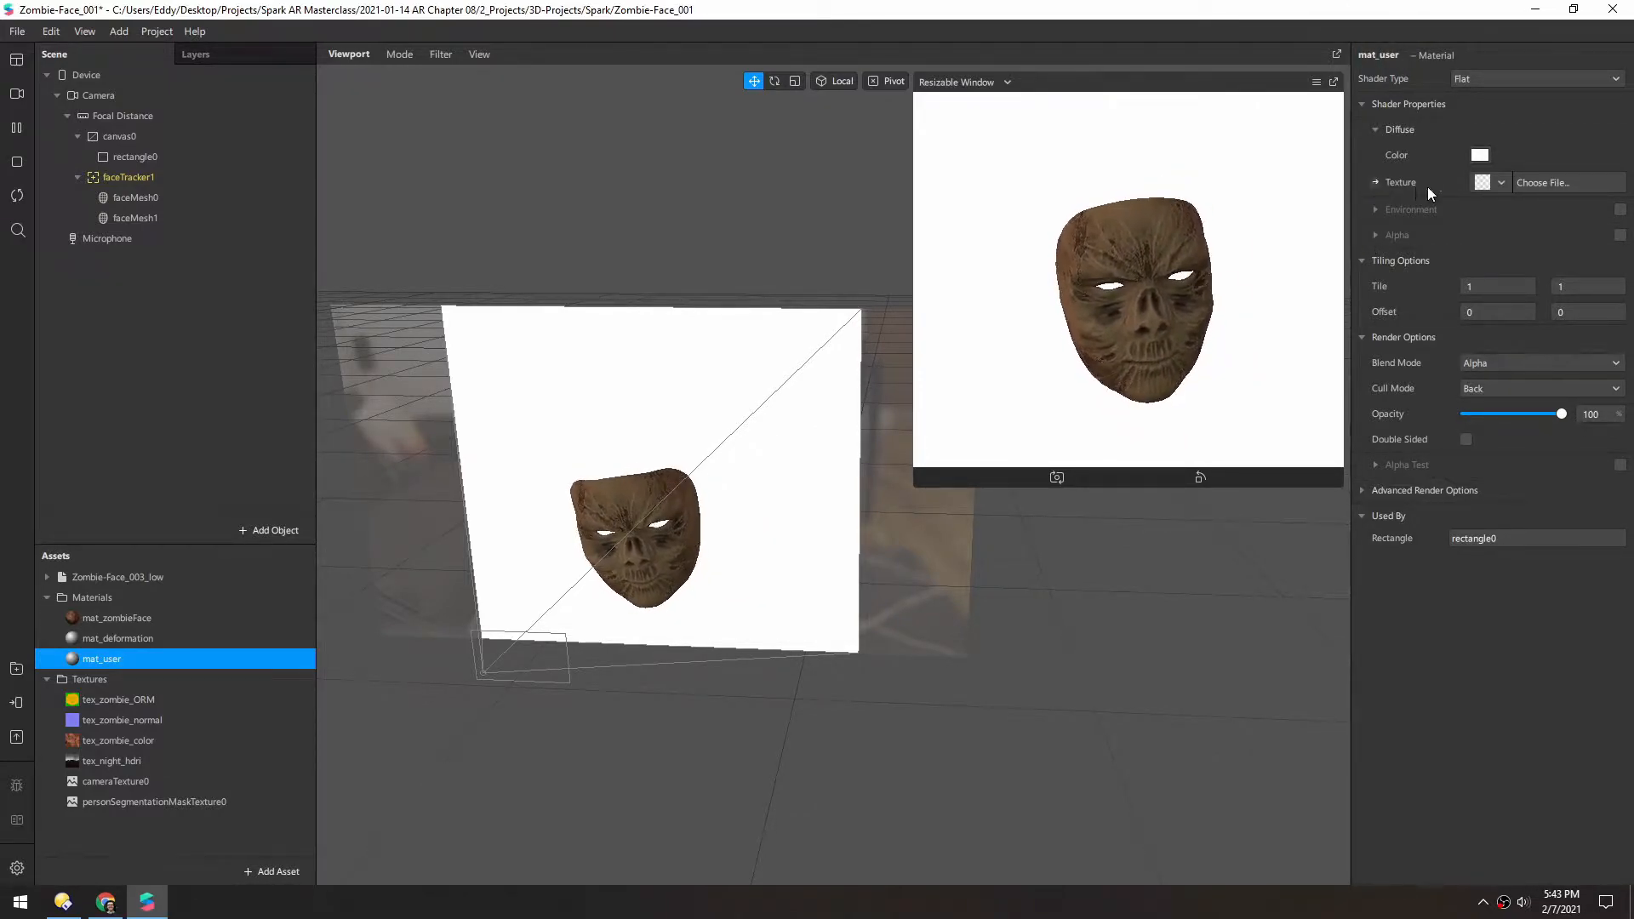
click(1500, 182)
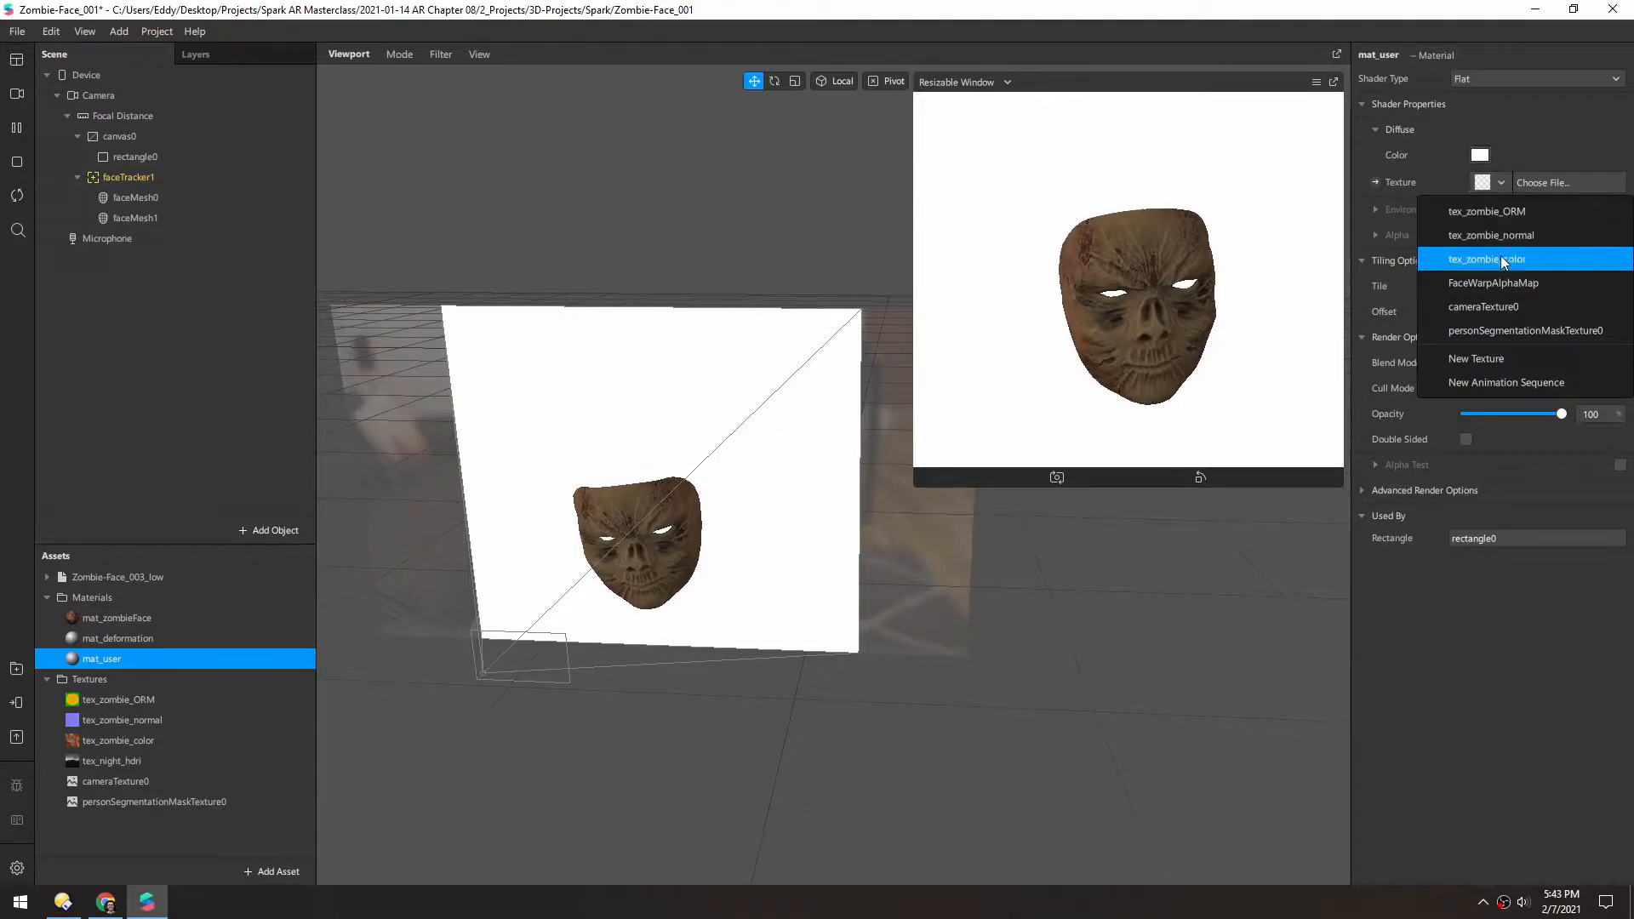
click(1482, 306)
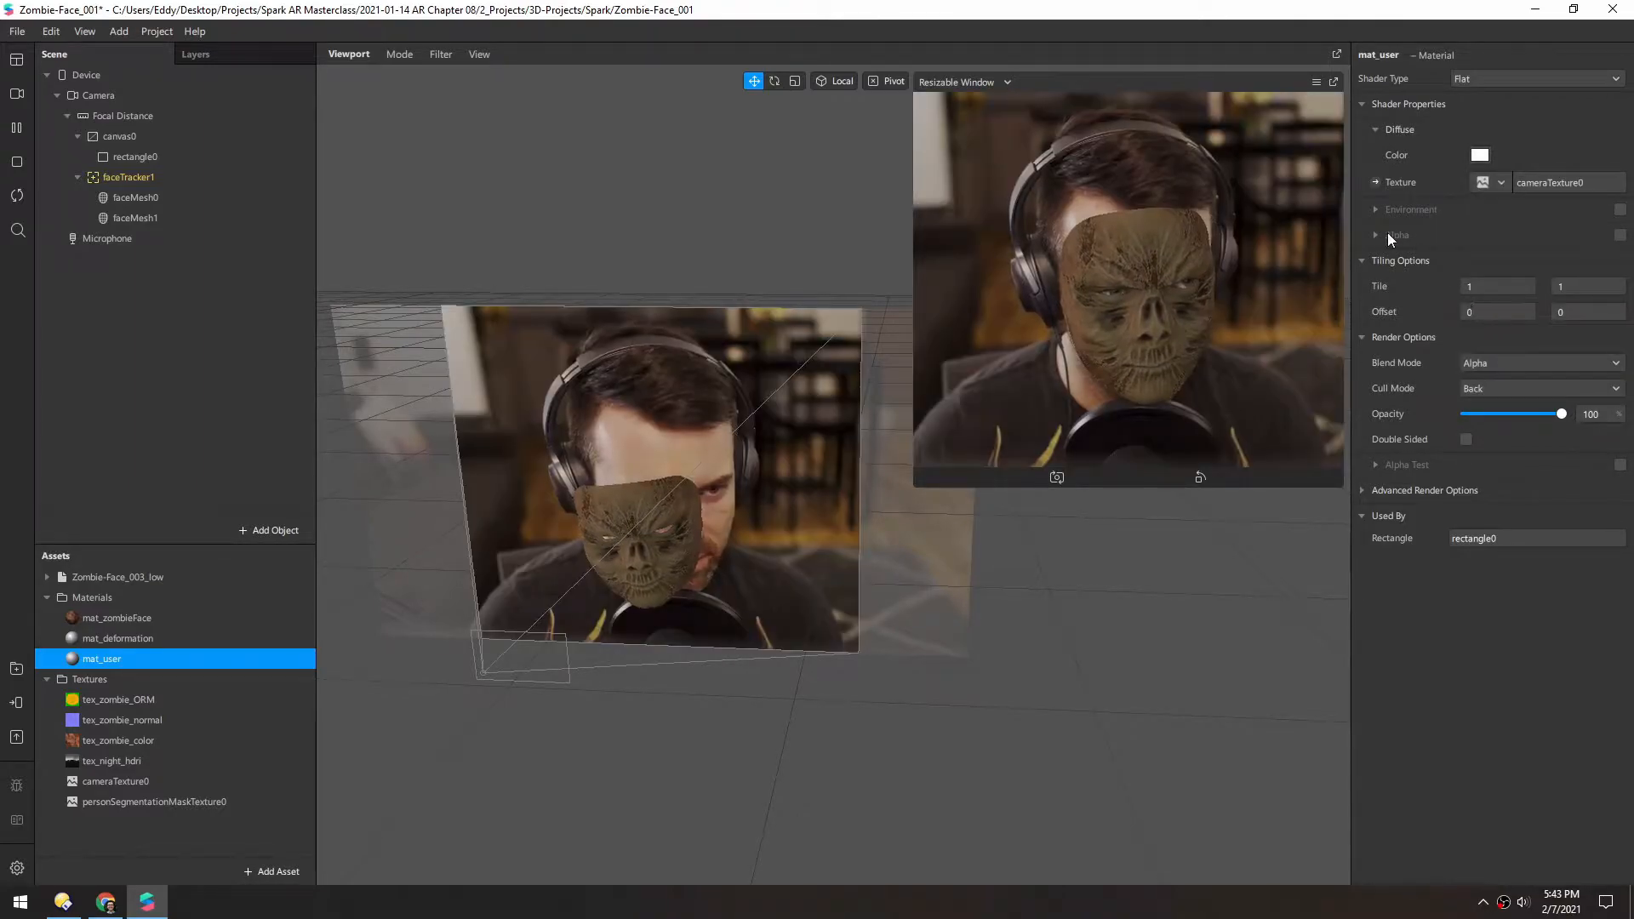
click(1375, 235)
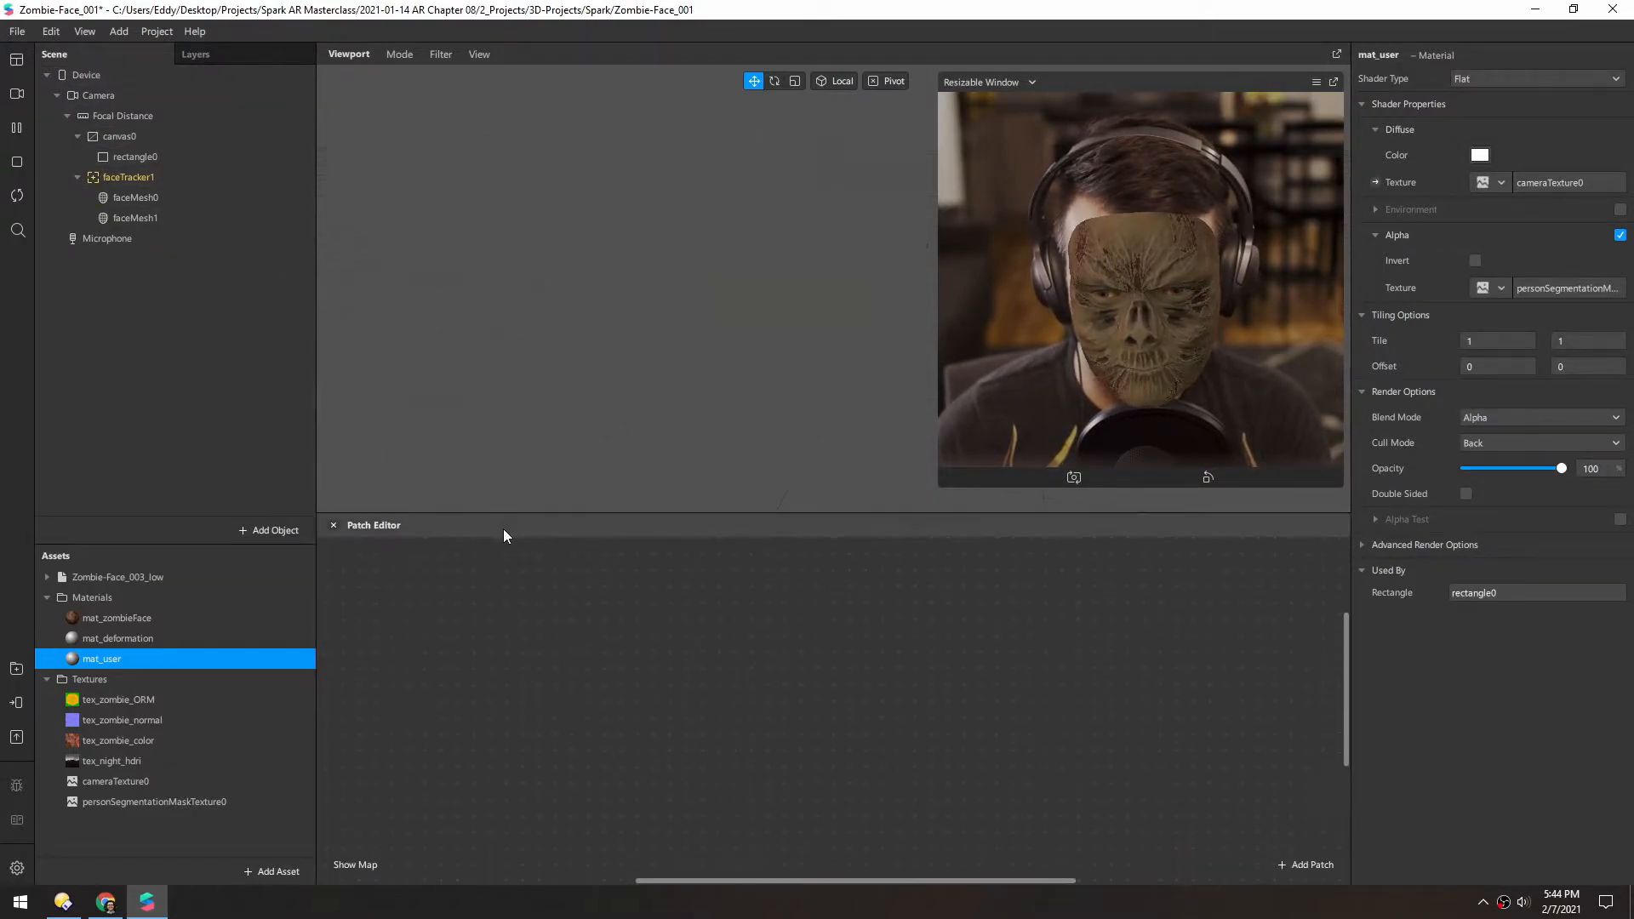
Step: Wire cameraTexture0 through an Unpack patch into mat_user's Diffuse Texture in the patch graph
click(114, 781)
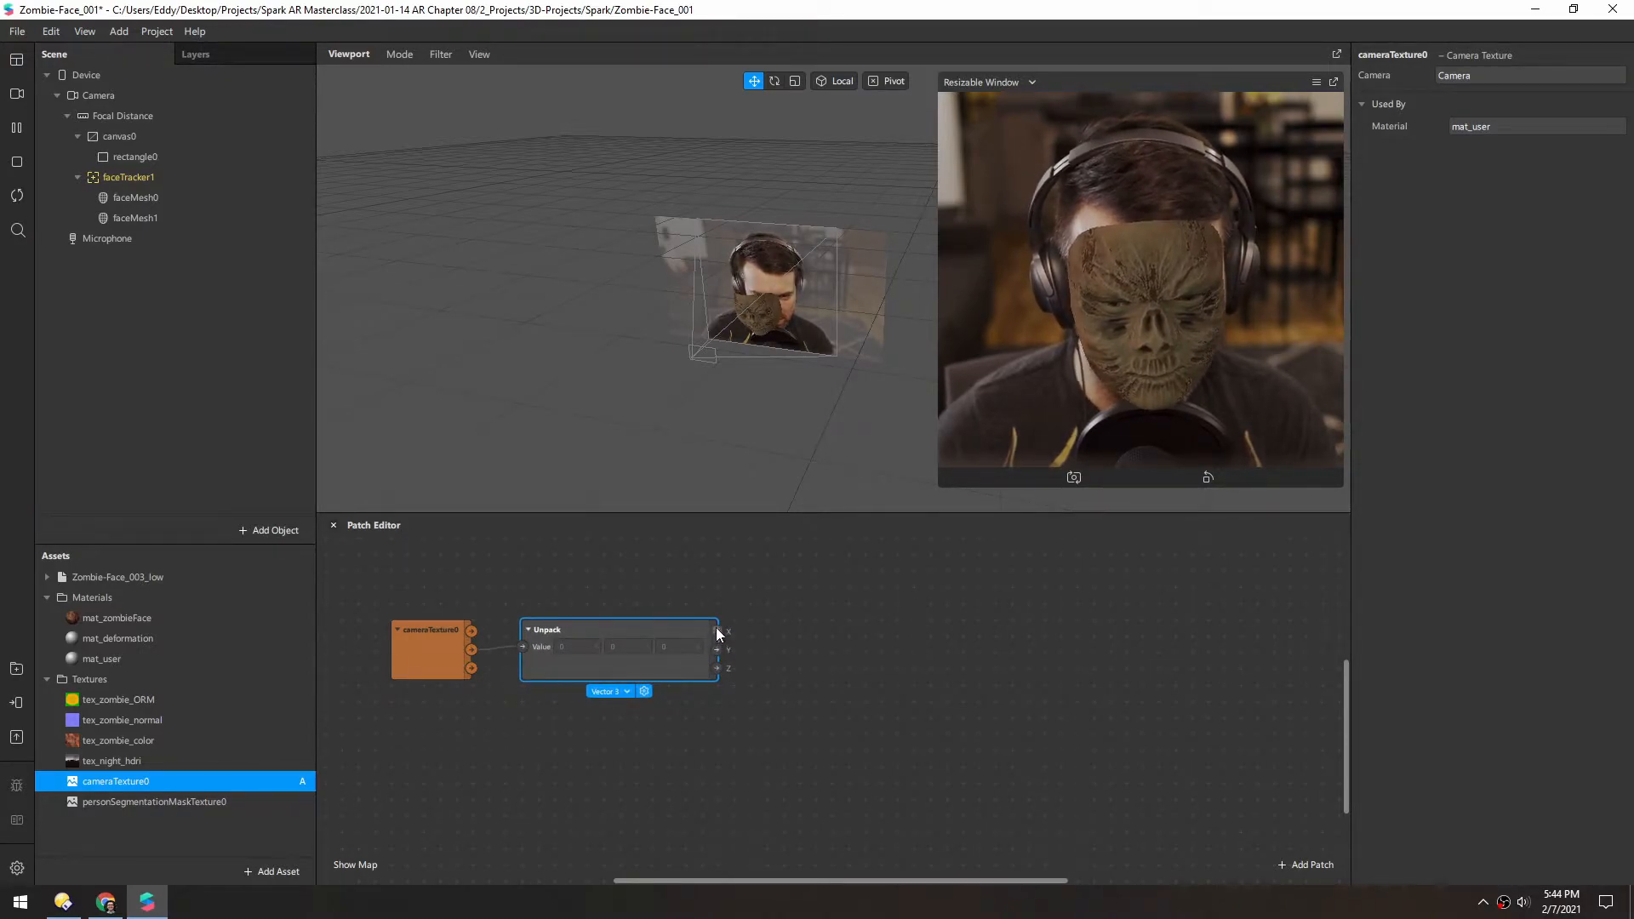
mouse_move(565, 696)
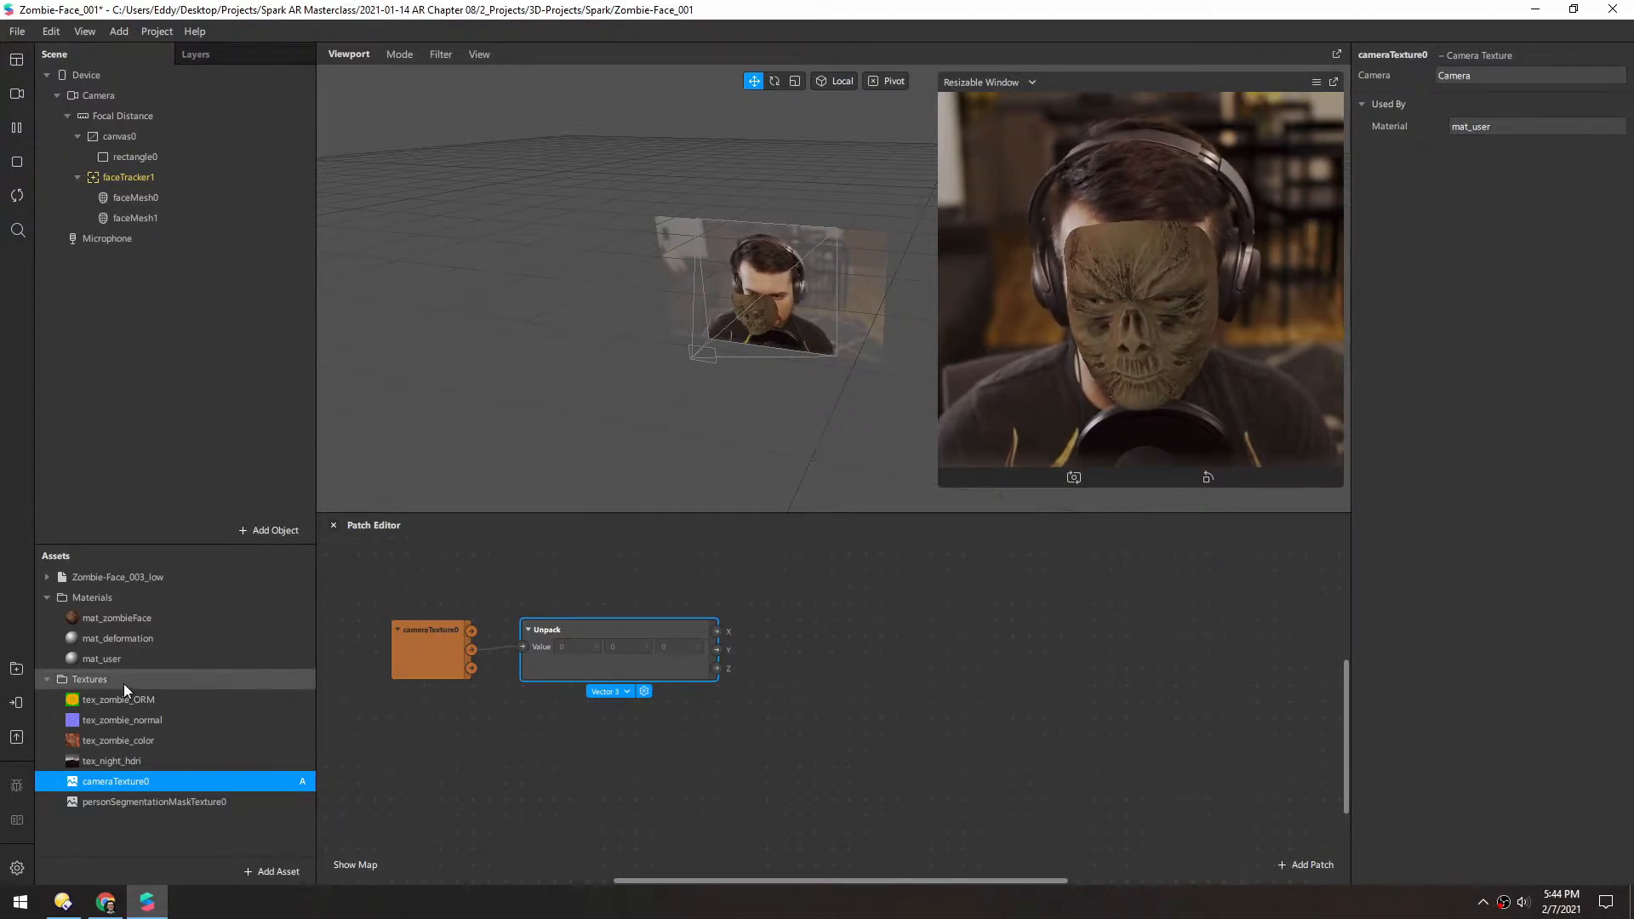
click(100, 658)
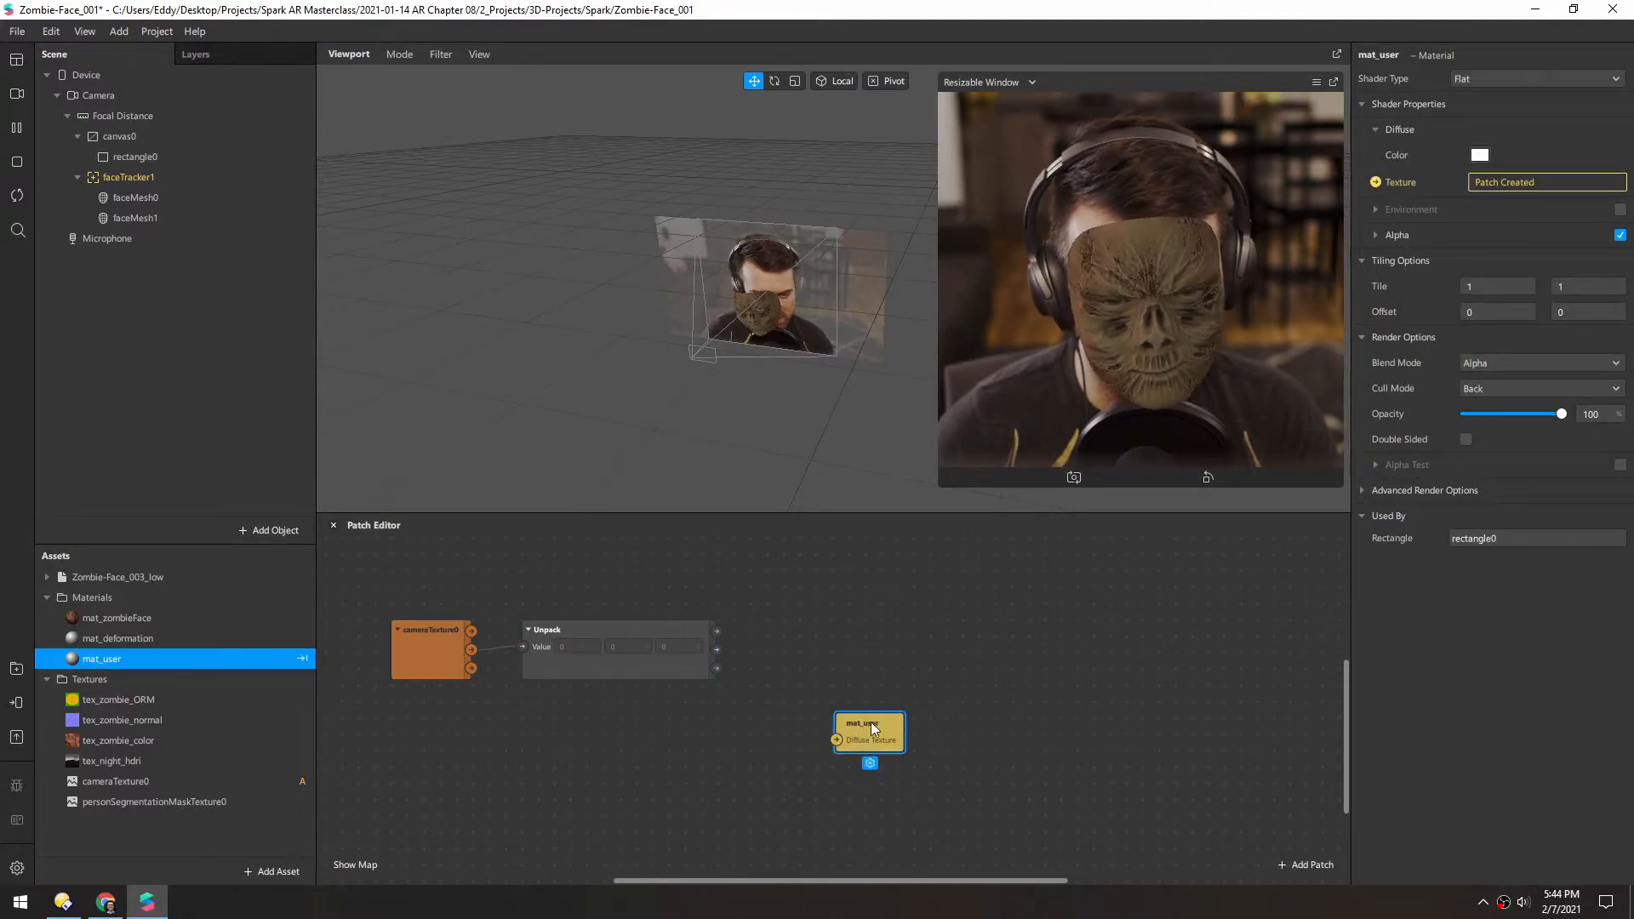
drag(870, 730, 1077, 641)
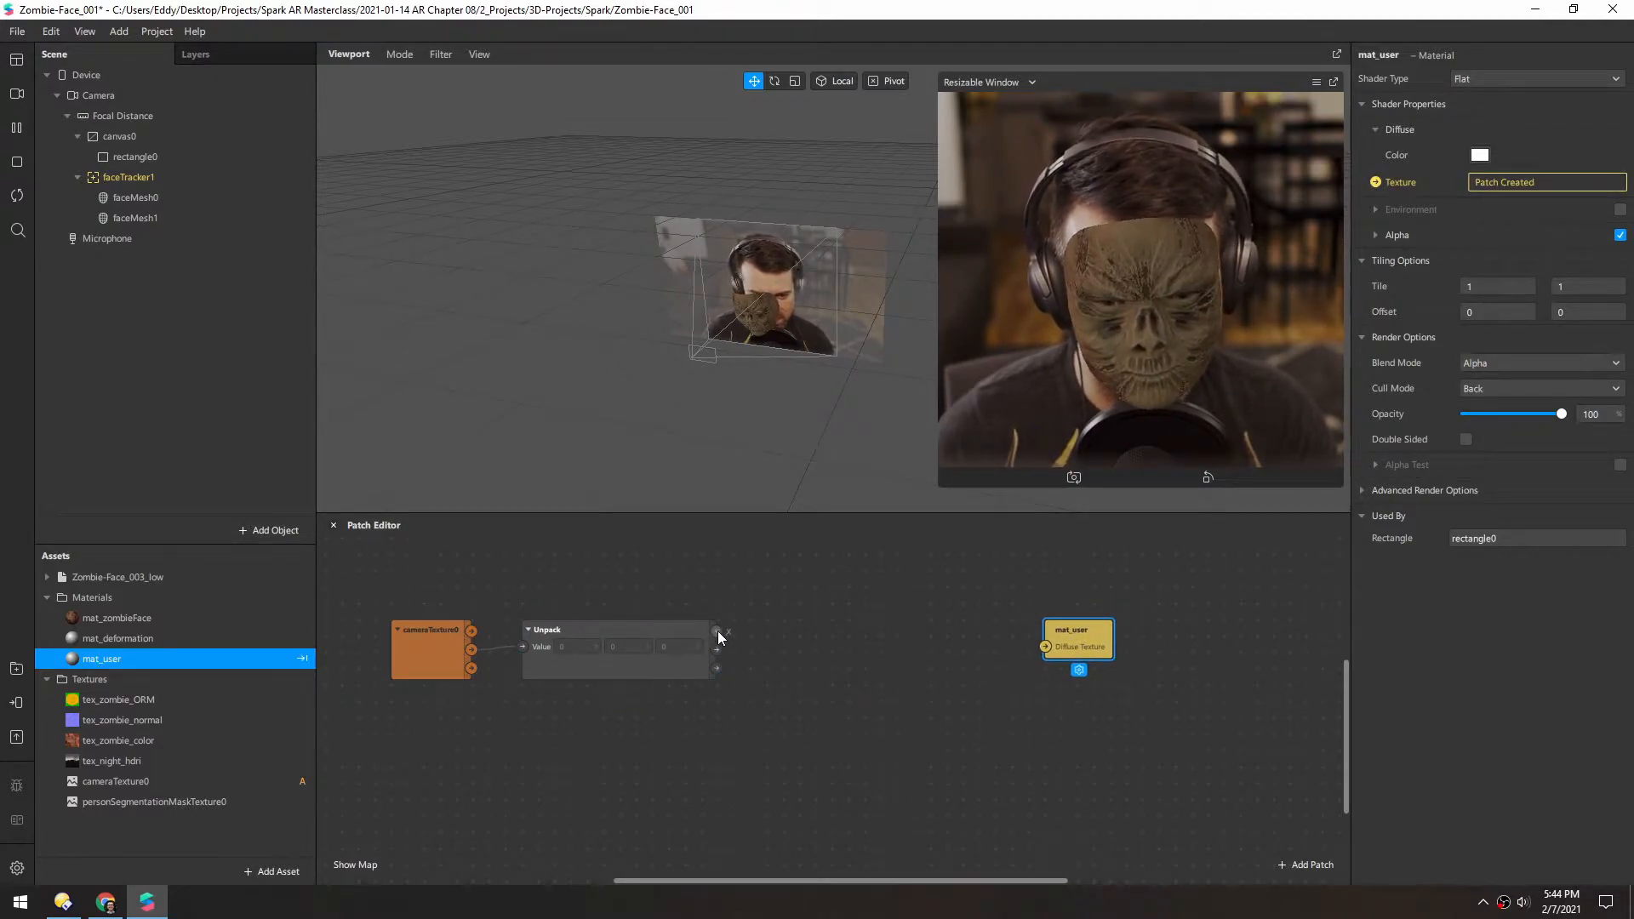
drag(717, 633, 1043, 646)
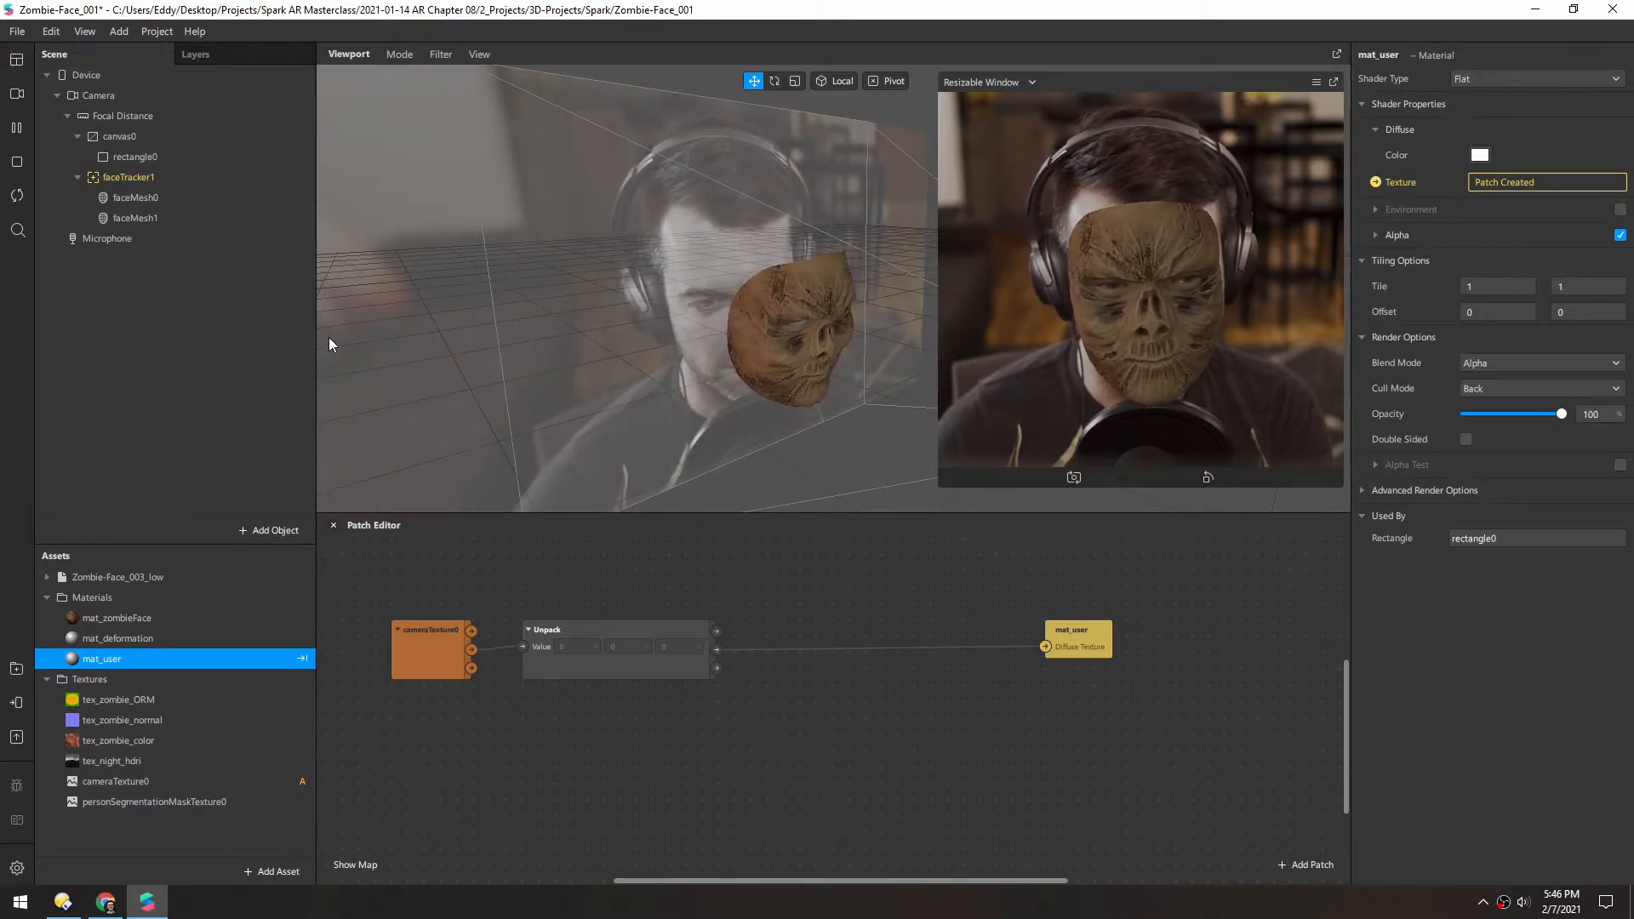
Step: Recentre the full-screen rectangle0 in the viewport
click(134, 156)
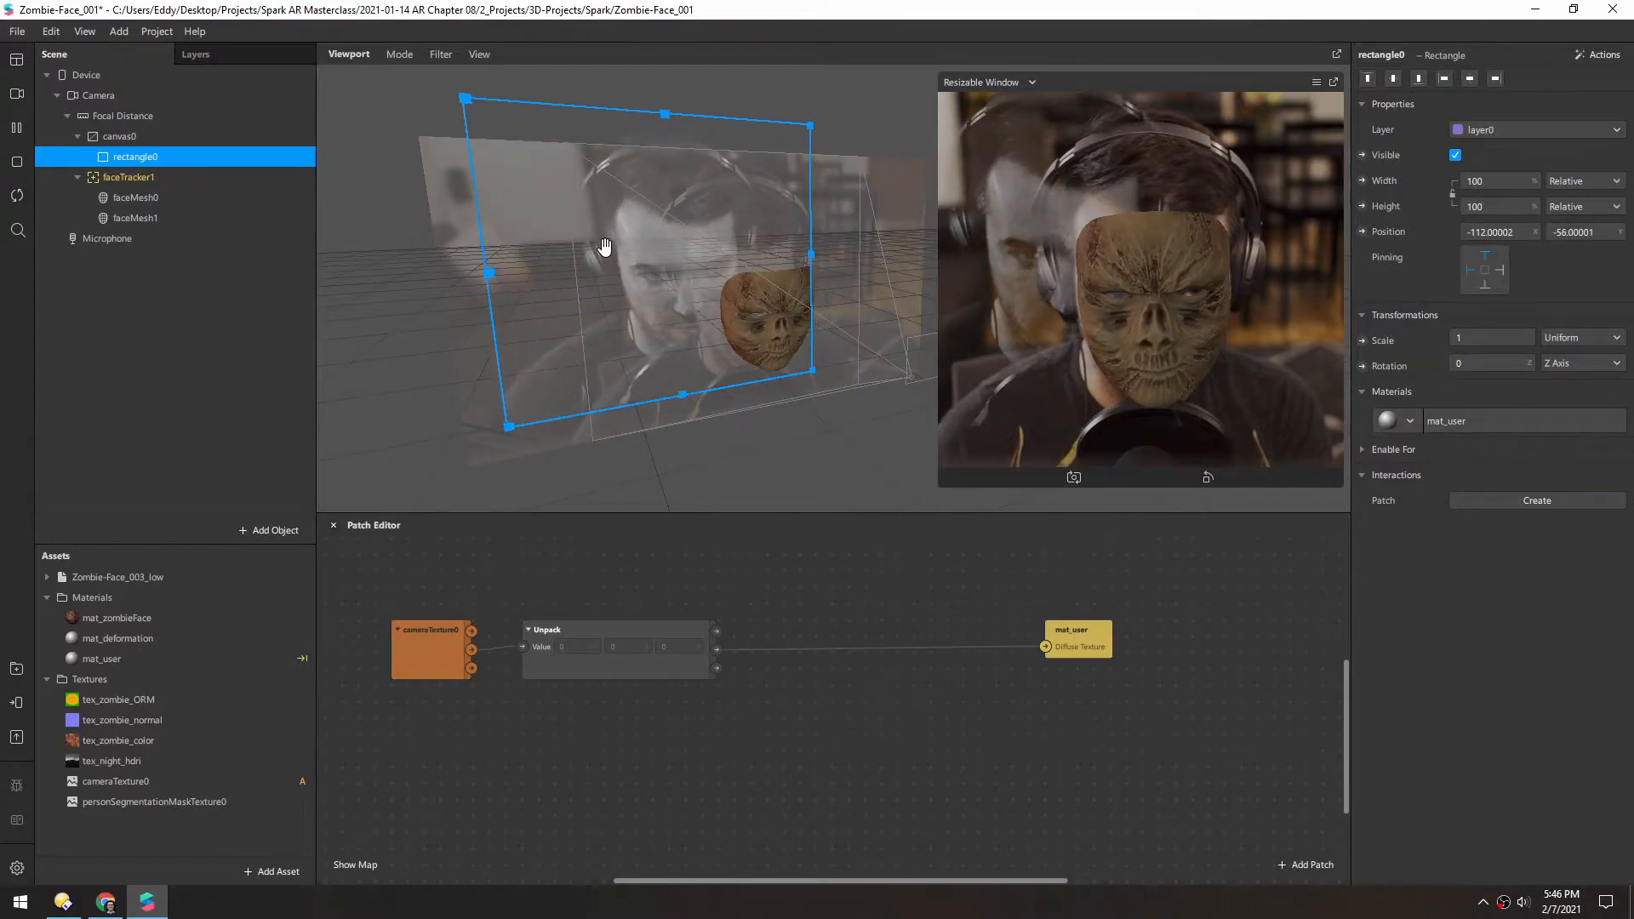
drag(604, 247, 760, 222)
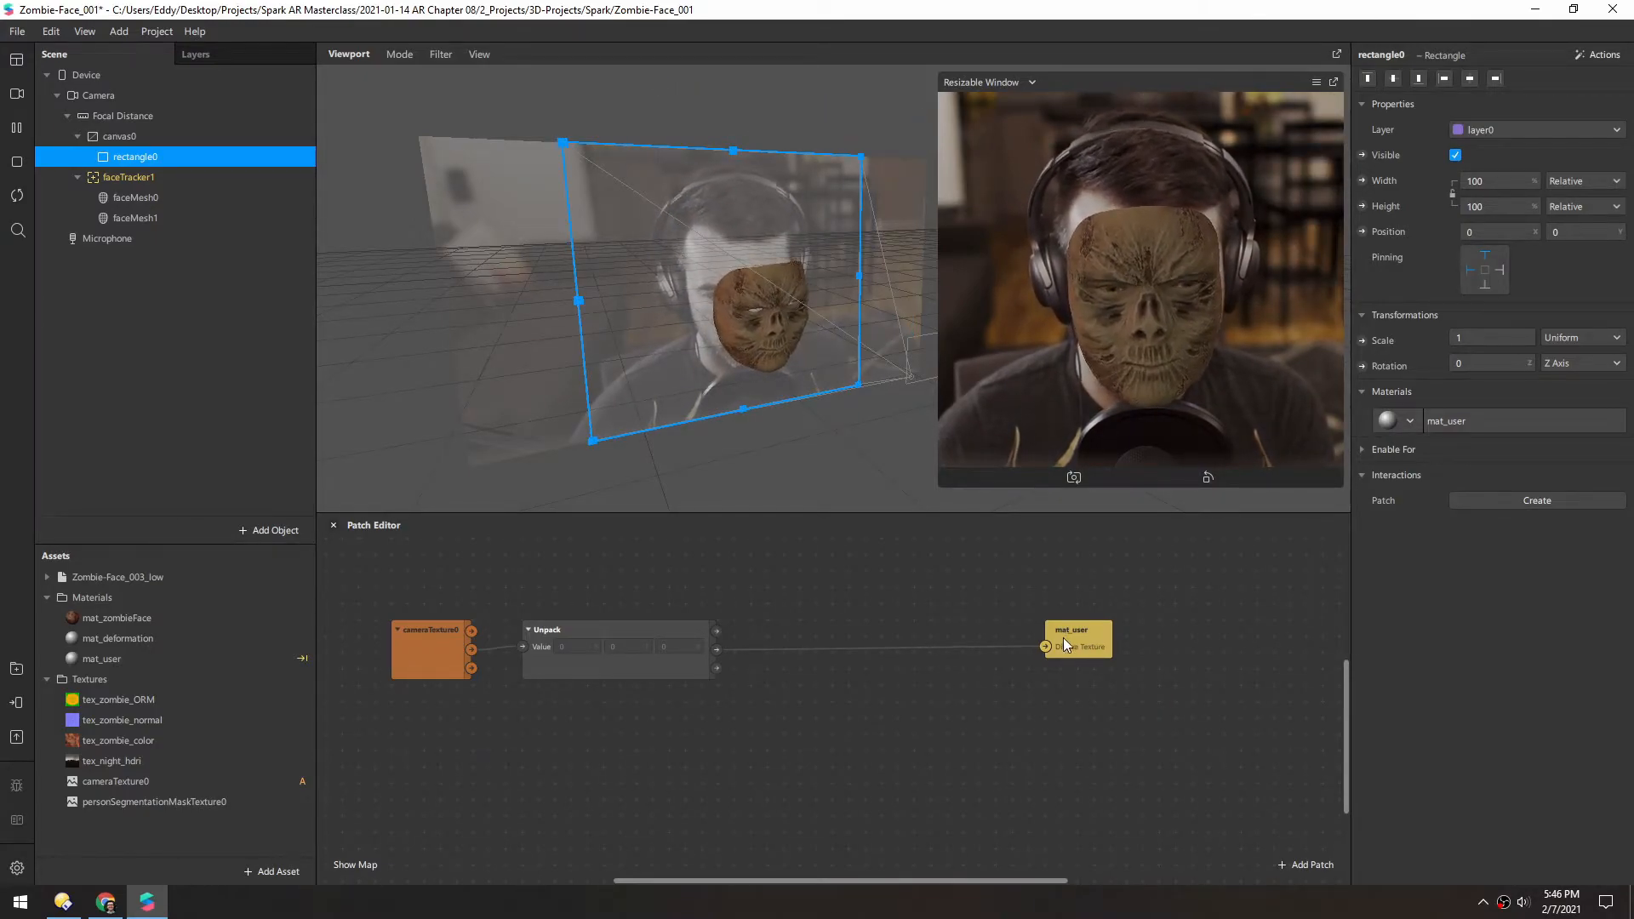
Step: Insert a Swizzle (xxx1) between Unpack and mat_user so the camera body renders greyscale
click(1305, 864)
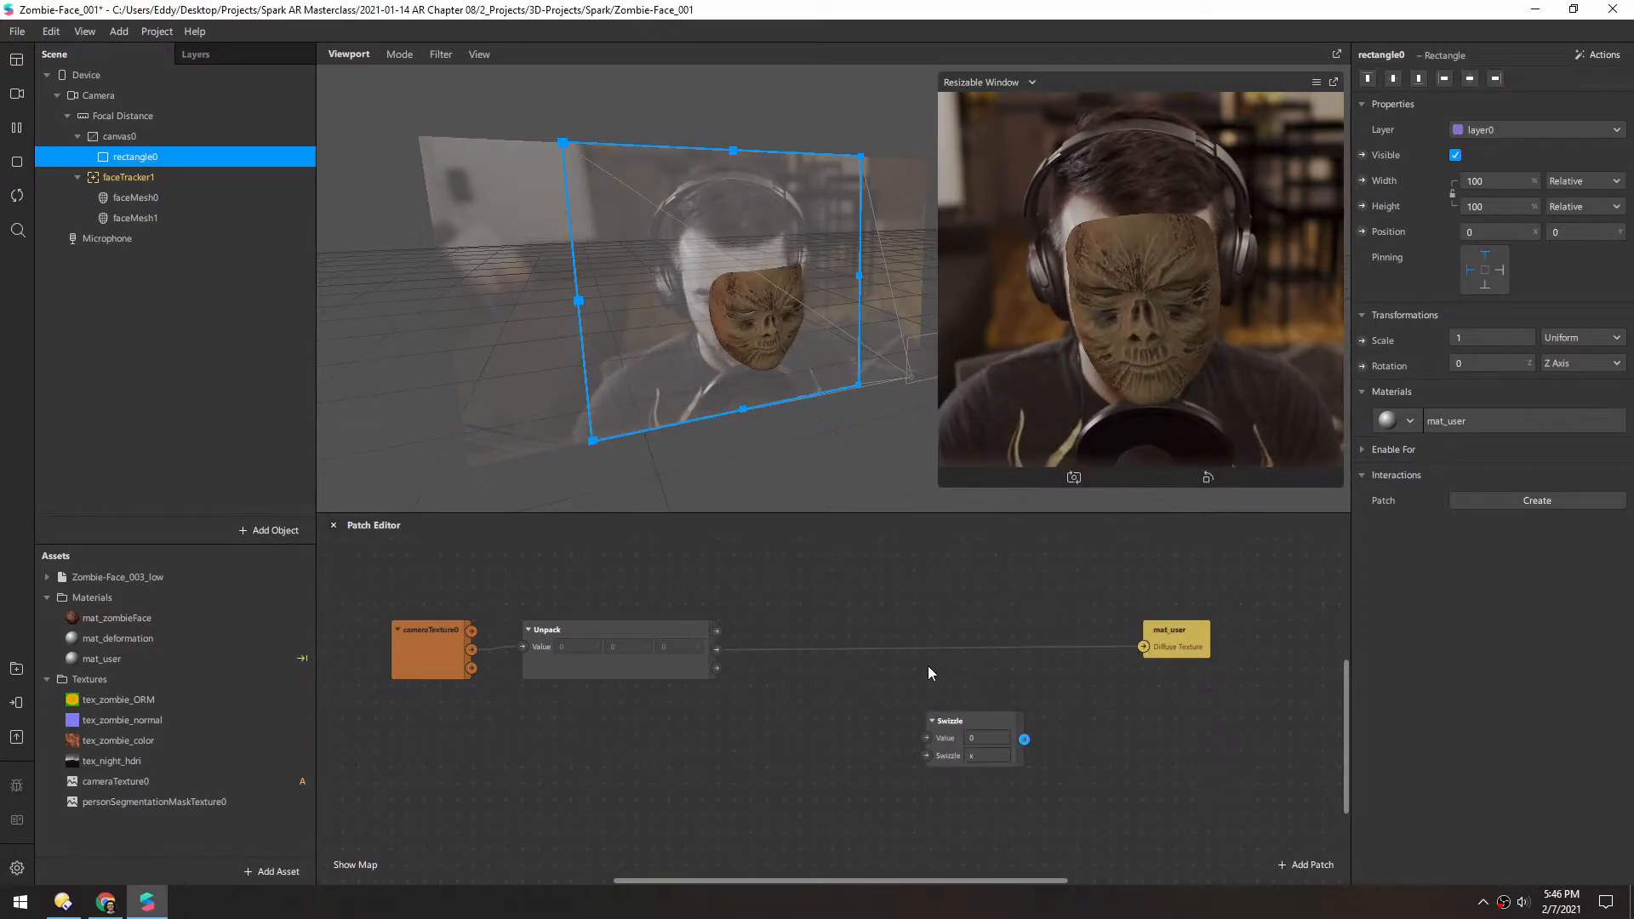
drag(947, 719, 937, 597)
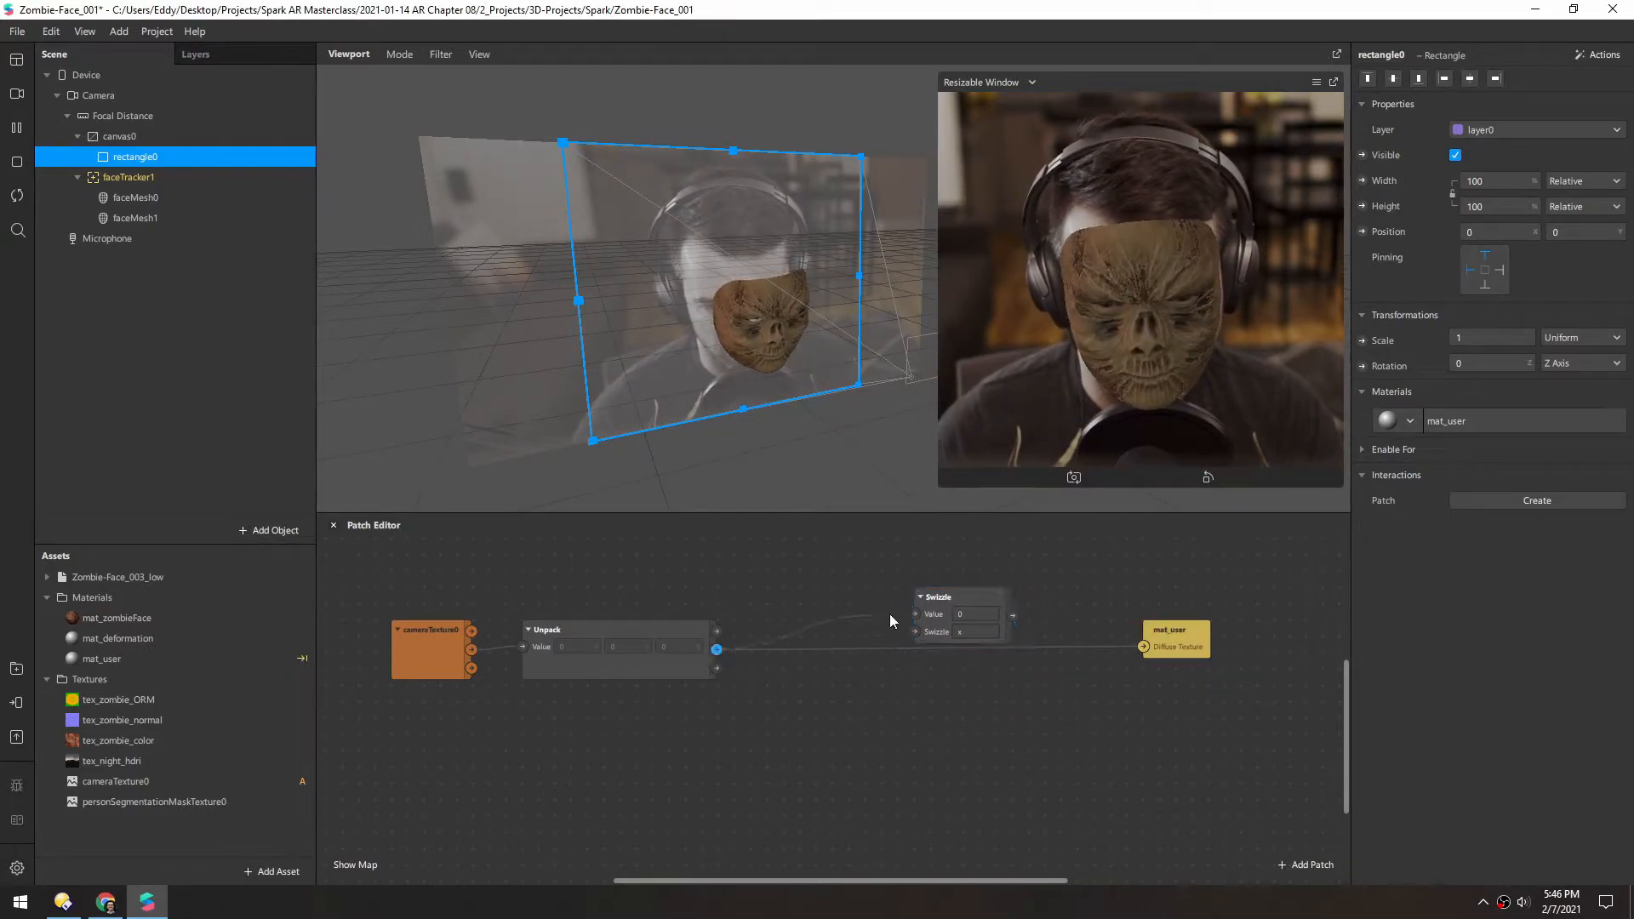
drag(717, 649, 912, 615)
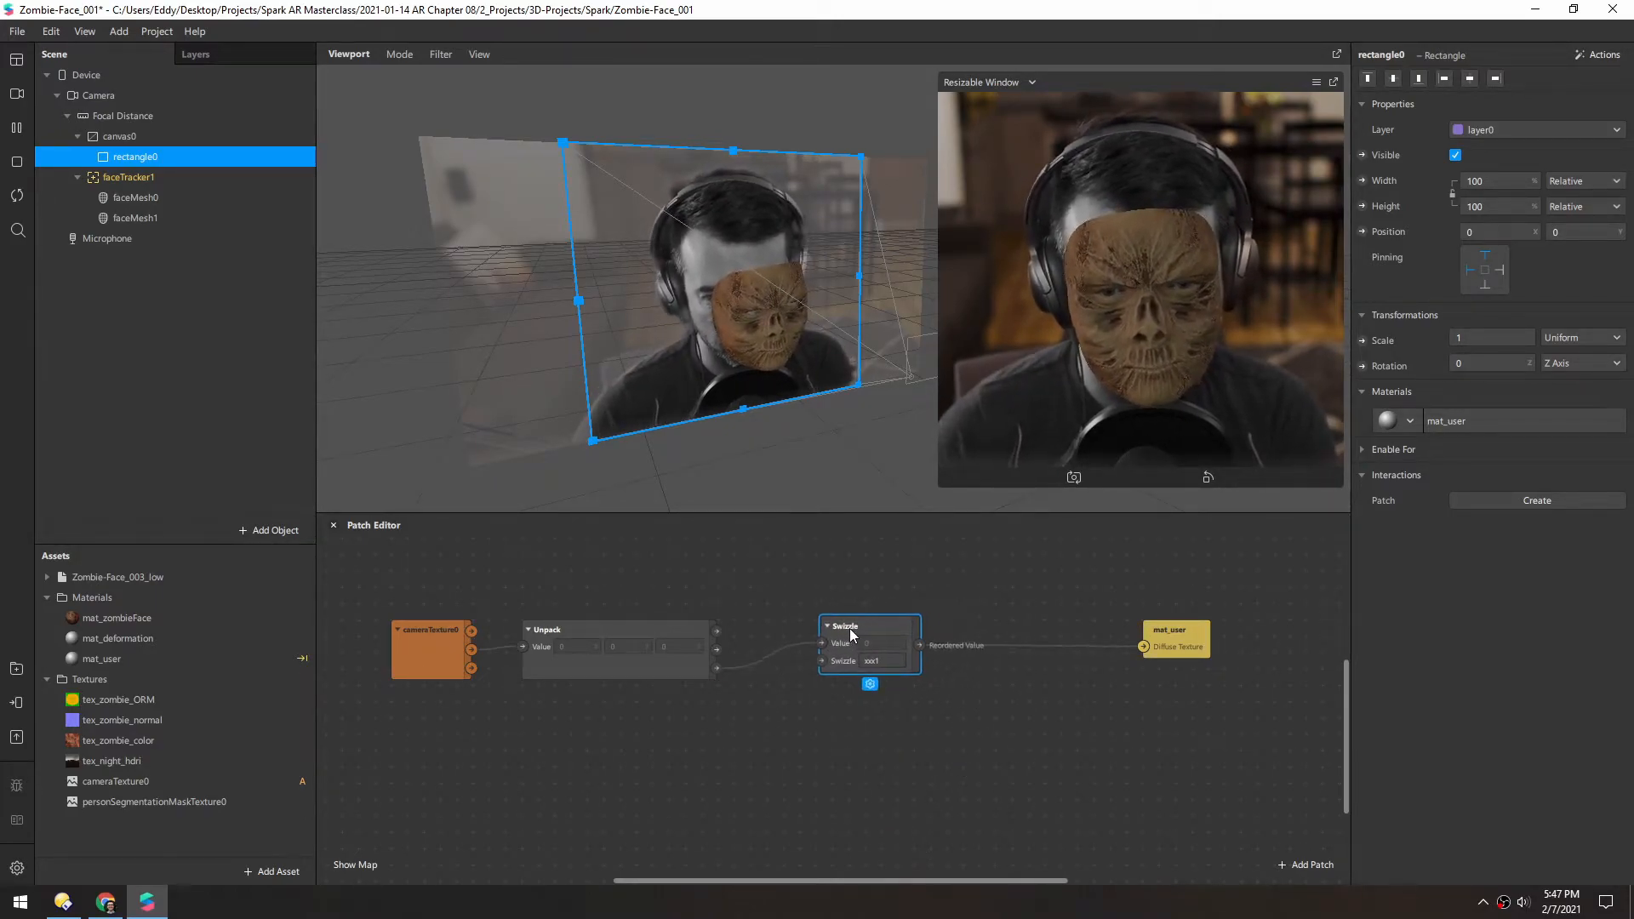
drag(870, 626, 1075, 630)
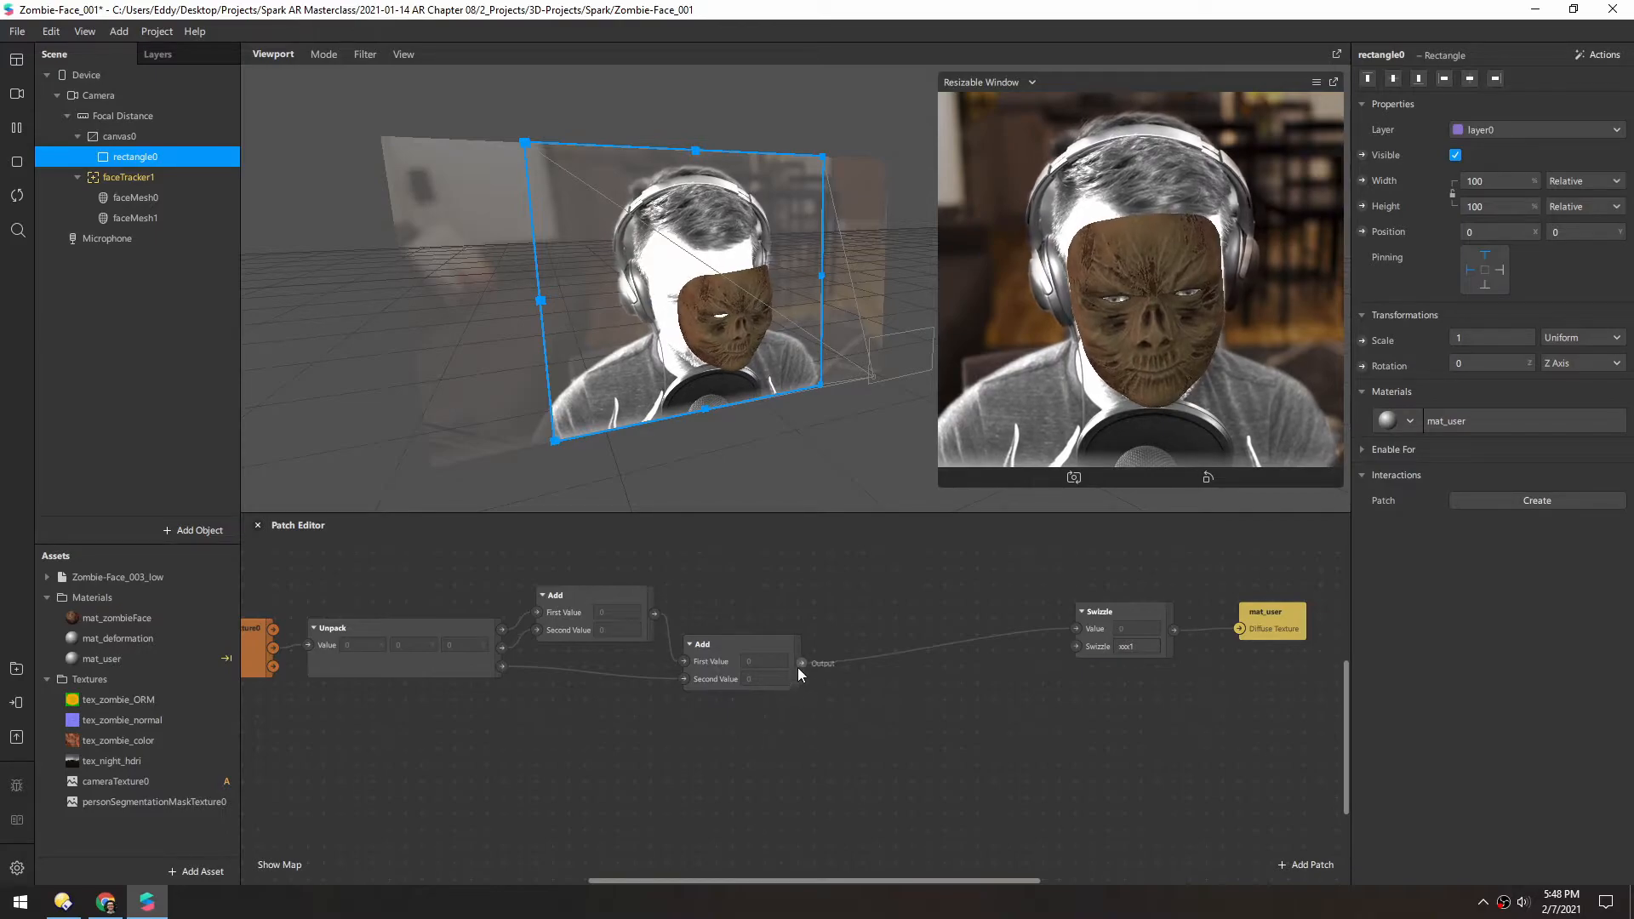
Step: Insert a Divide patch with Second Value 3 between the Add and Swizzle patches
text(div)
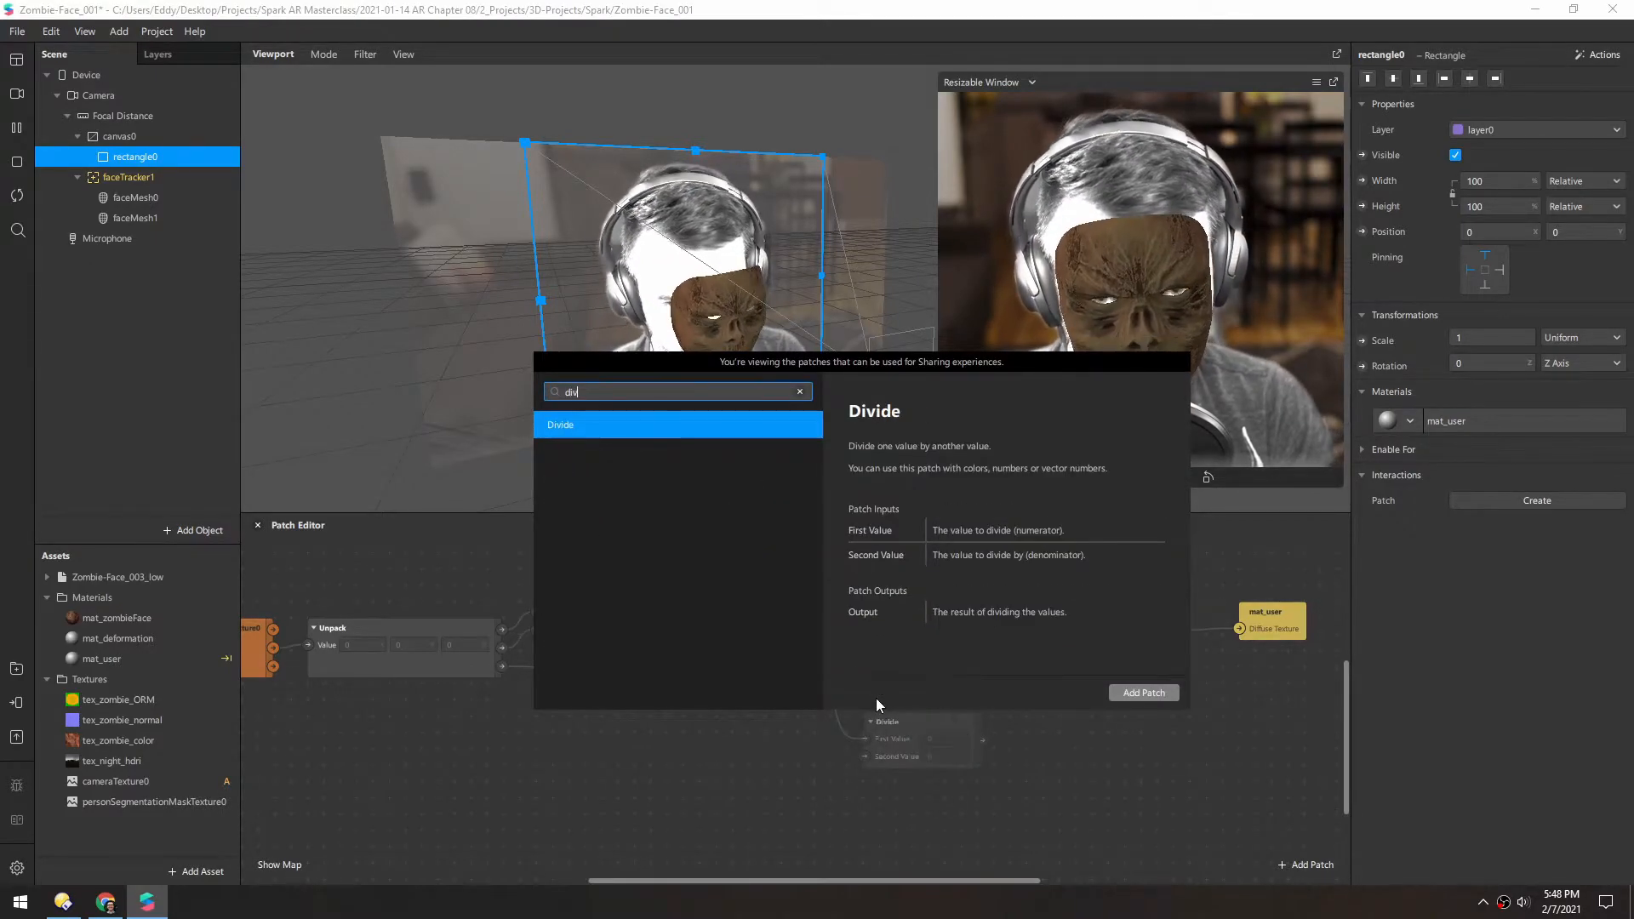
click(1142, 693)
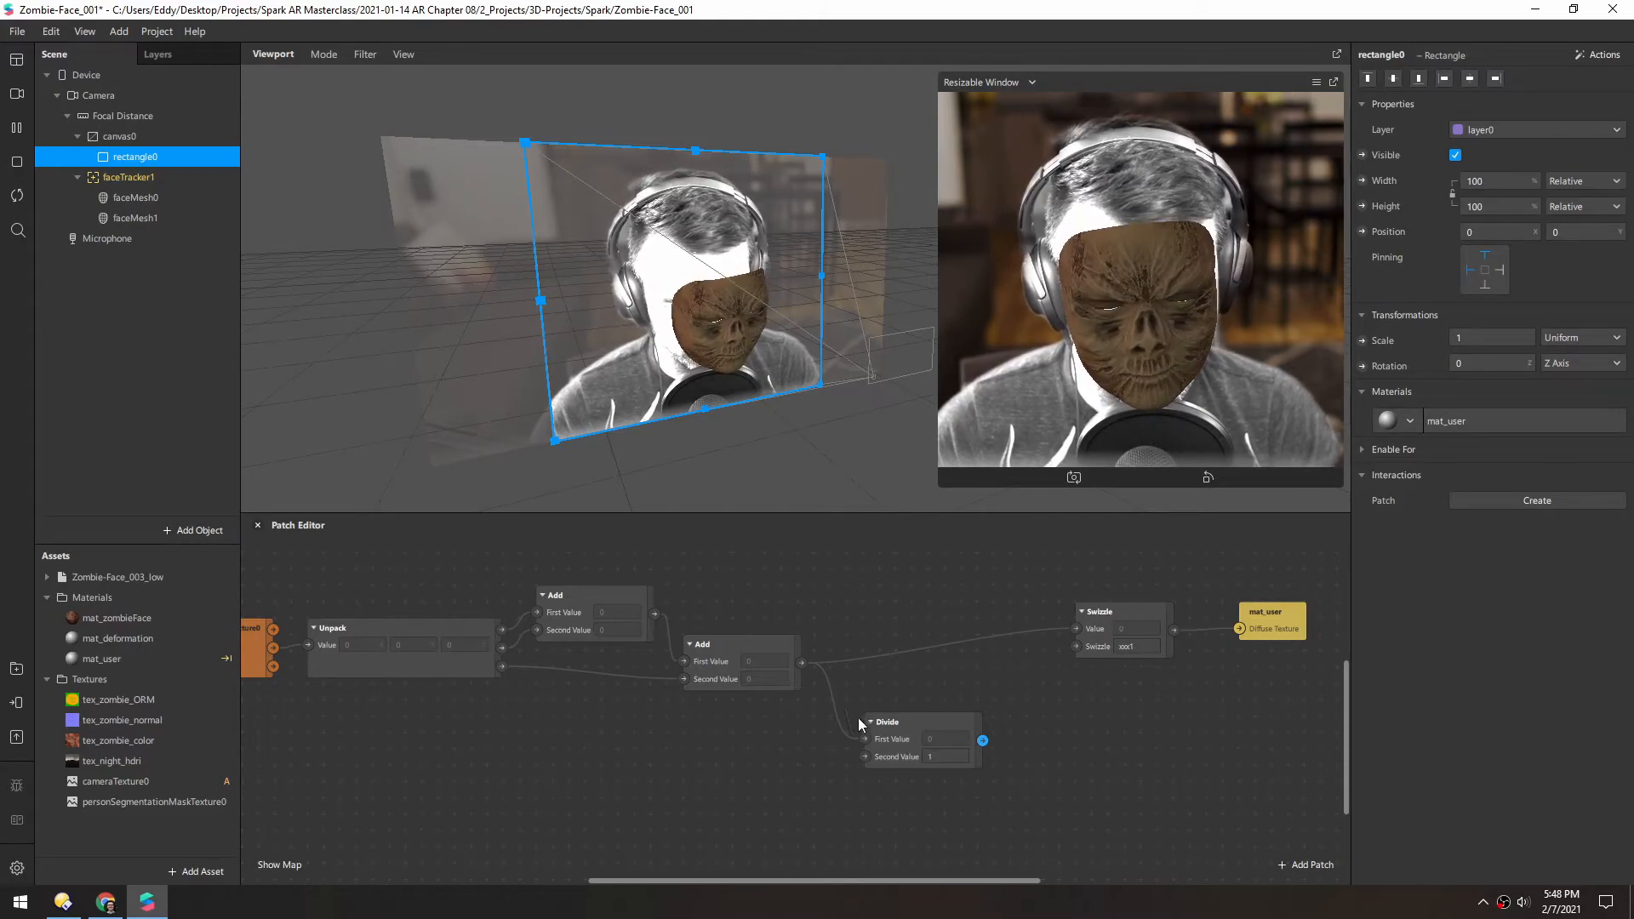
drag(885, 740, 884, 707)
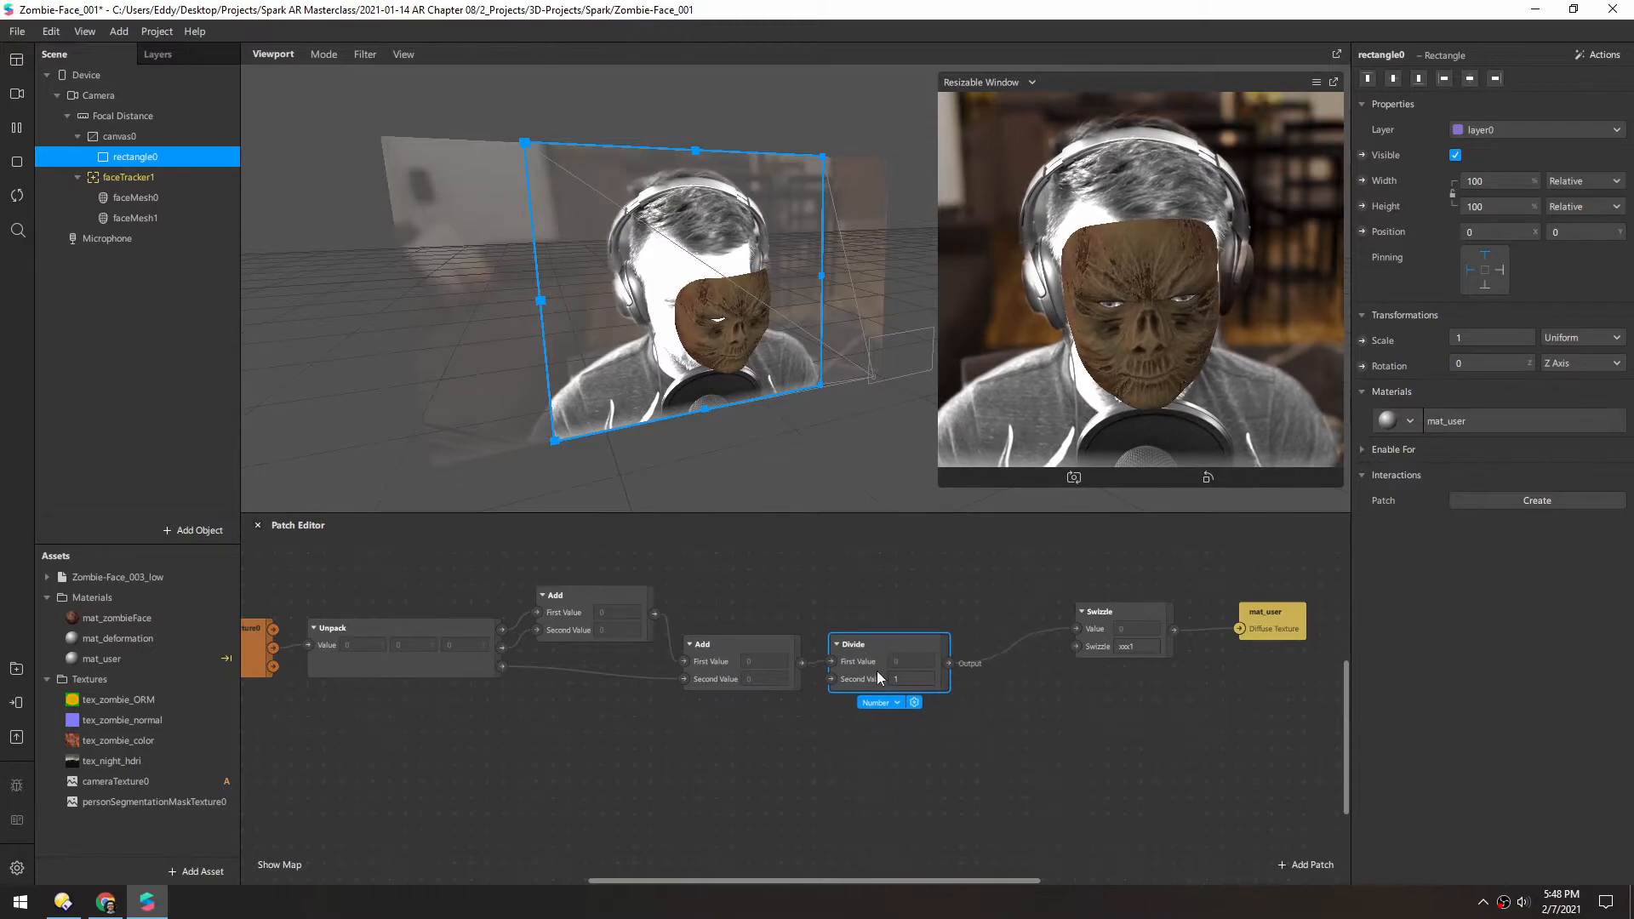
click(907, 679)
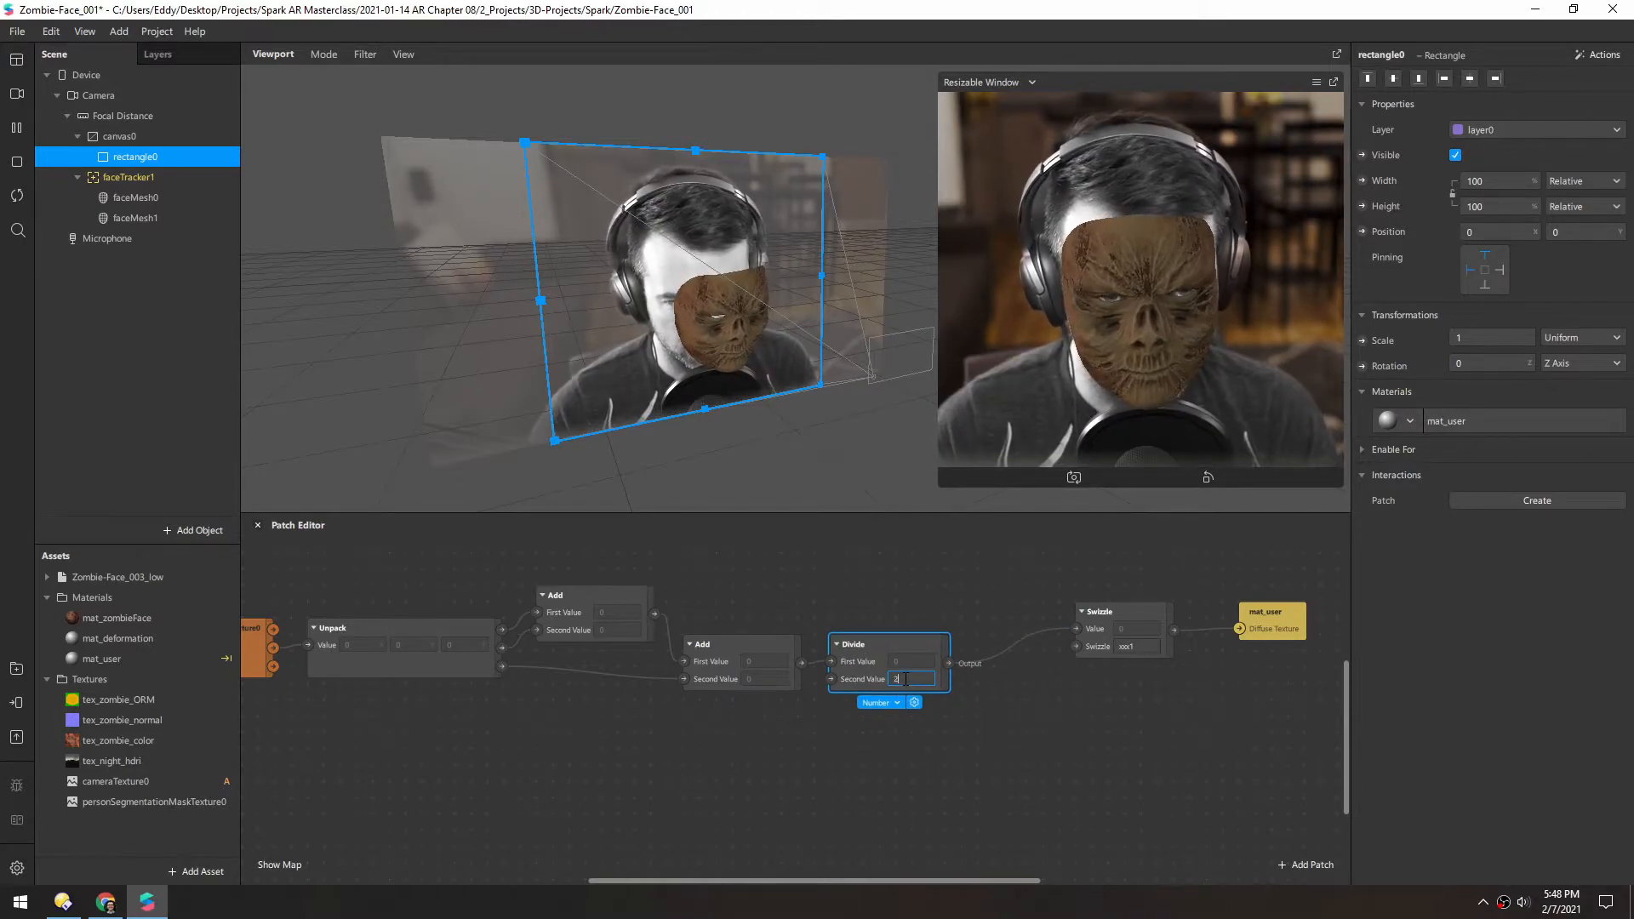
text(3)
text(mi)
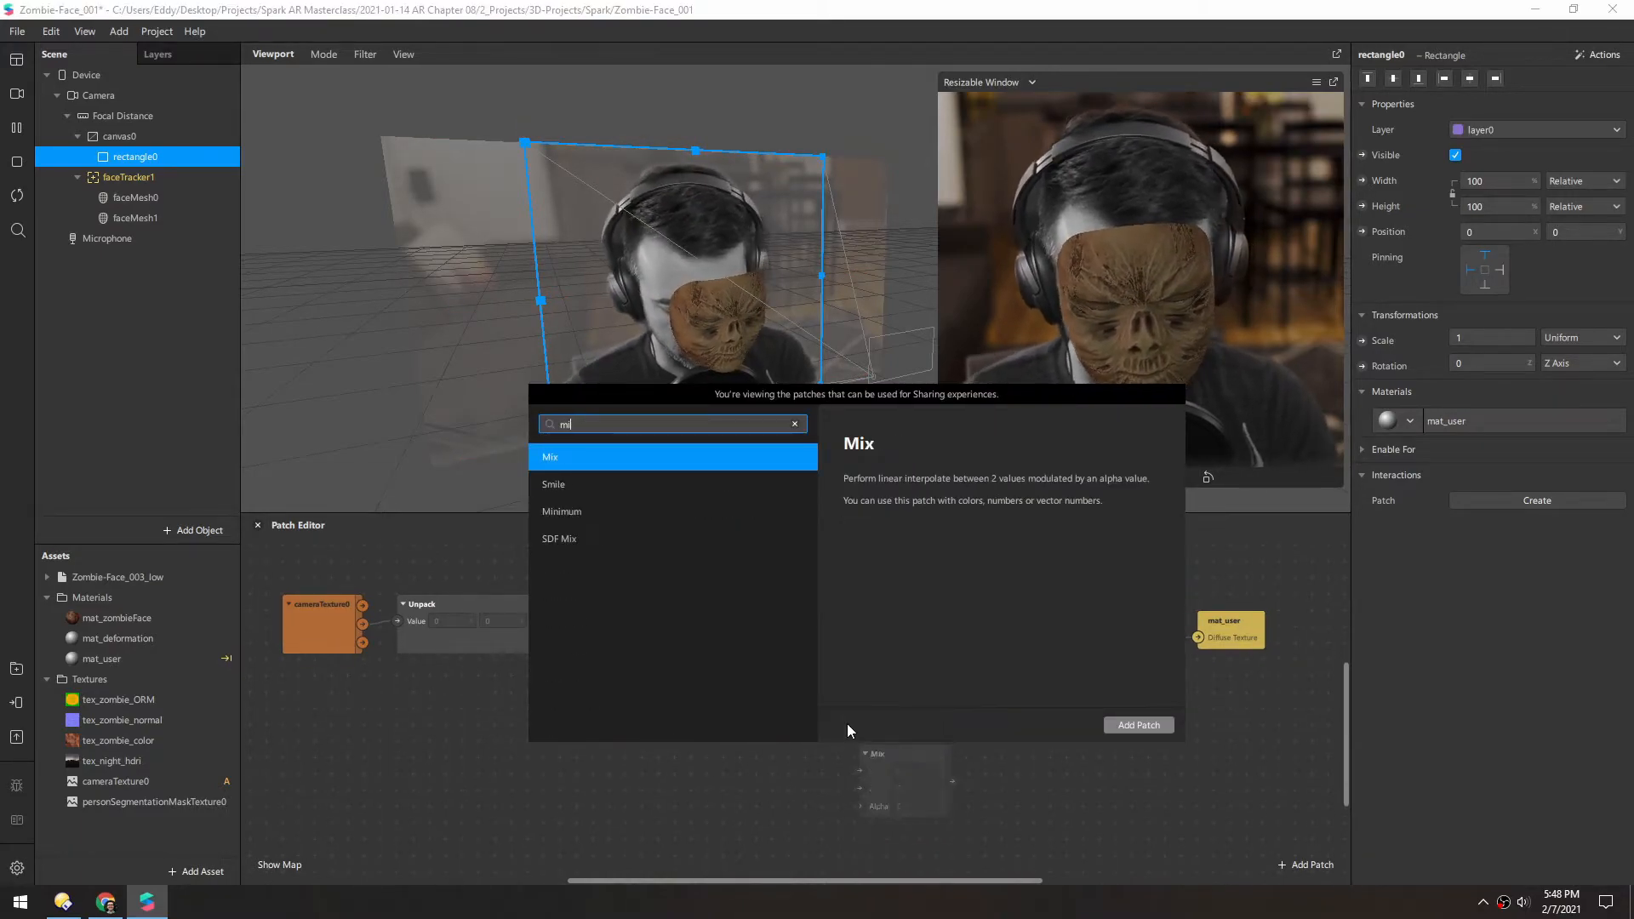
Step: Blend Swizzle and unpacked colour through a Mix patch into mat_user, settling Alpha at 0.5
click(1139, 725)
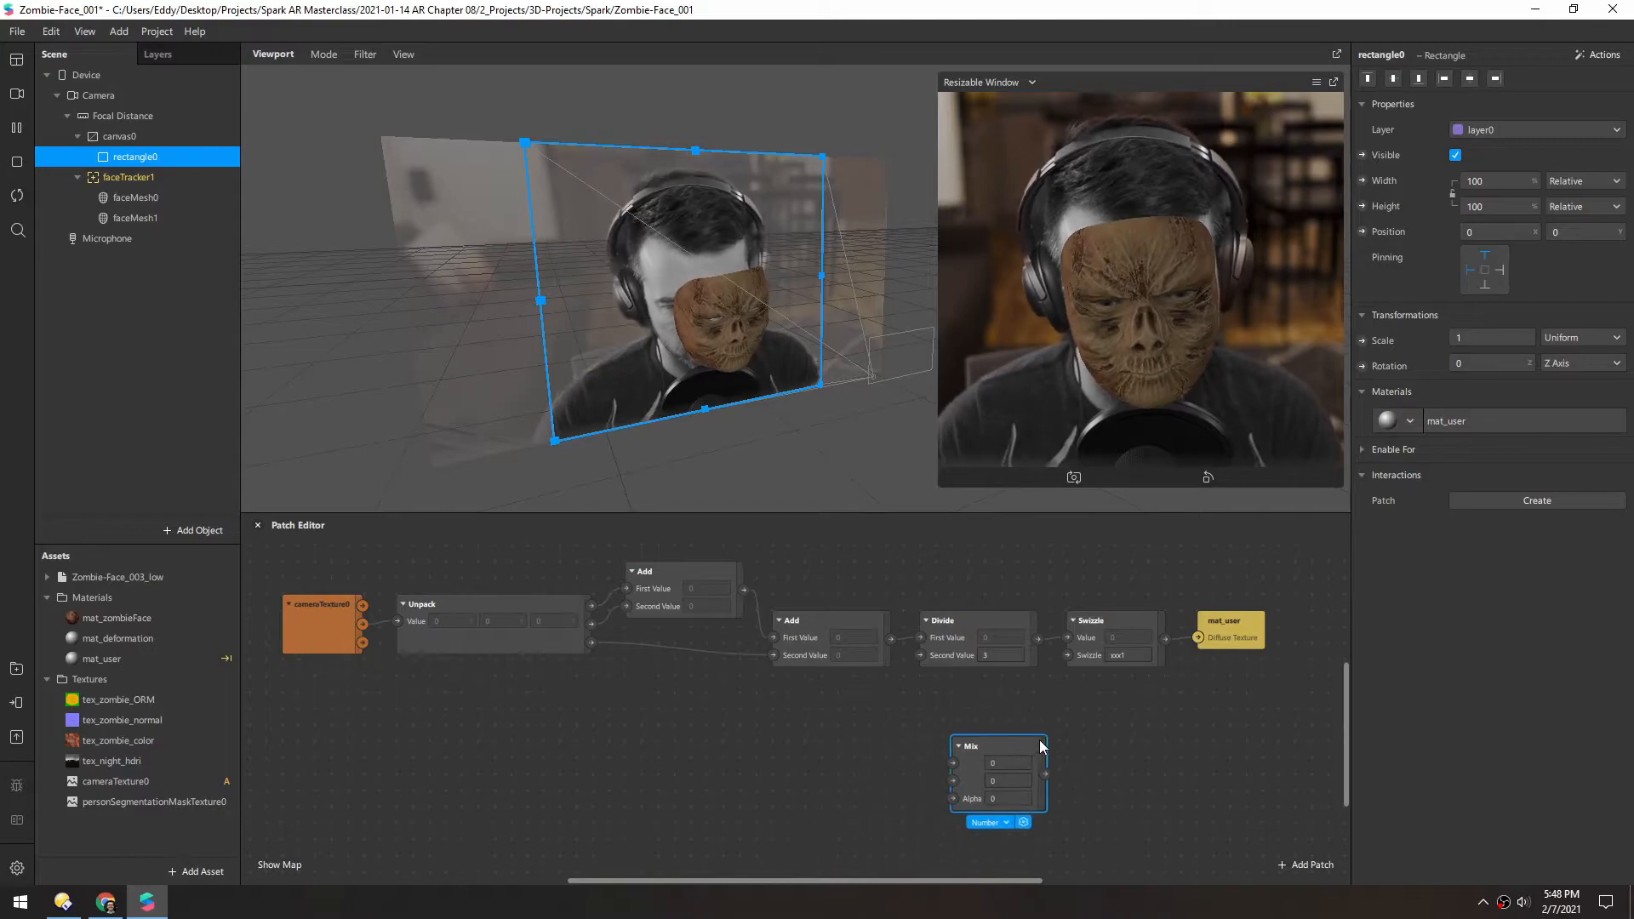
drag(996, 746, 1208, 730)
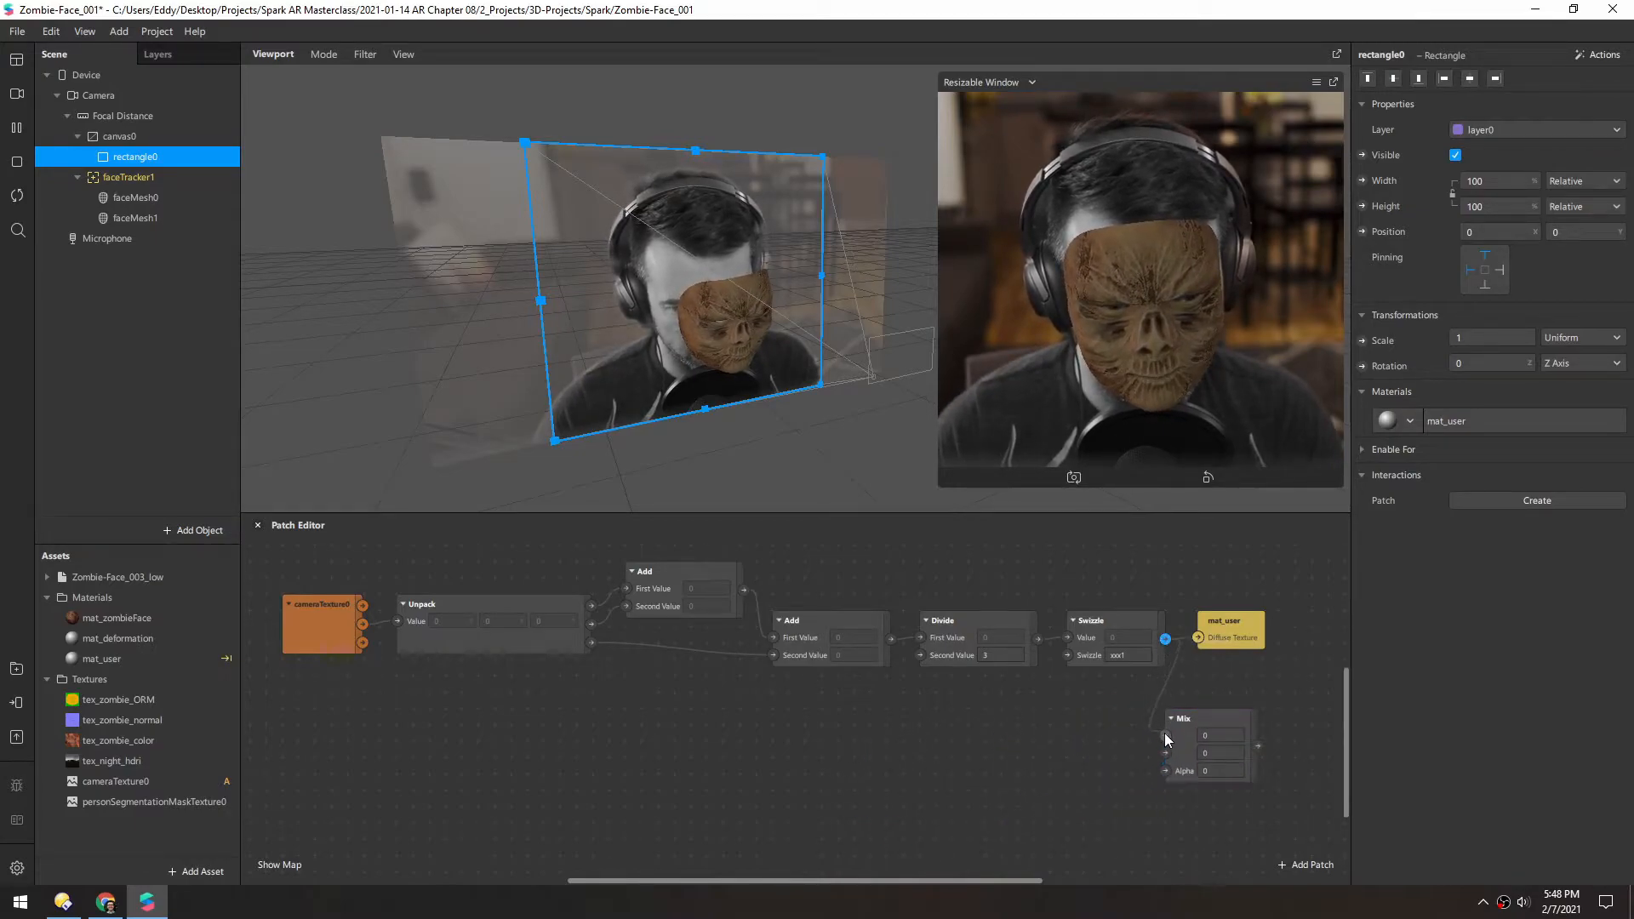
drag(1164, 638, 1164, 738)
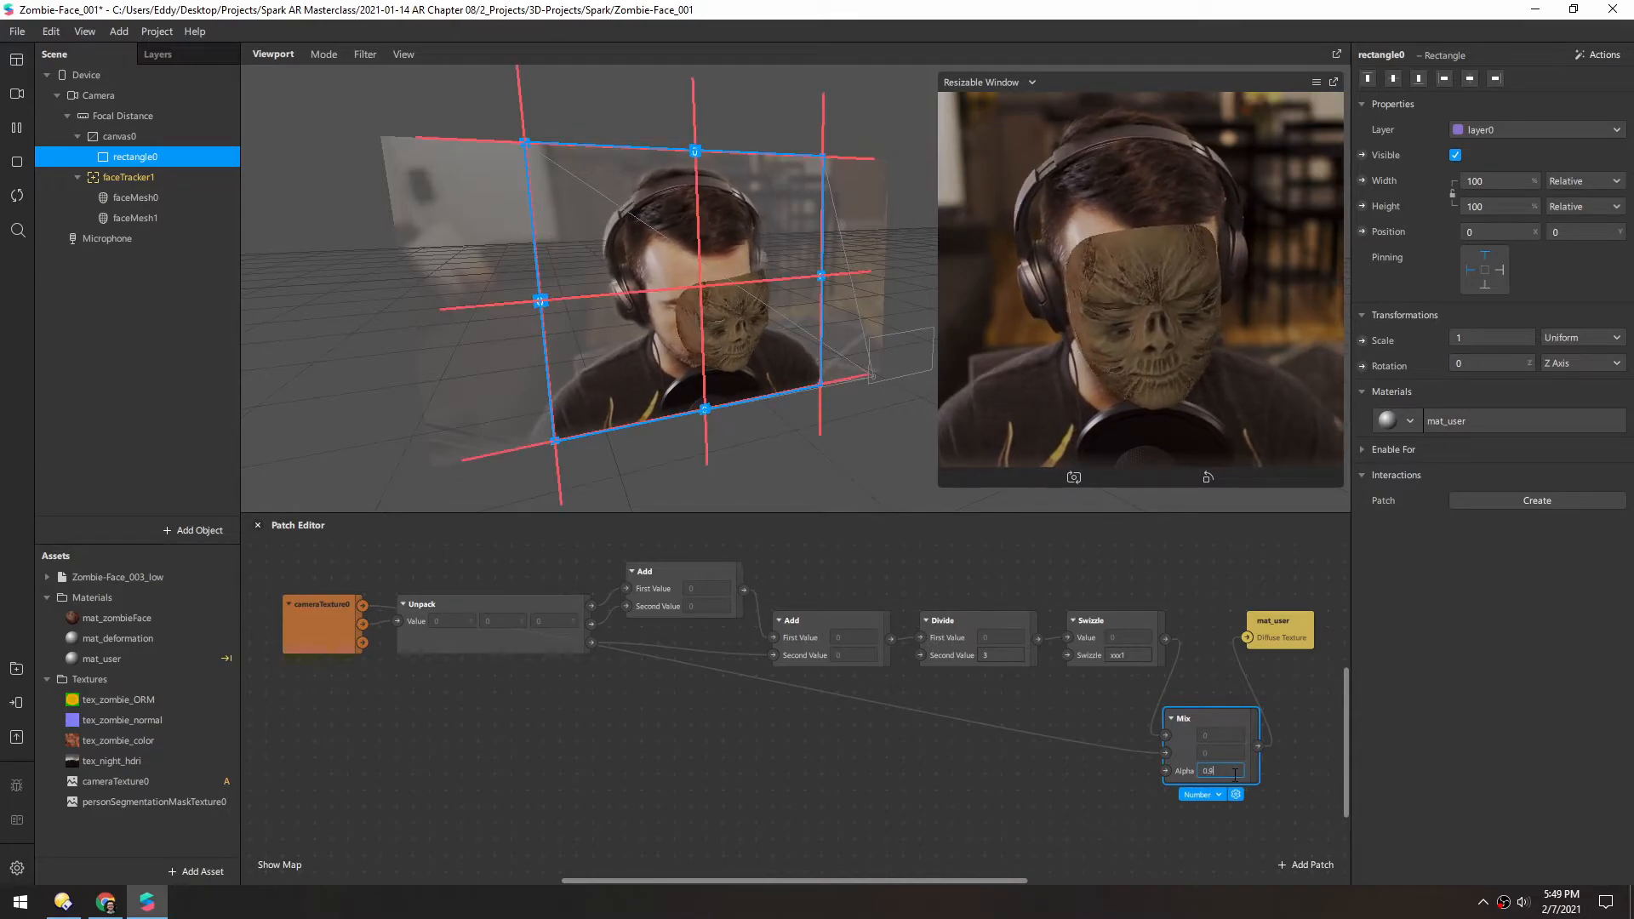
text(0.4)
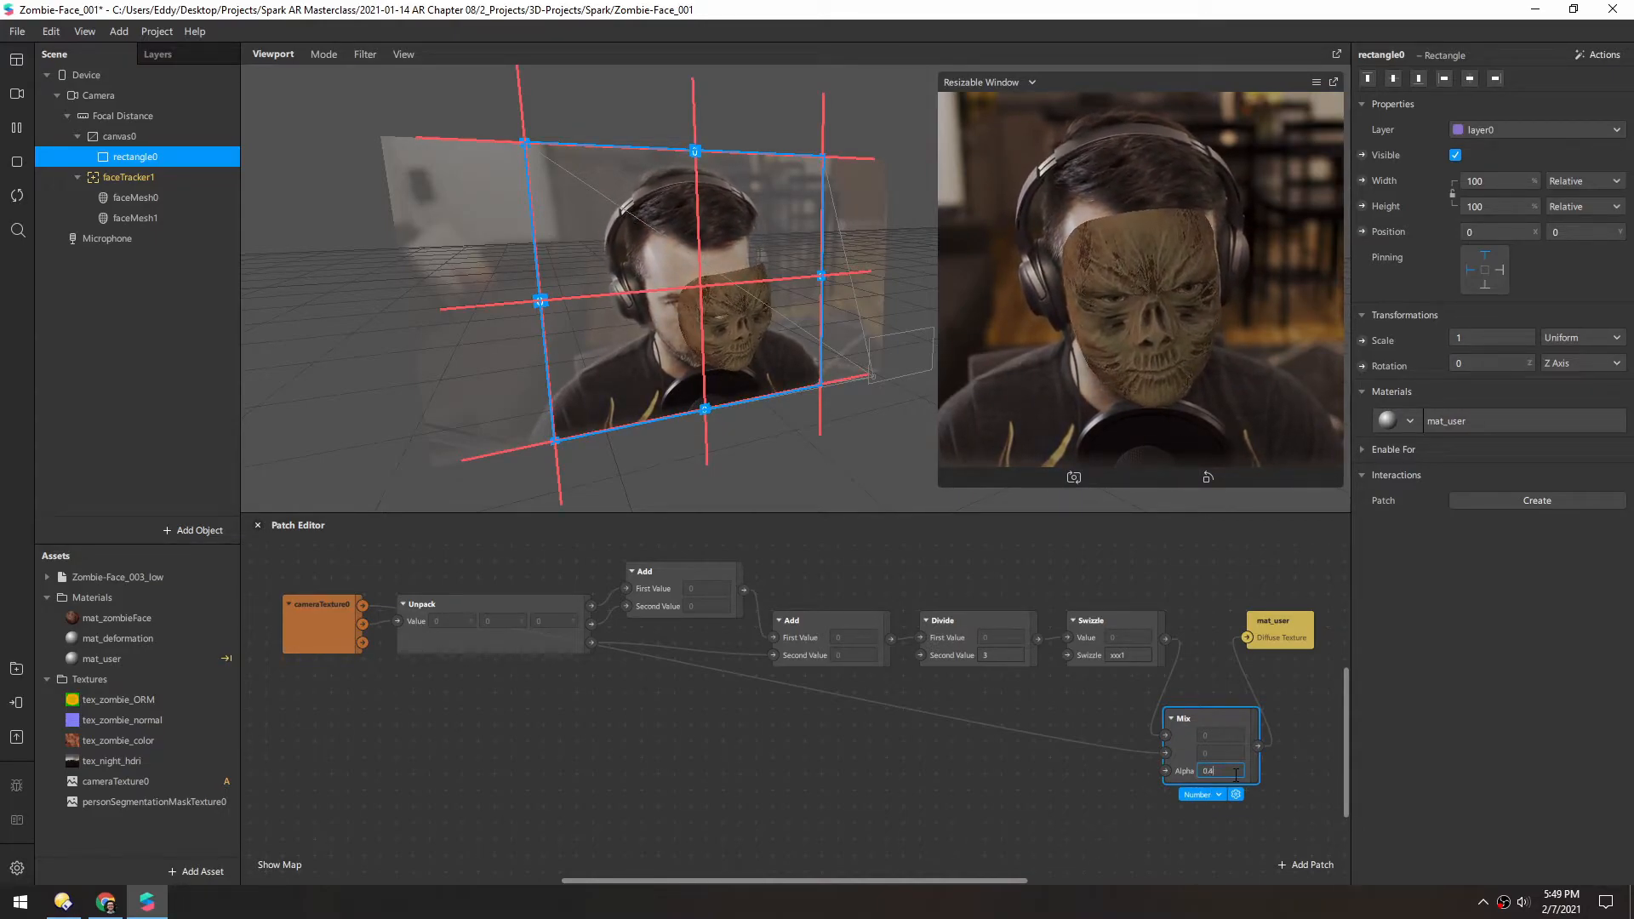
text(0)
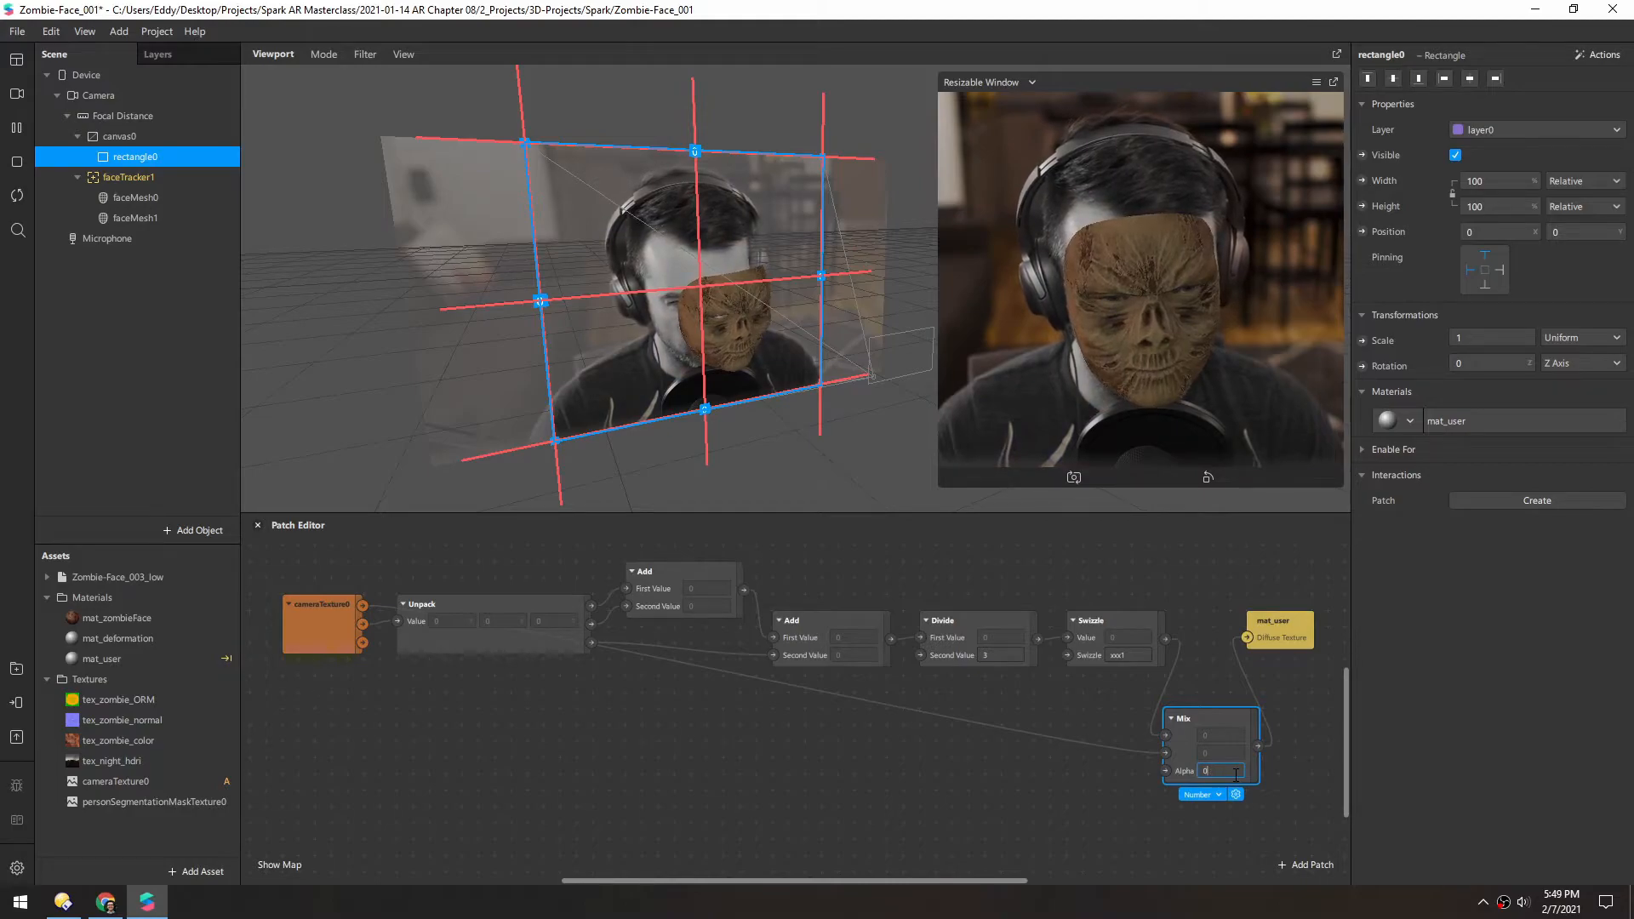
text(0.9)
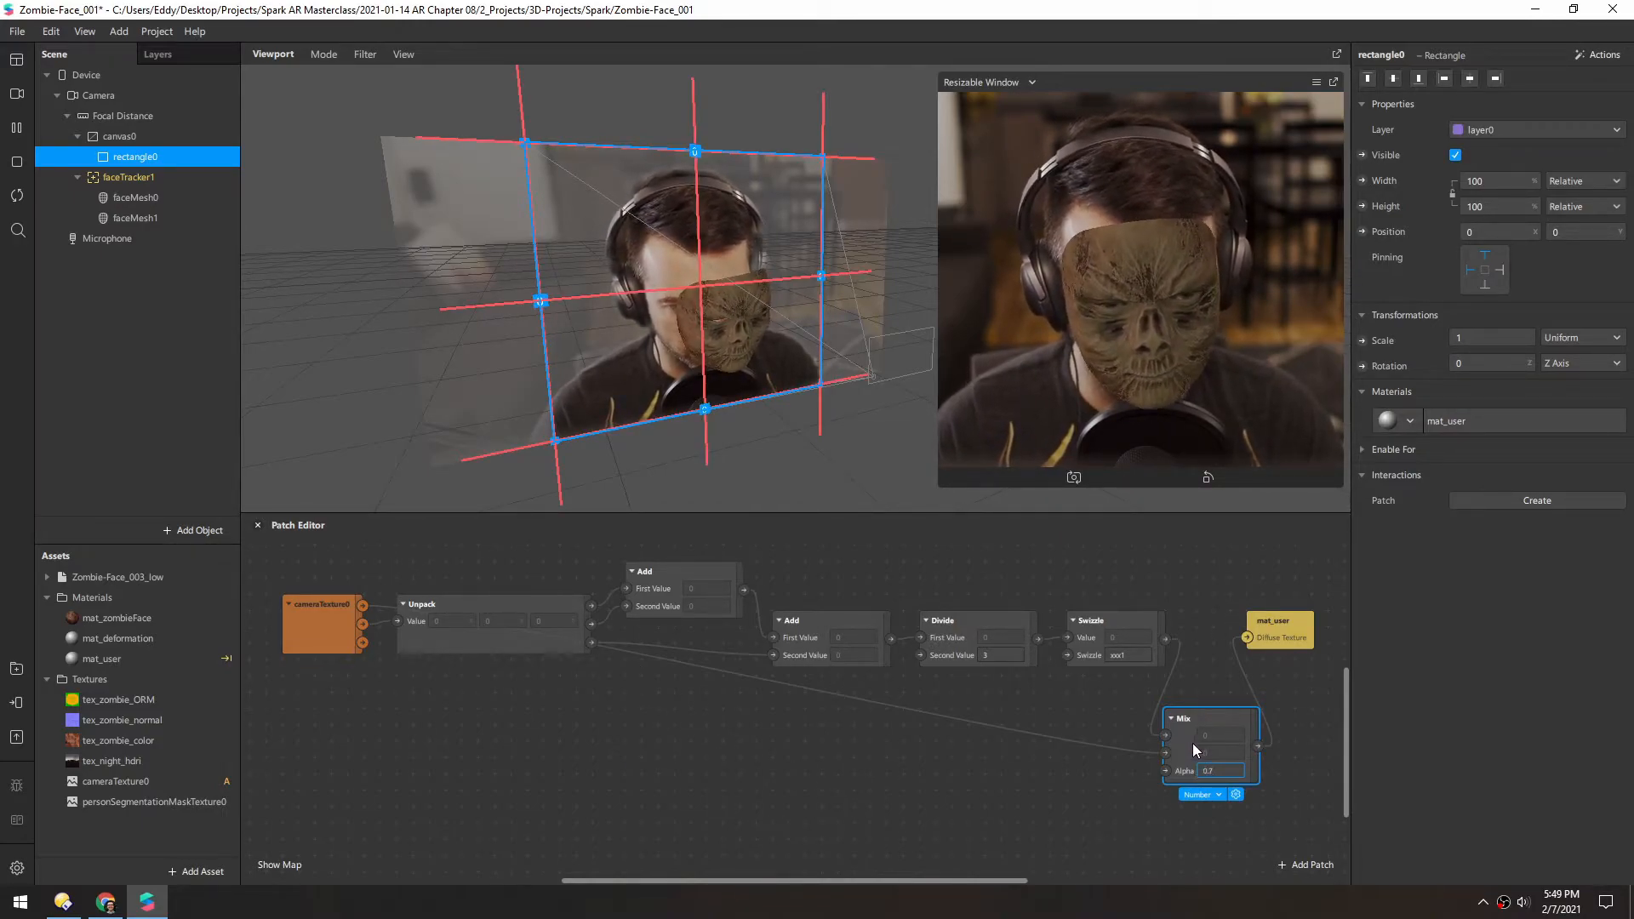
text(0.5)
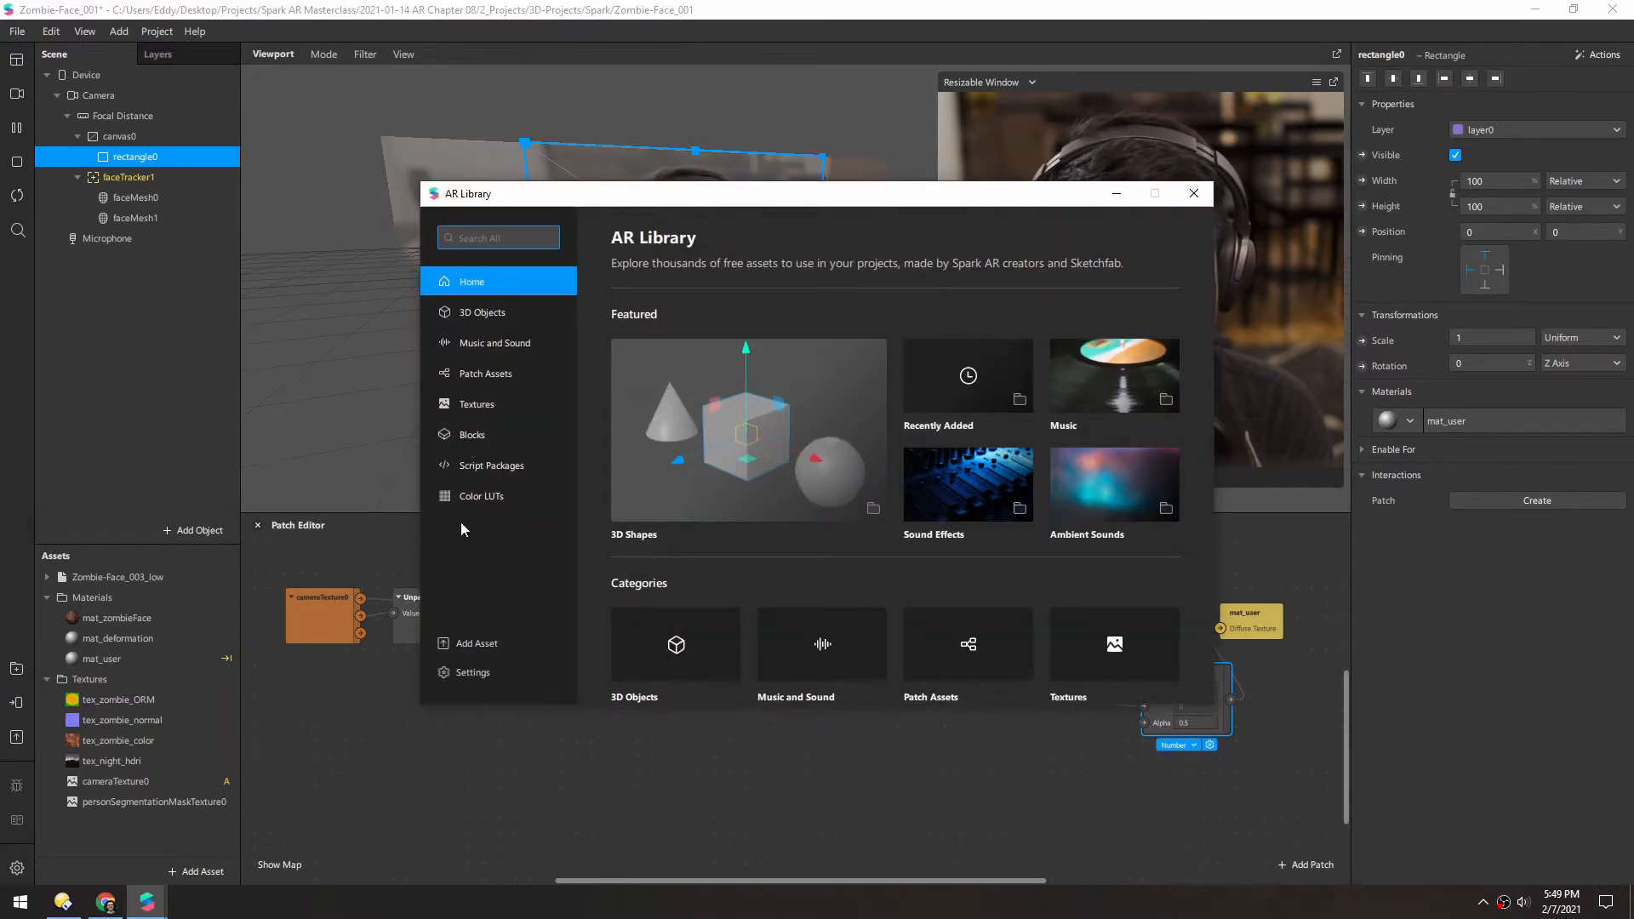
click(485, 373)
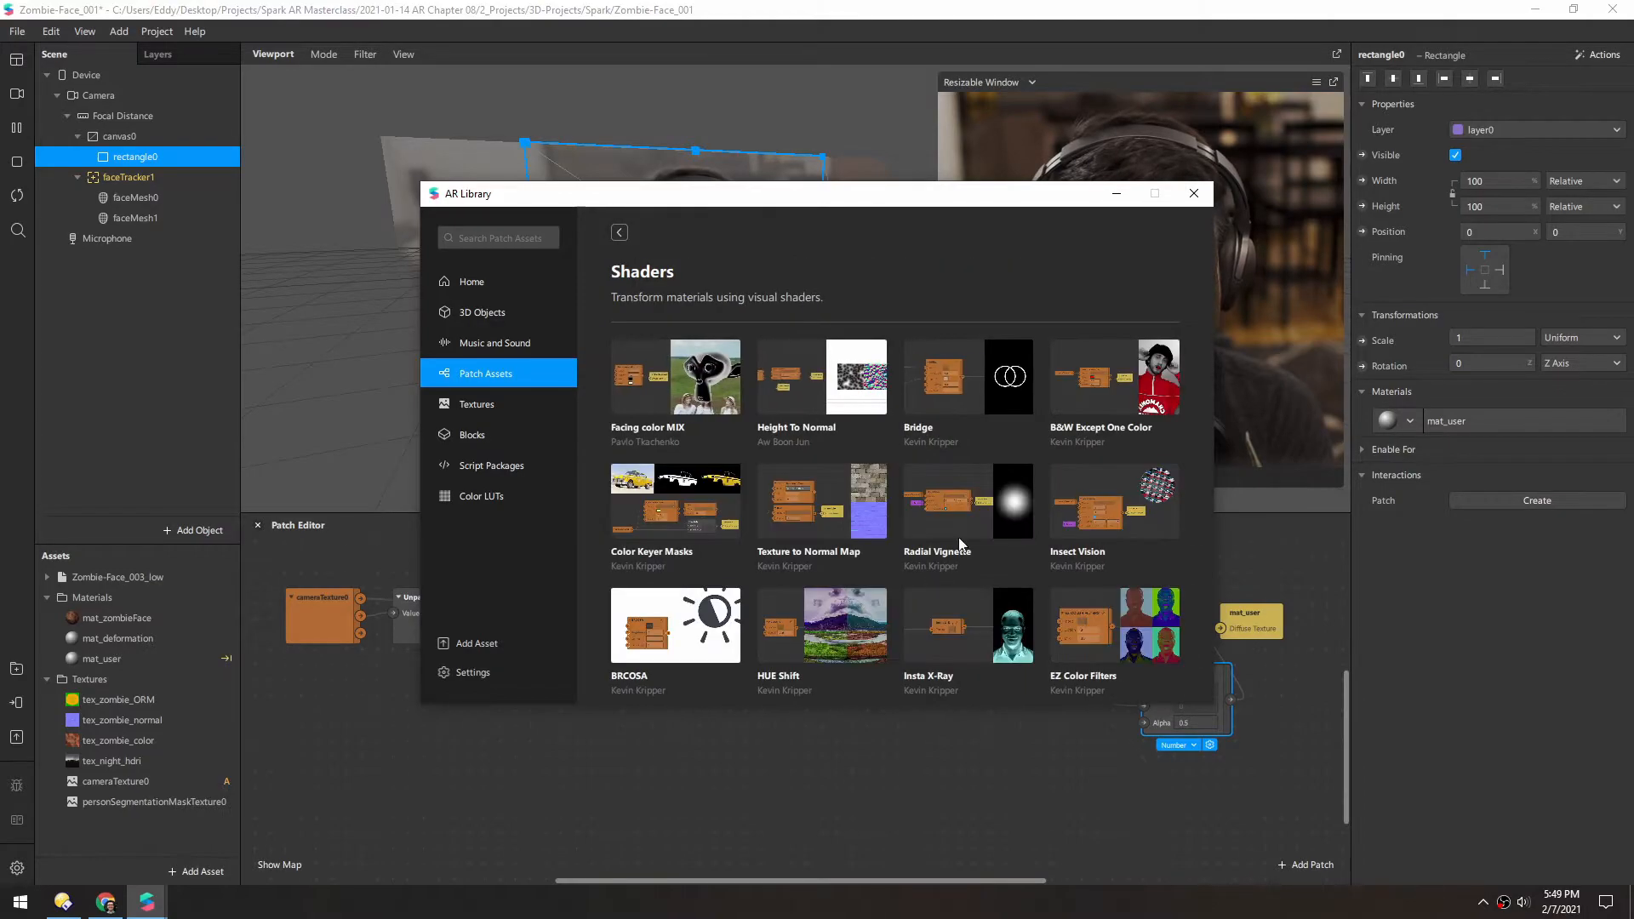
scroll(down, 3)
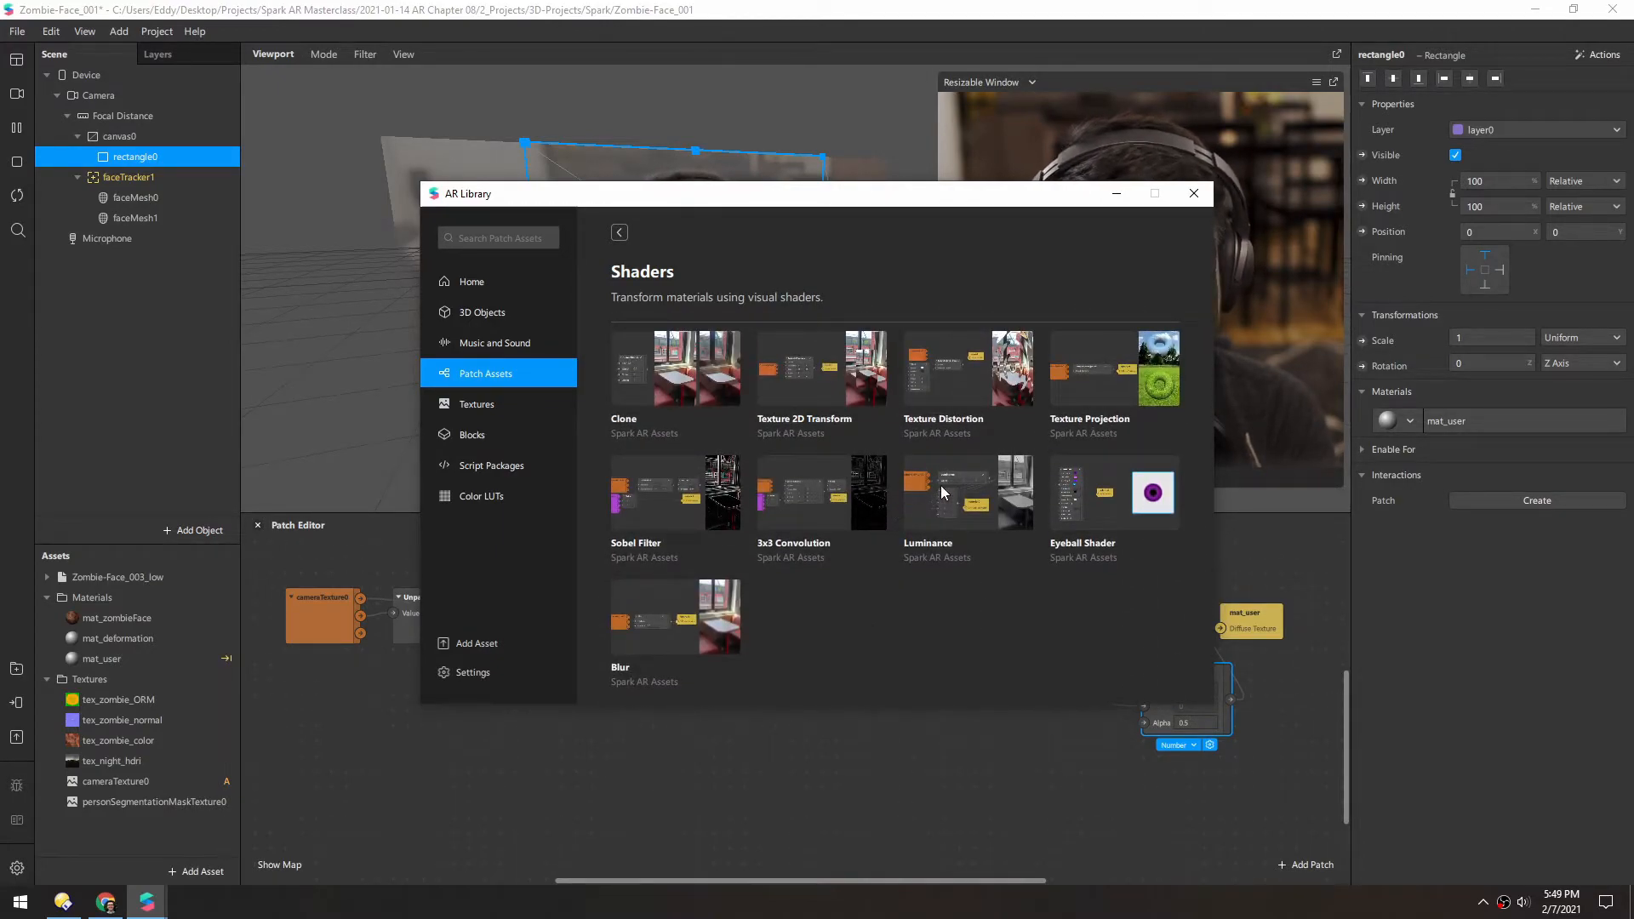
click(963, 491)
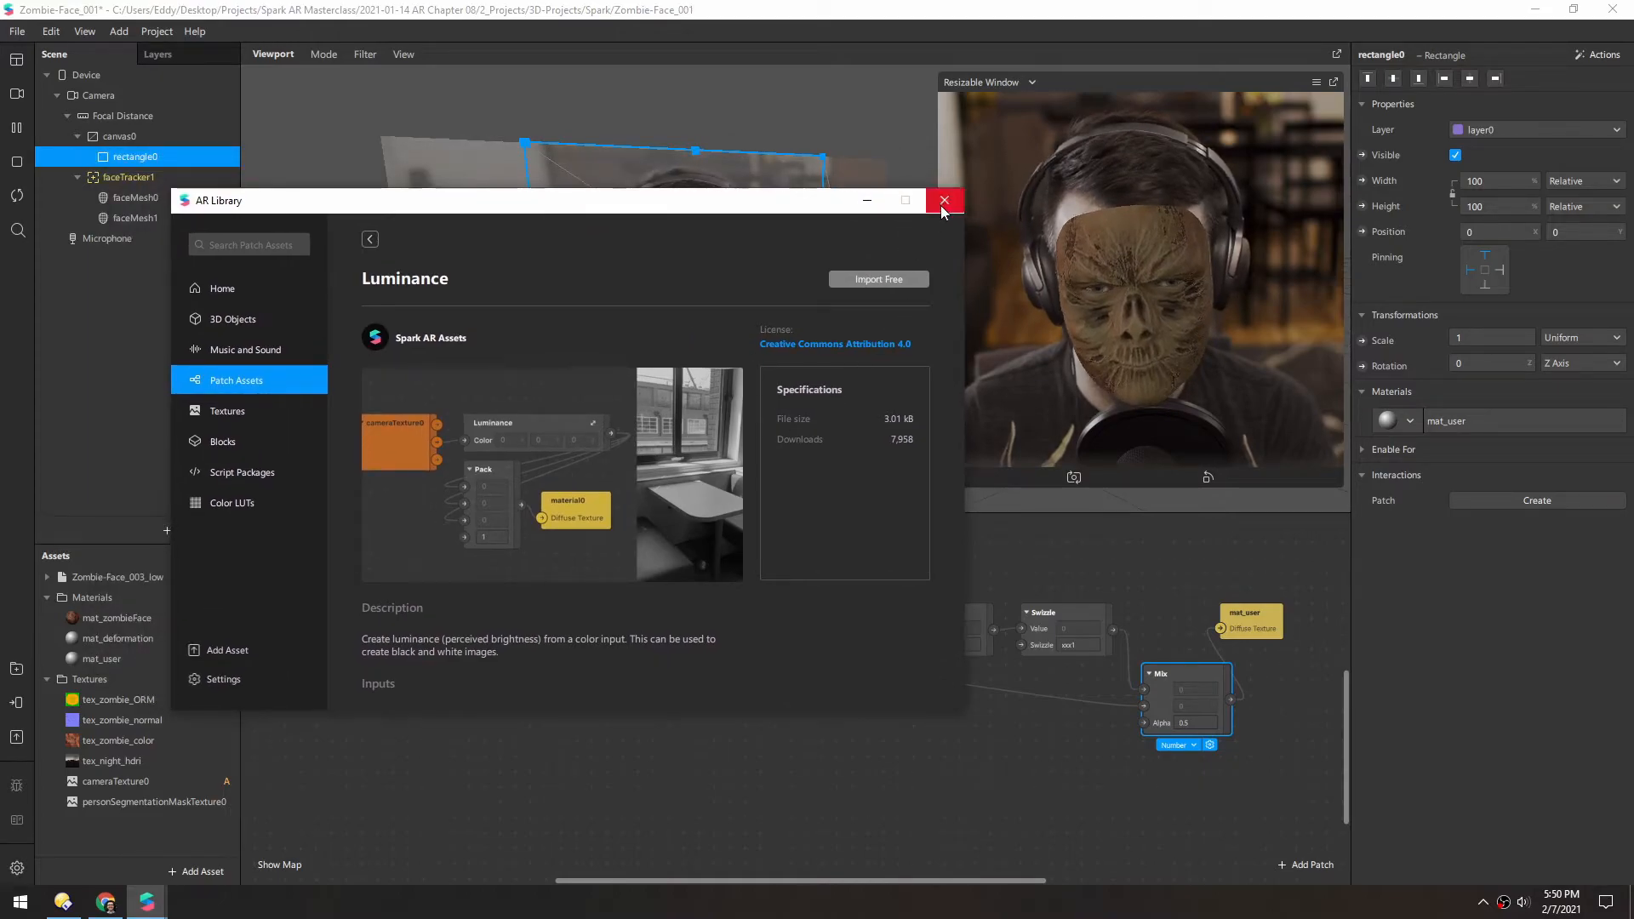
click(944, 201)
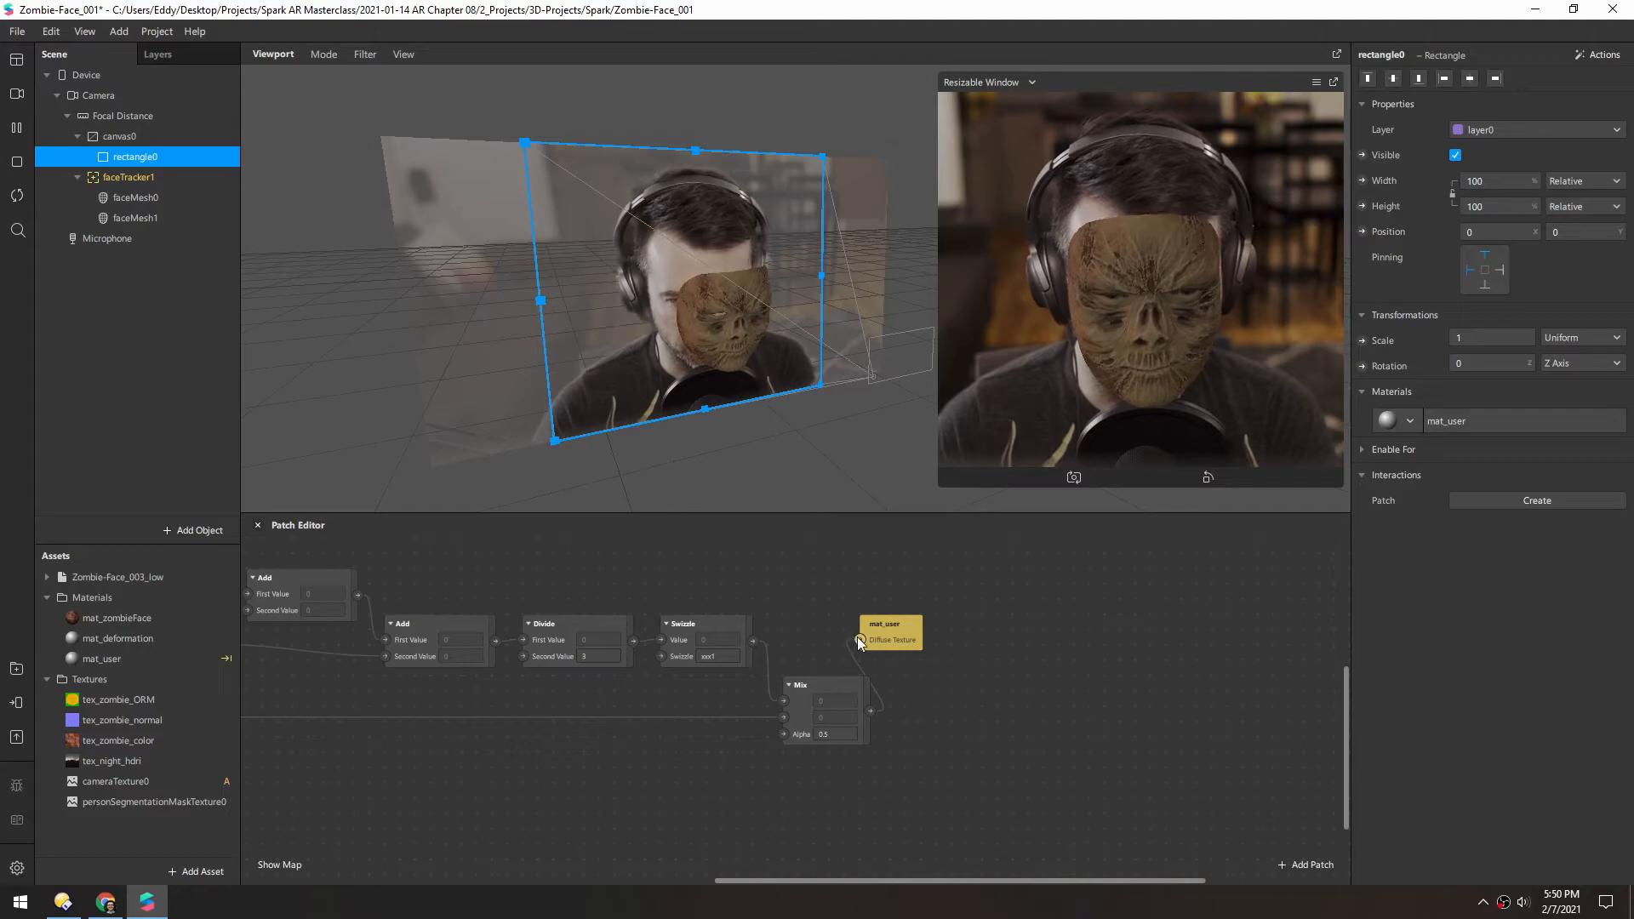
Step: Insert a Vector 4 Add patch before mat_user offsetting colour by -0.1, -0.2, -0.2, 0
drag(885, 629, 1152, 635)
text(-0.2)
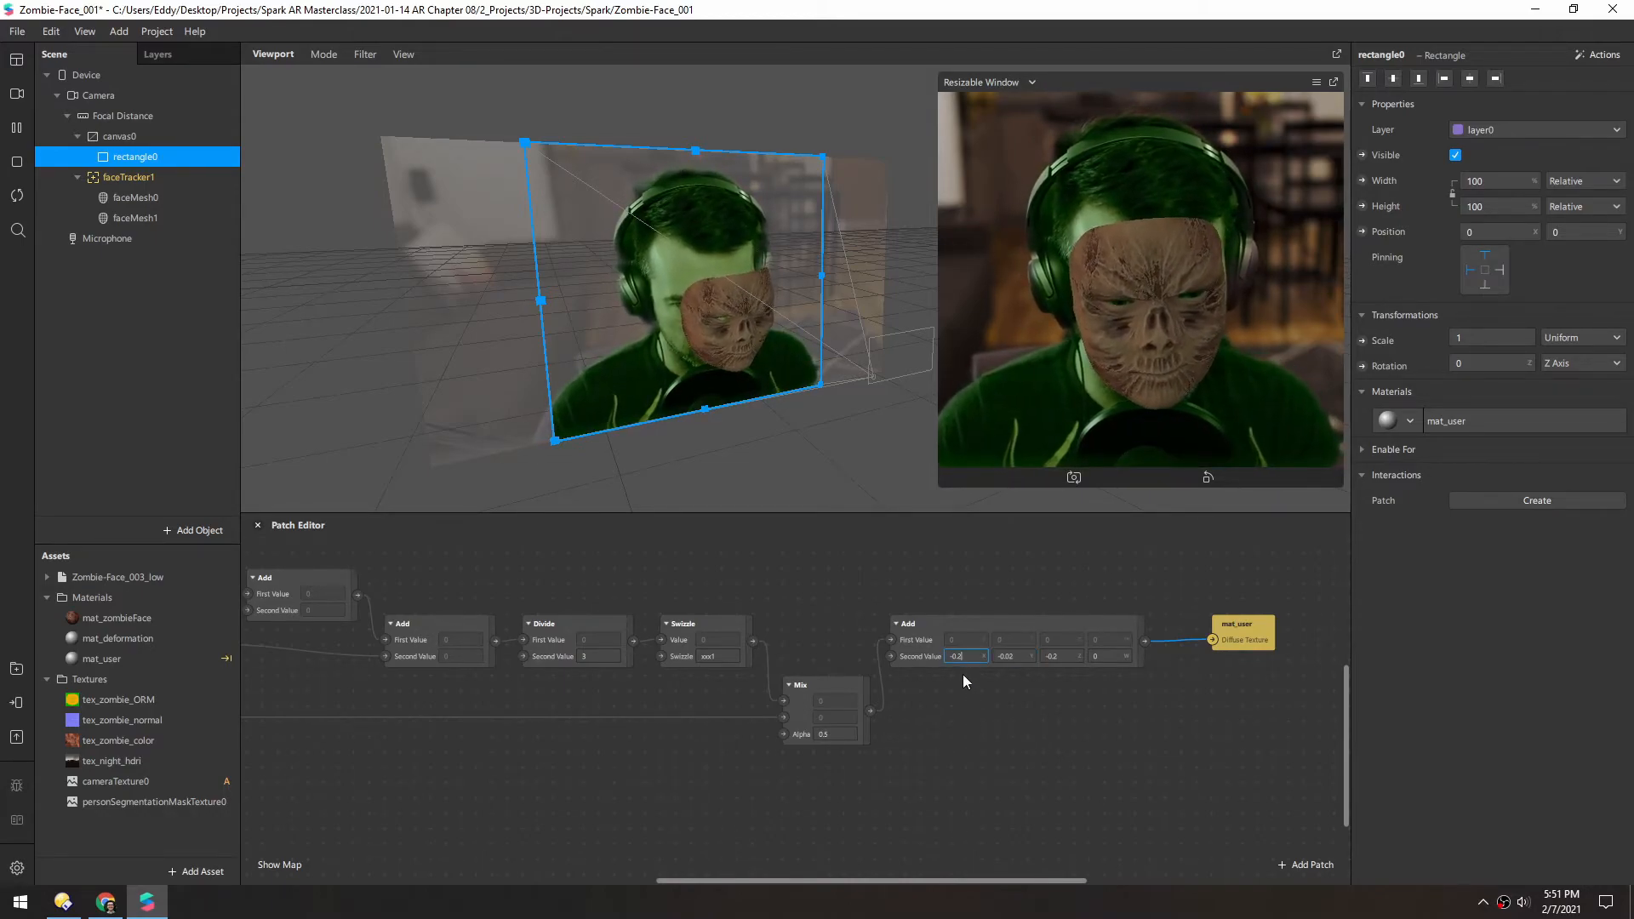
text(-0.05)
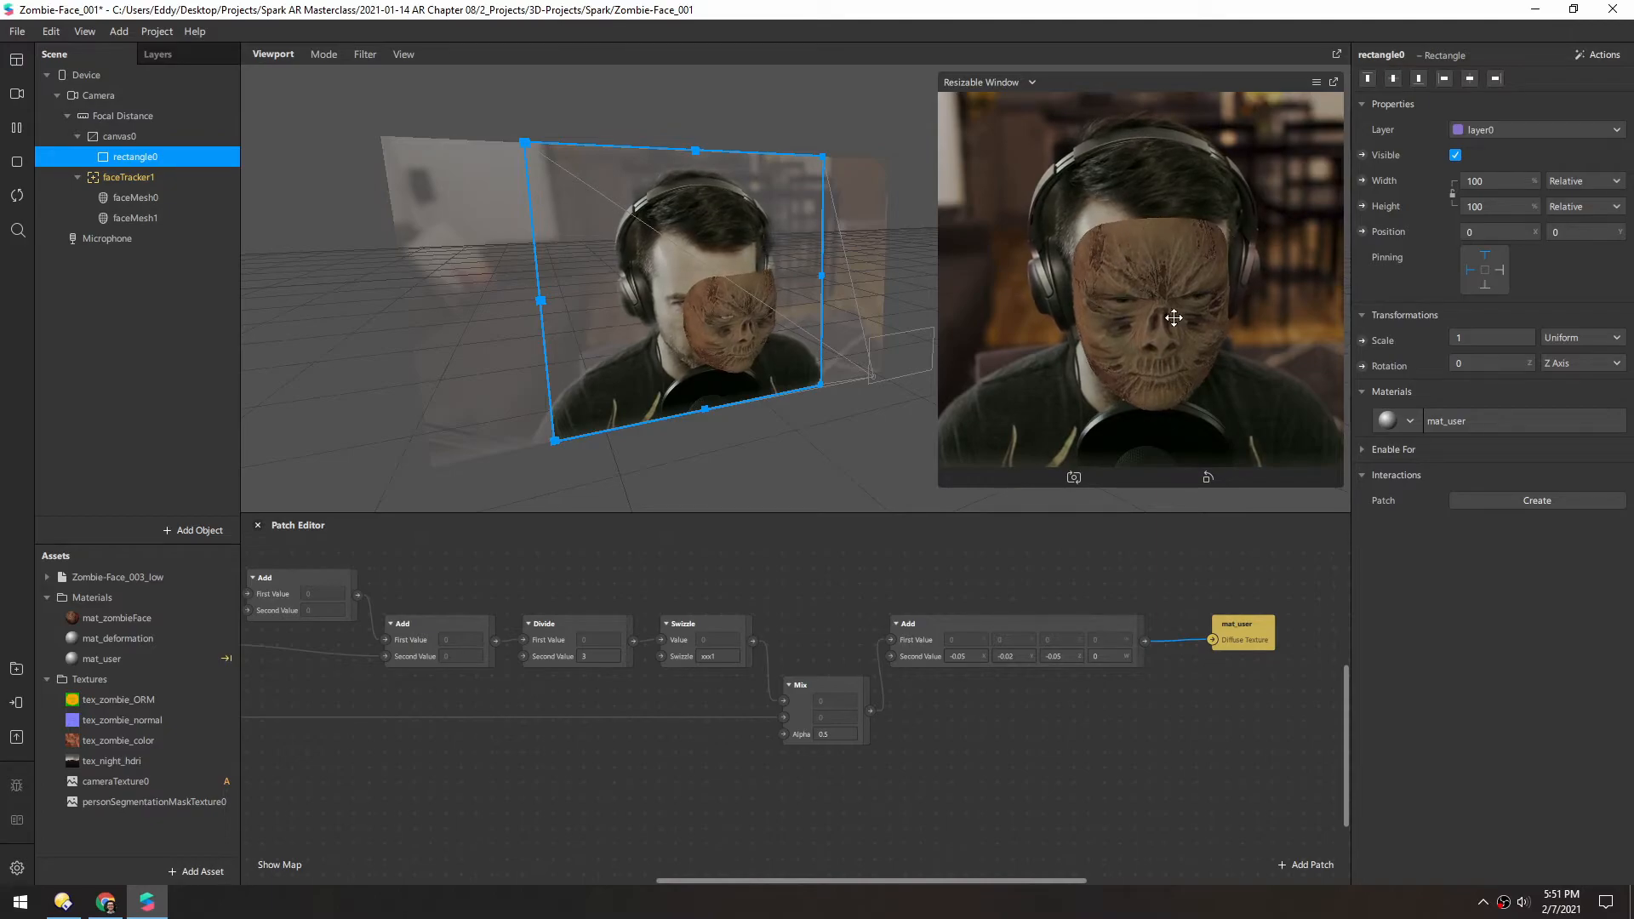
click(1011, 655)
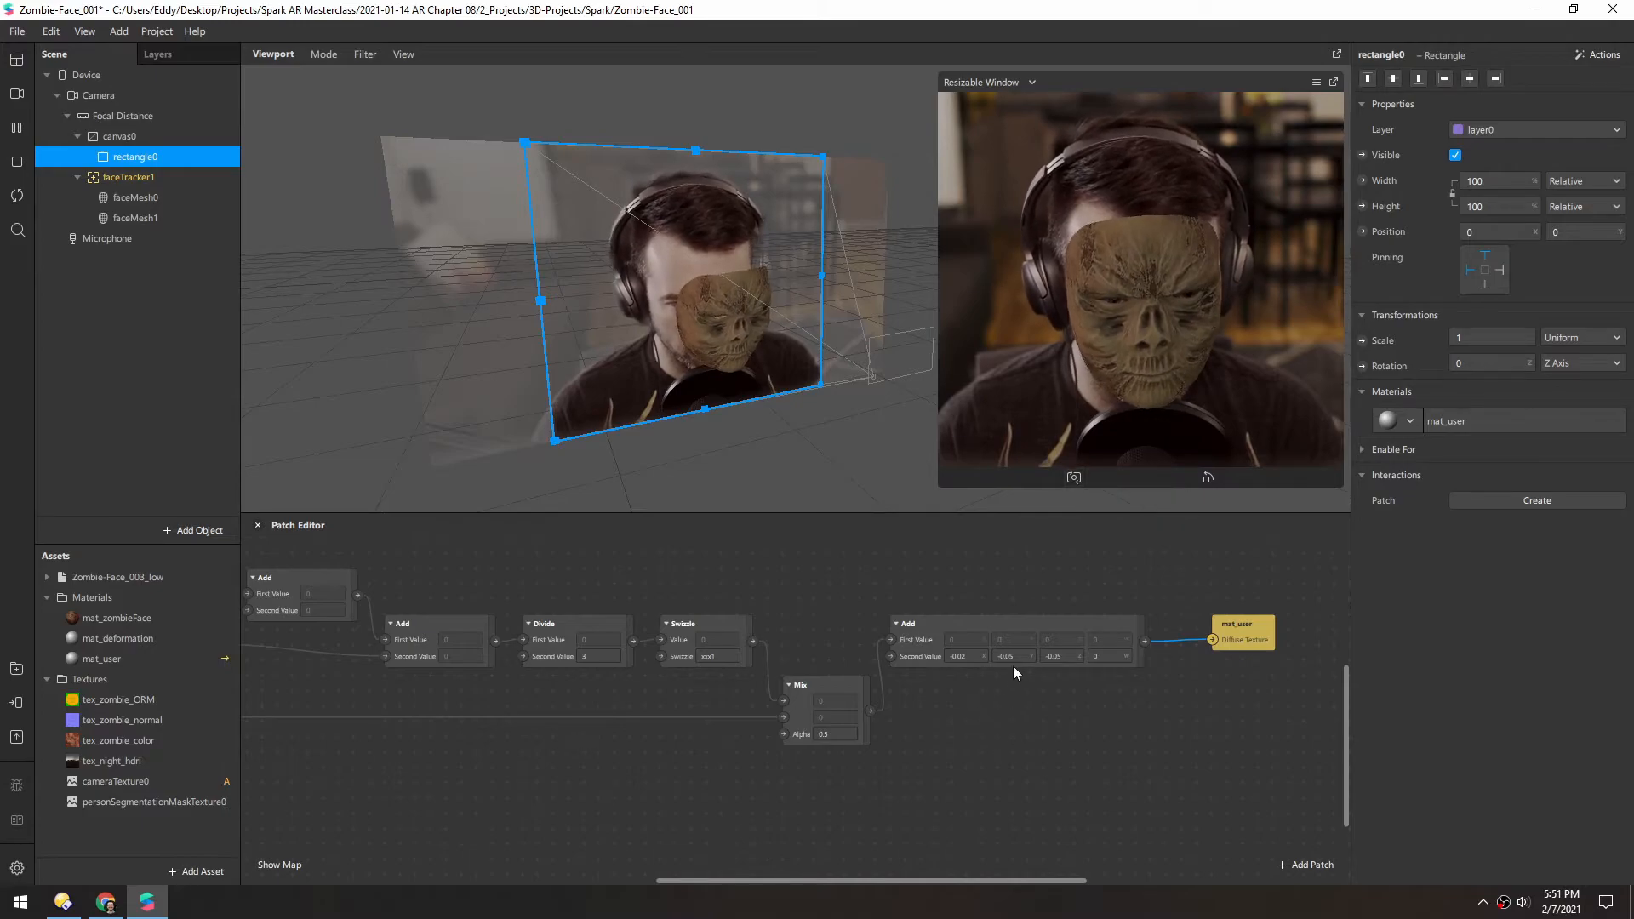
click(1011, 655)
text(-0.2)
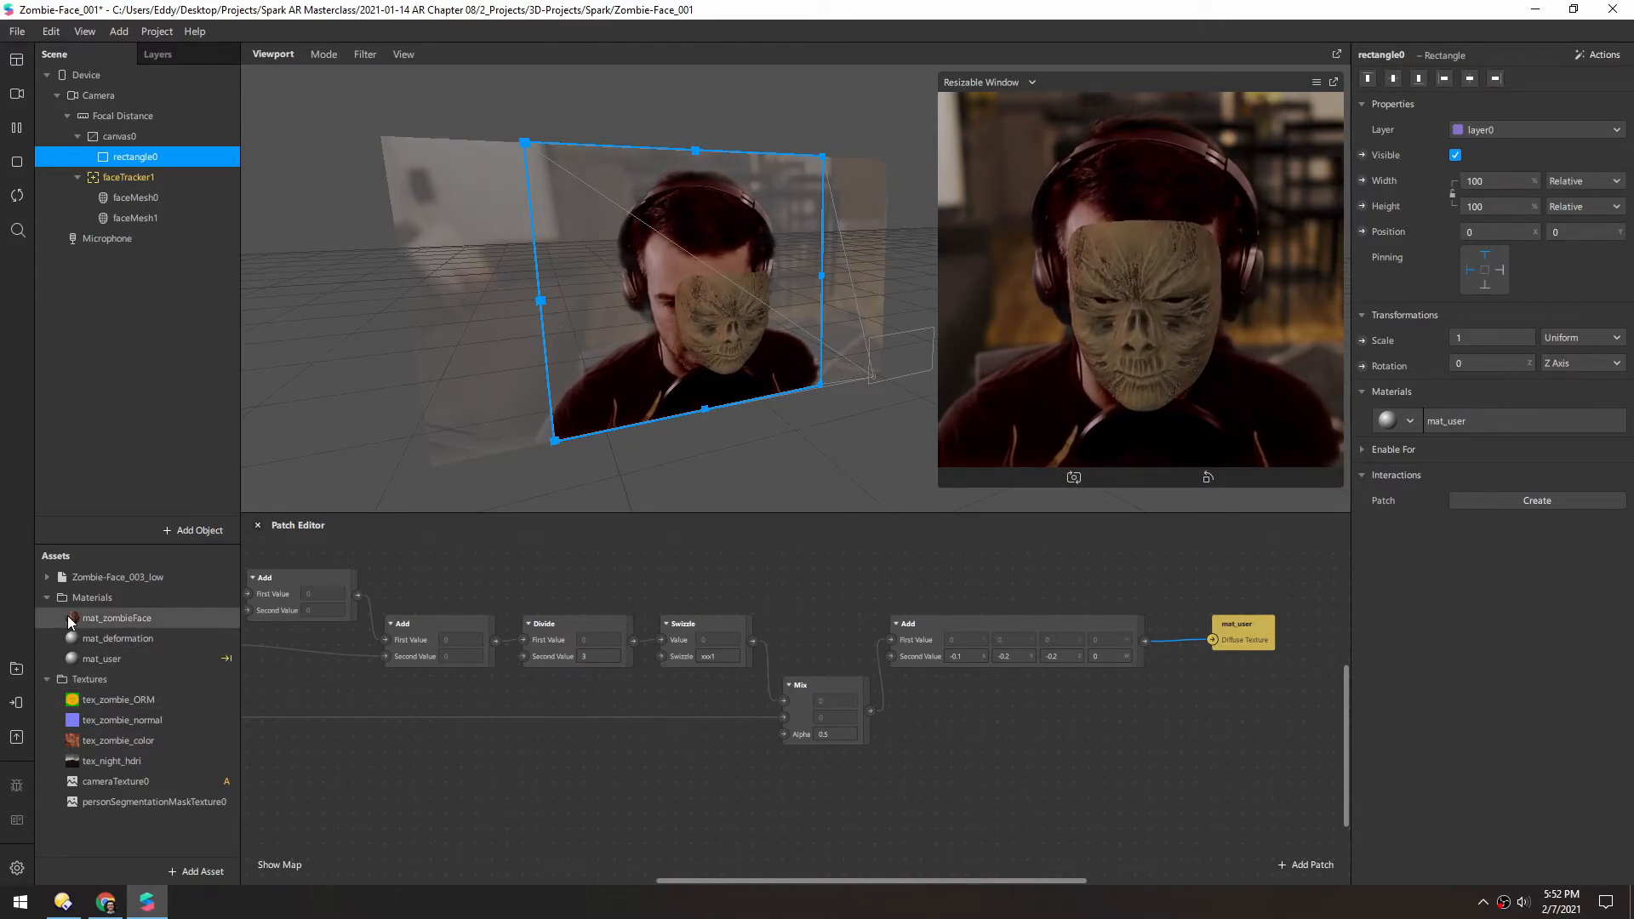
Step: Feed mat_zombieFace's base colour from the tex_zombie_color texture patch in the graph
click(117, 616)
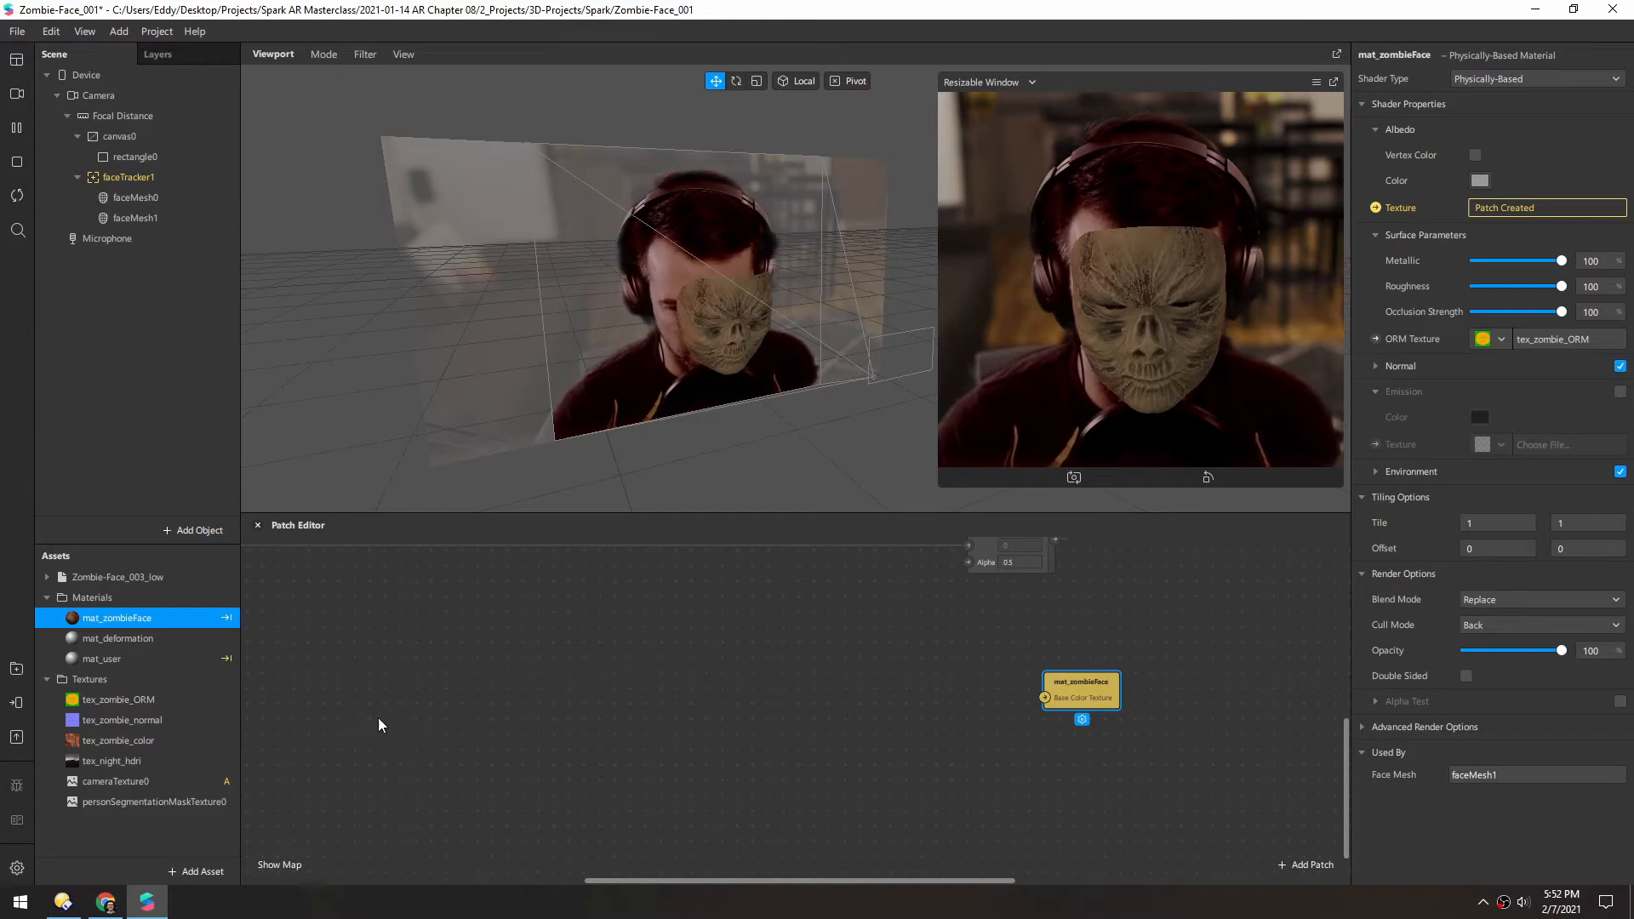
click(117, 740)
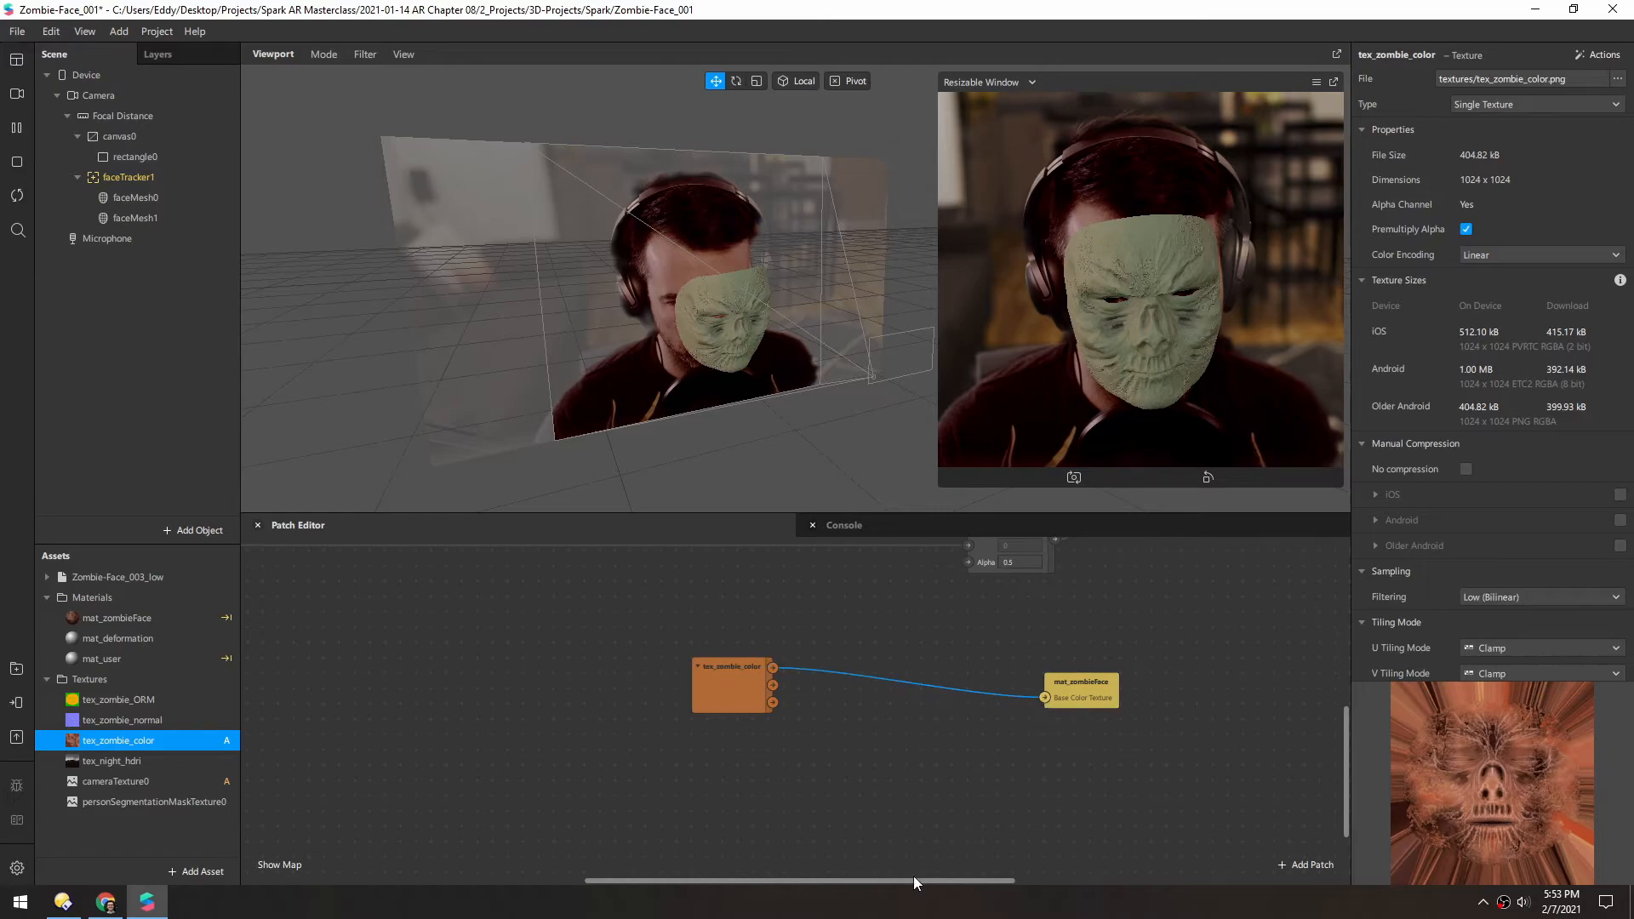
click(716, 677)
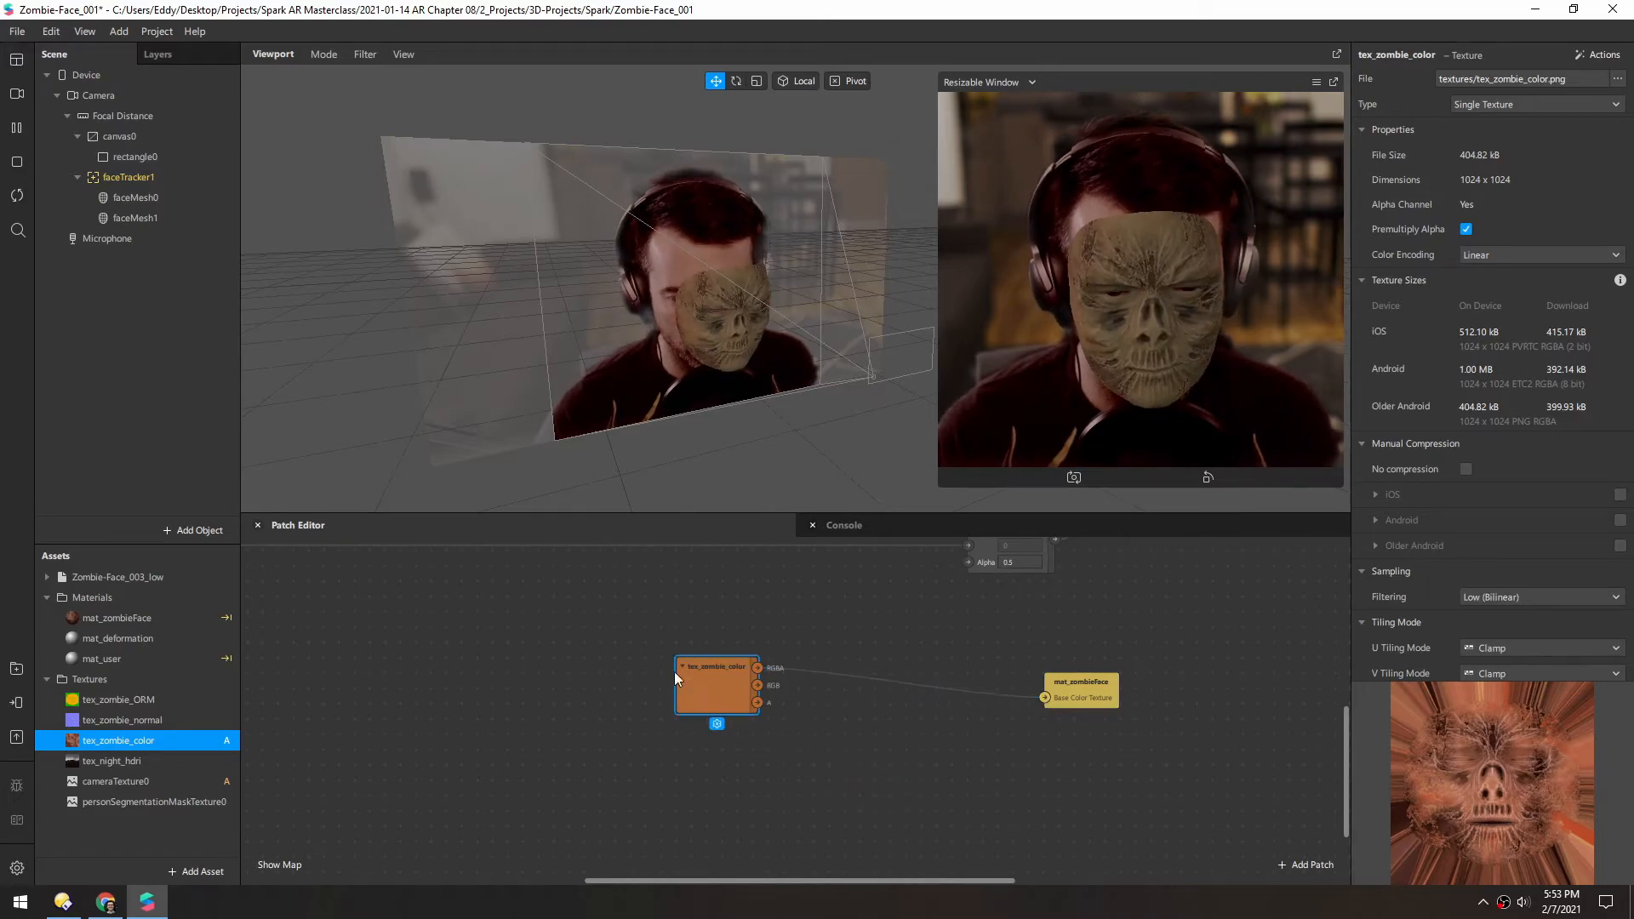
Step: Add Pack and SDF Circle patches to the face material graph
click(1306, 864)
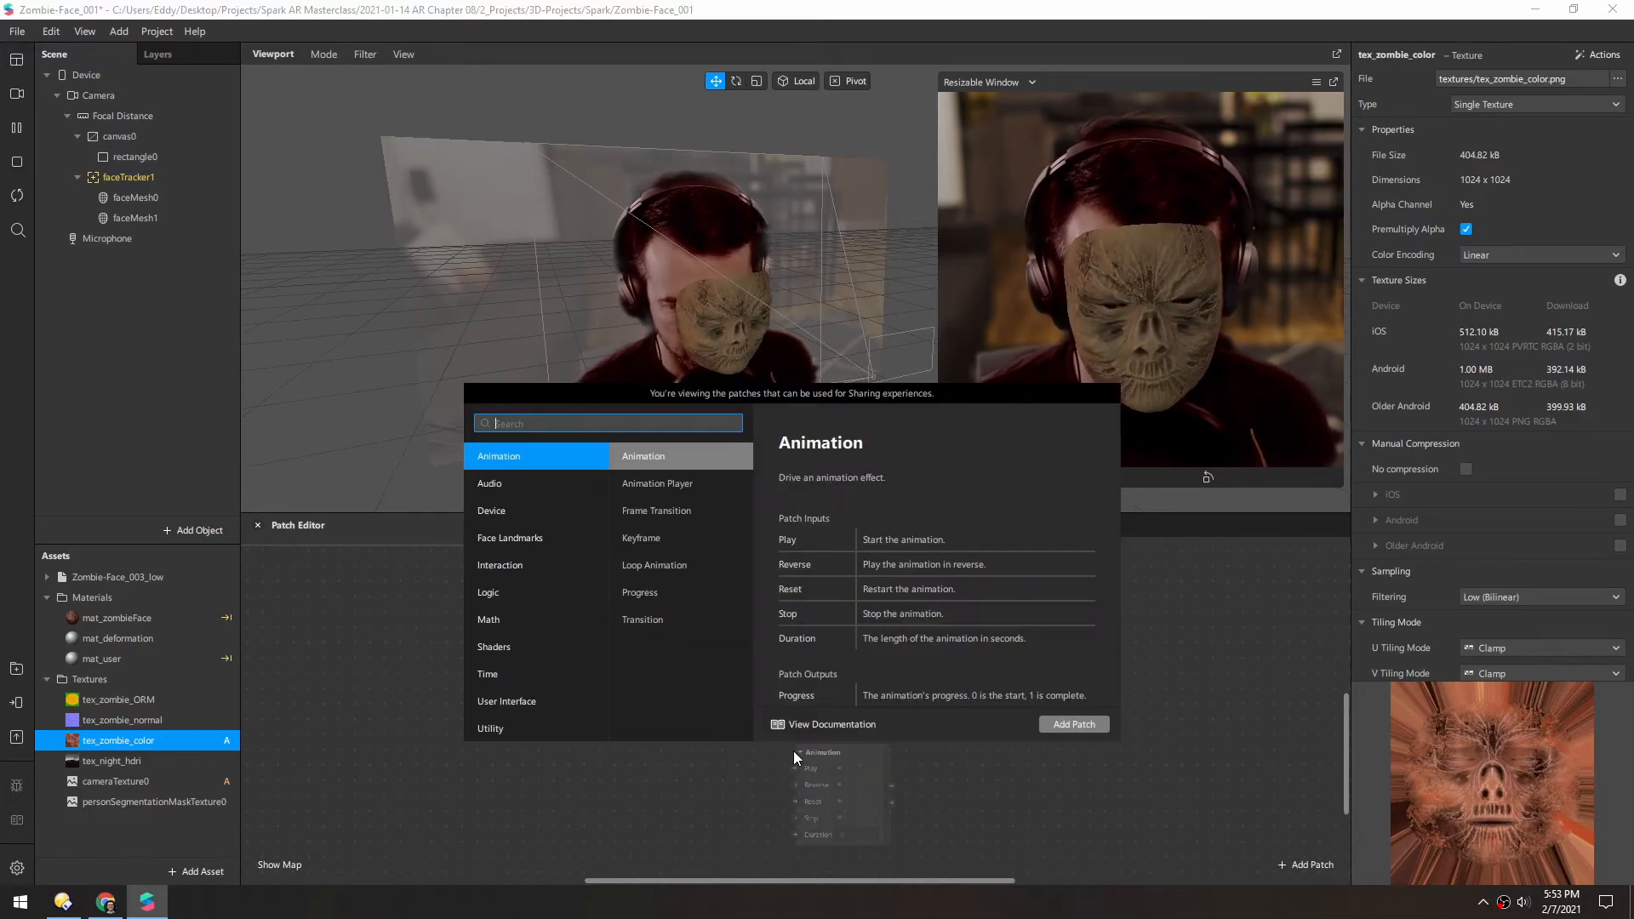
text(pack)
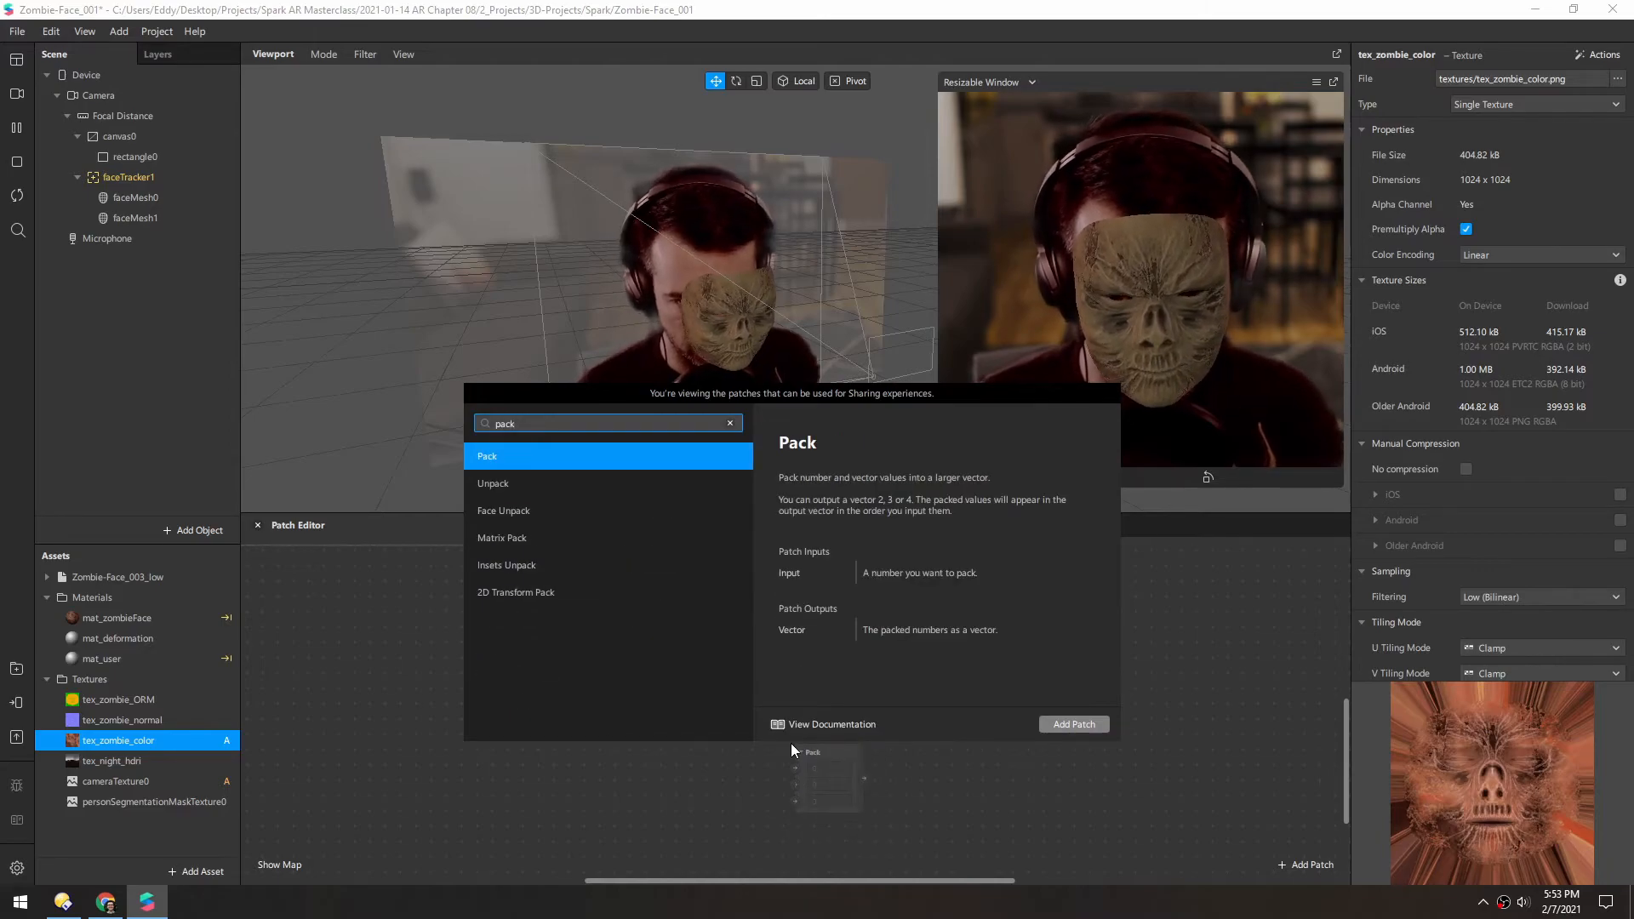
click(1074, 725)
text(ci)
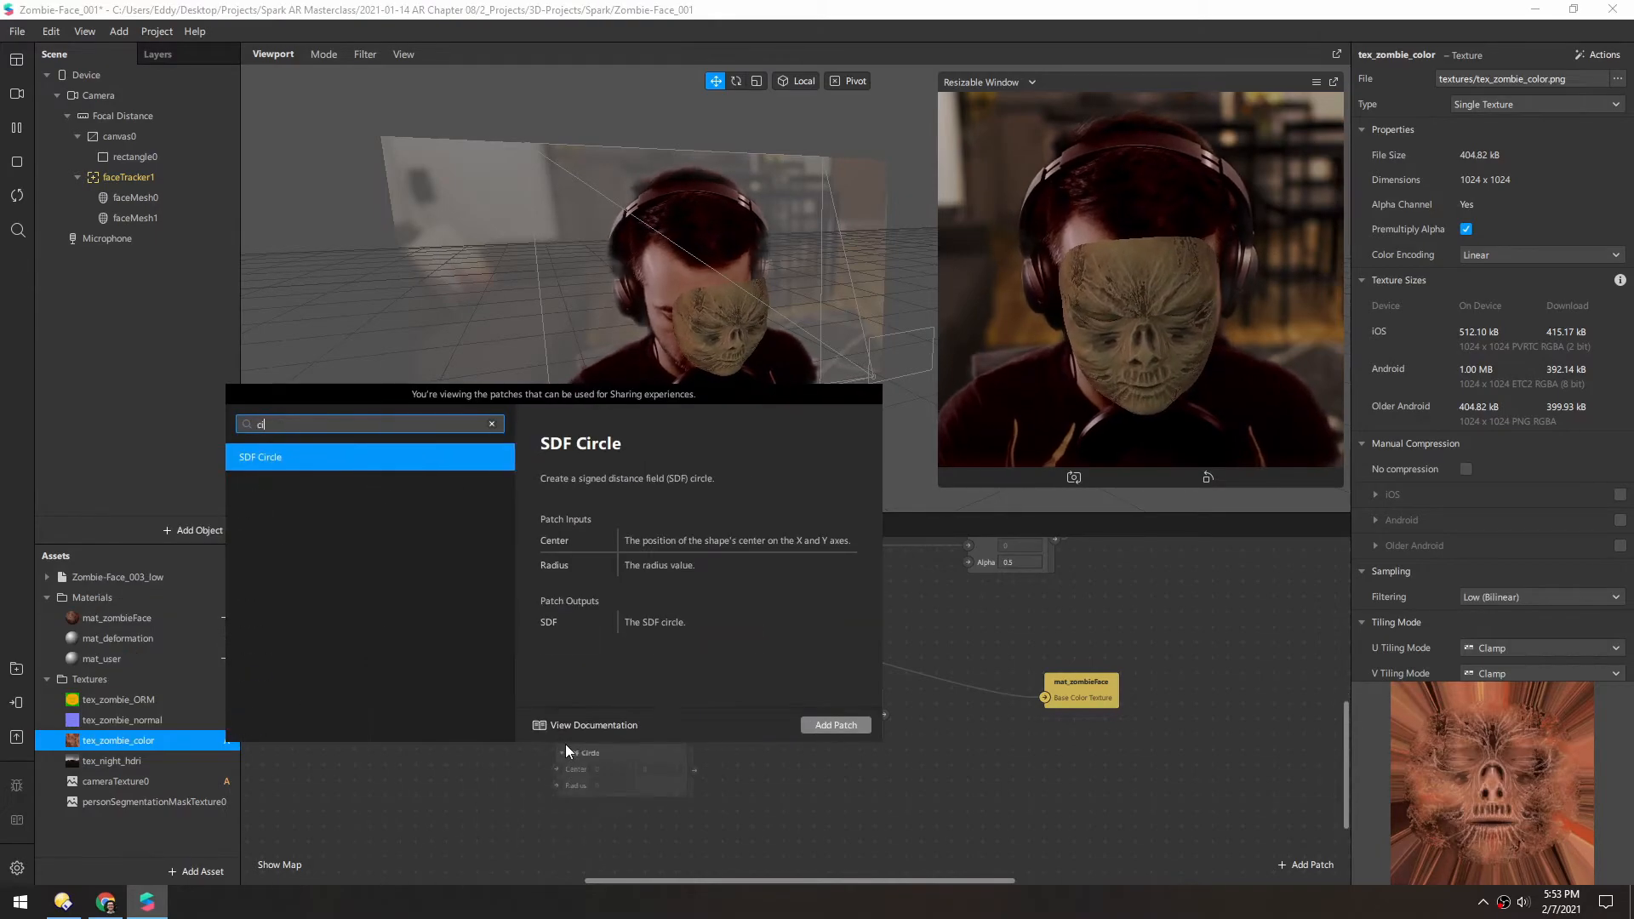
click(834, 724)
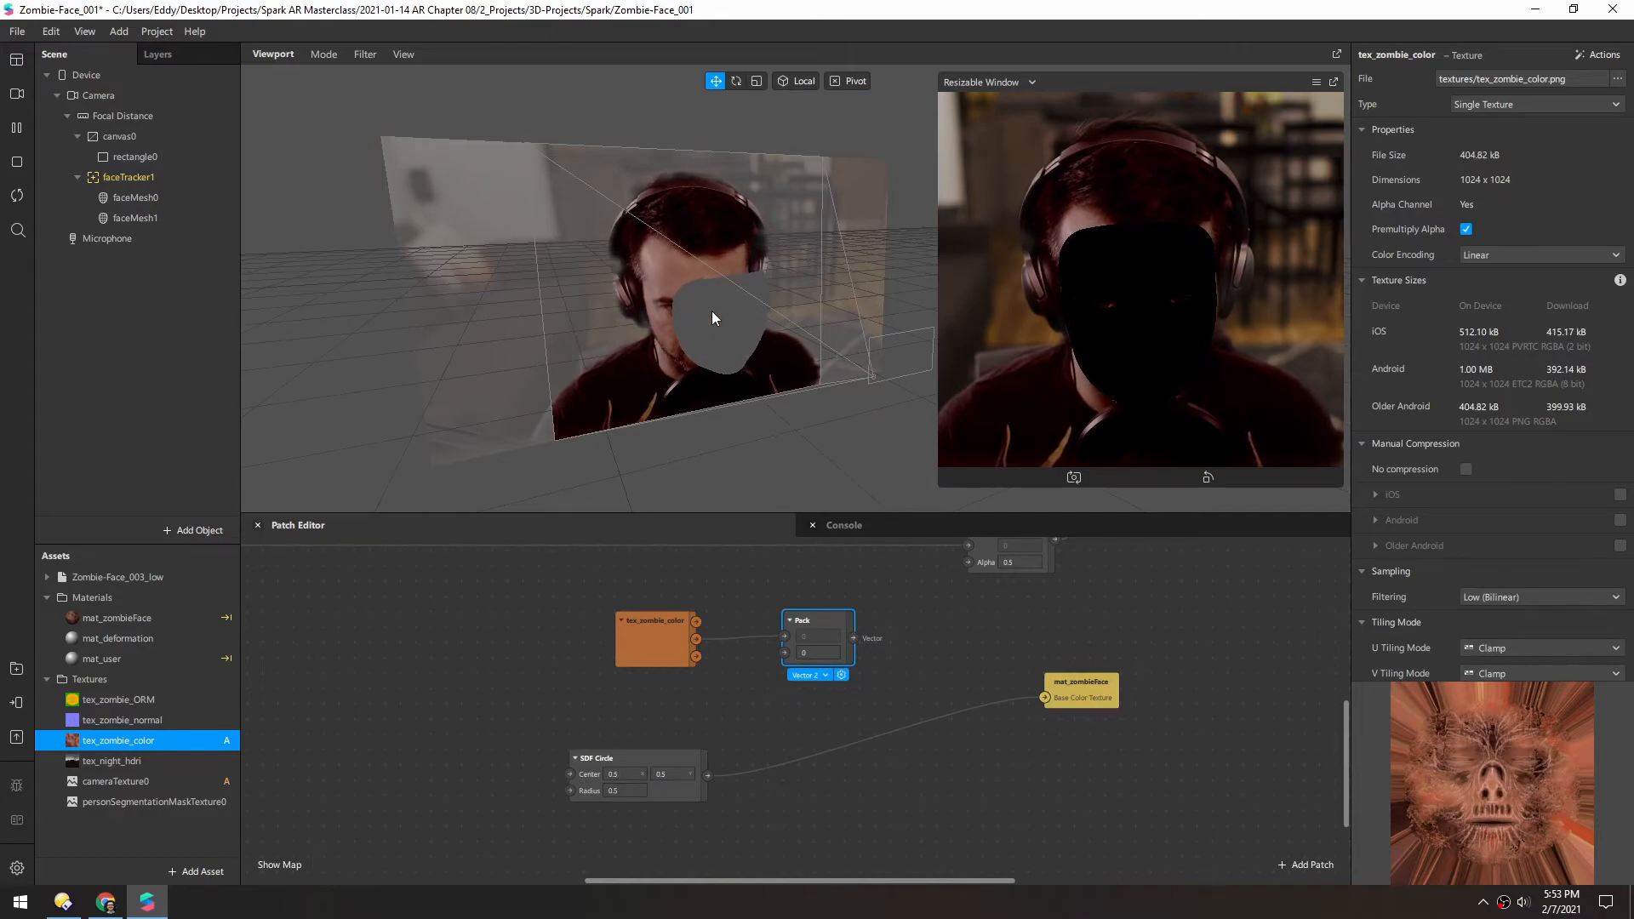
Step: Add a Smooth Step (0.2) fed by SDF Circle into the zombie face Base Color Texture
click(1306, 865)
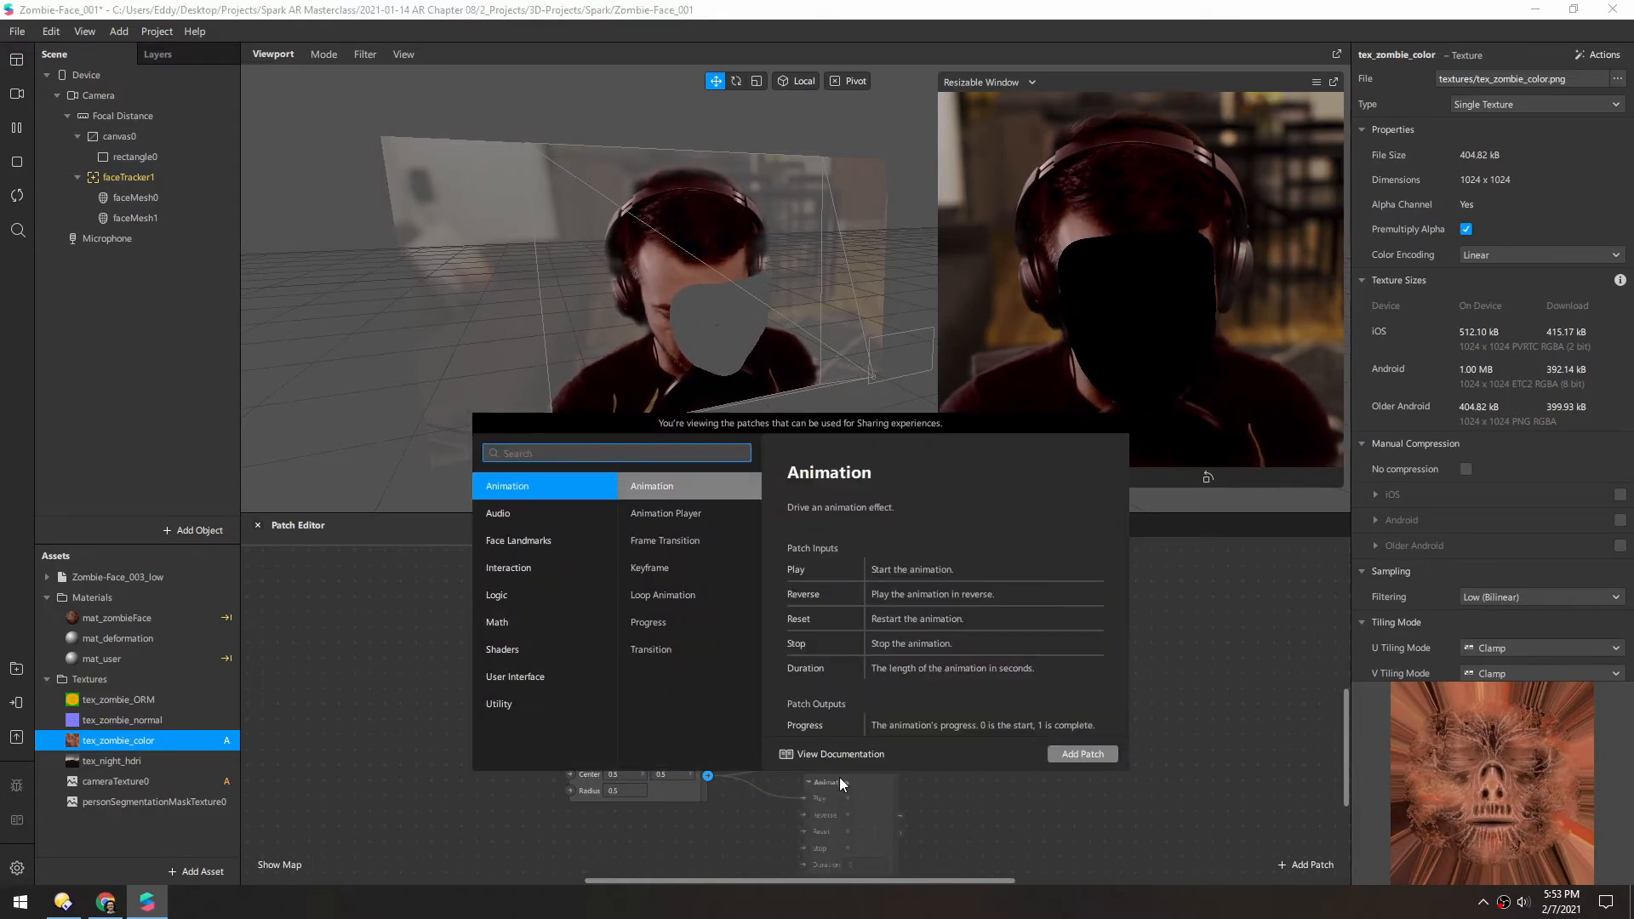
text(step)
text(-0.5)
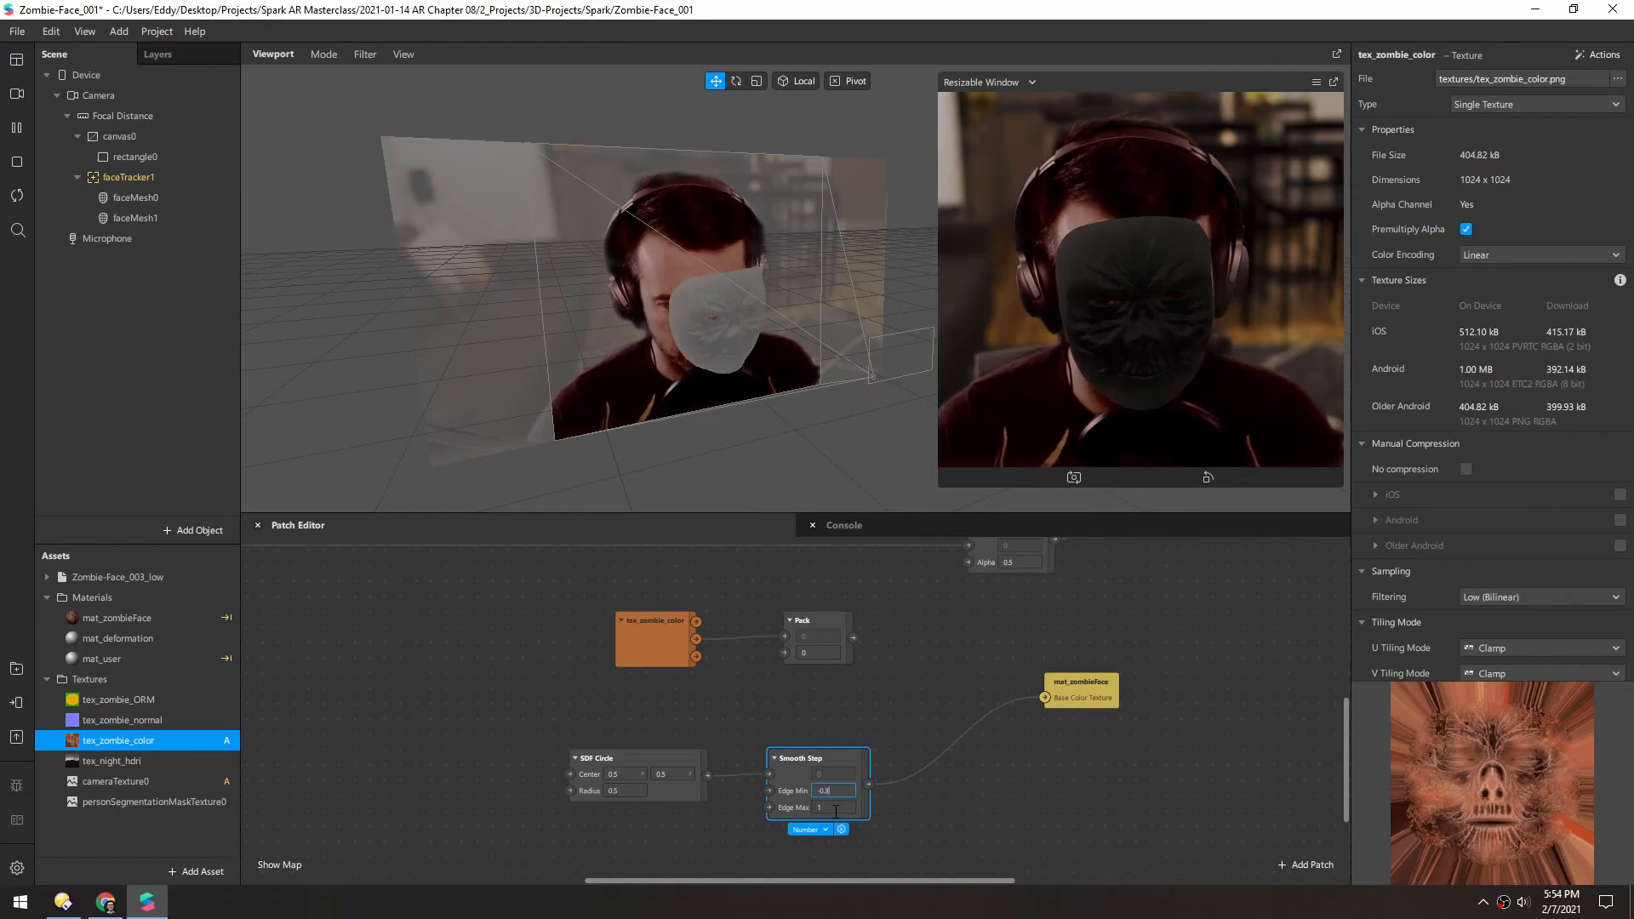
text(0.2)
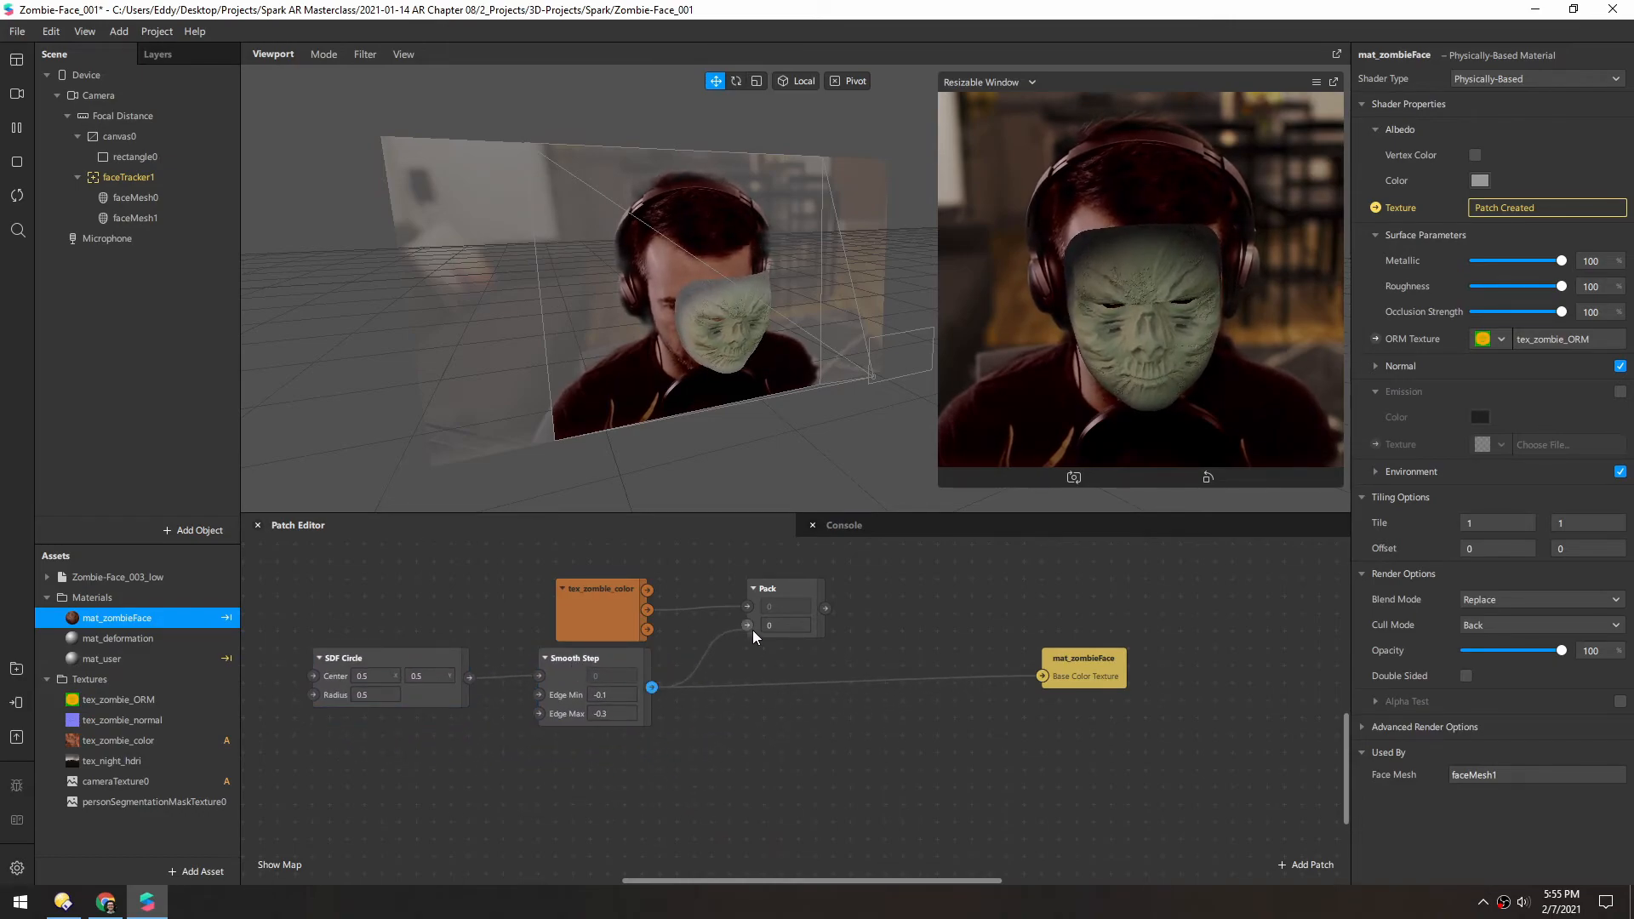
Step: Feed the Smooth Step circle into Pack's alpha and set the face material Blend Mode to Alpha
drag(648, 686, 745, 623)
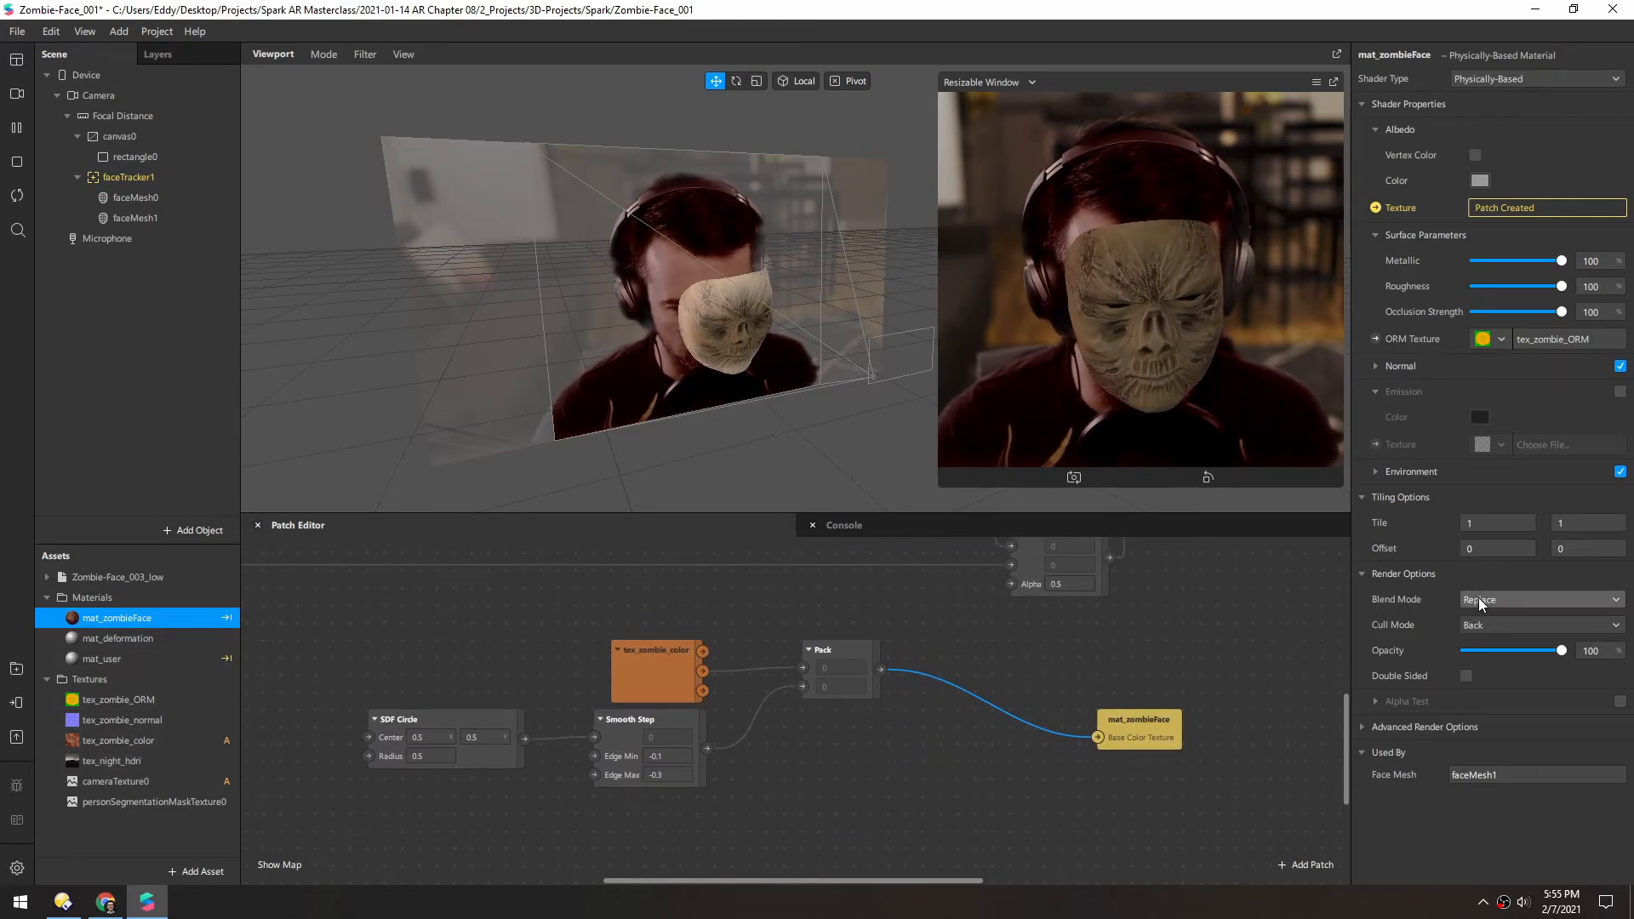
click(1540, 599)
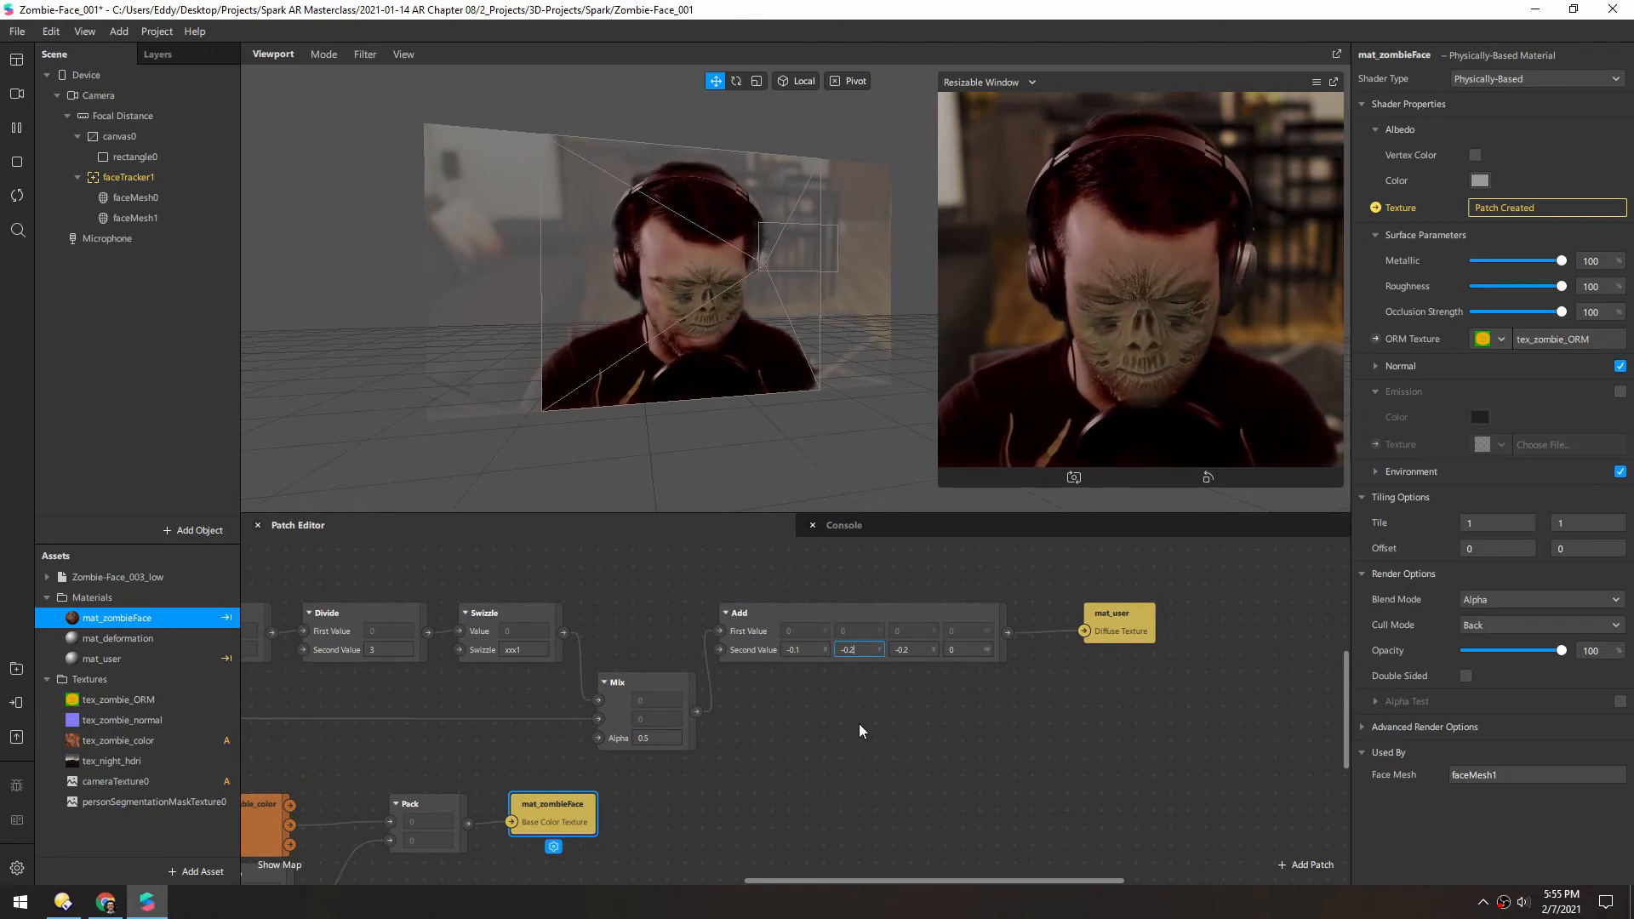
Step: Set the Add patch offsets to -0.1, -0.1, -0.2 and the albedo colour to white #ffffff
text(-0.1)
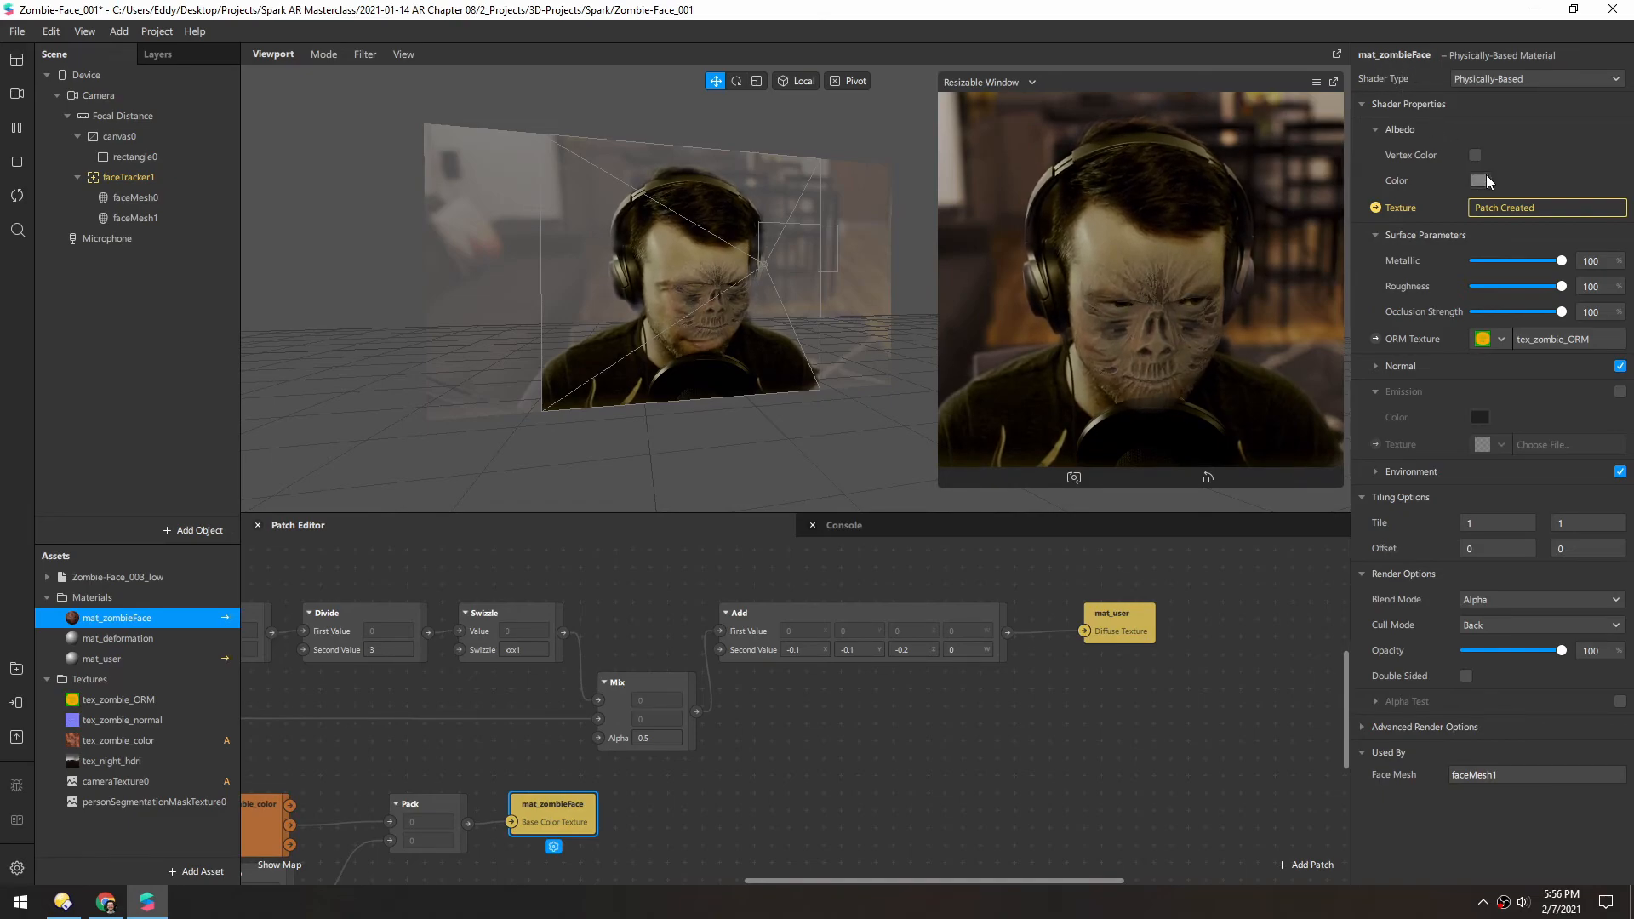
click(1477, 181)
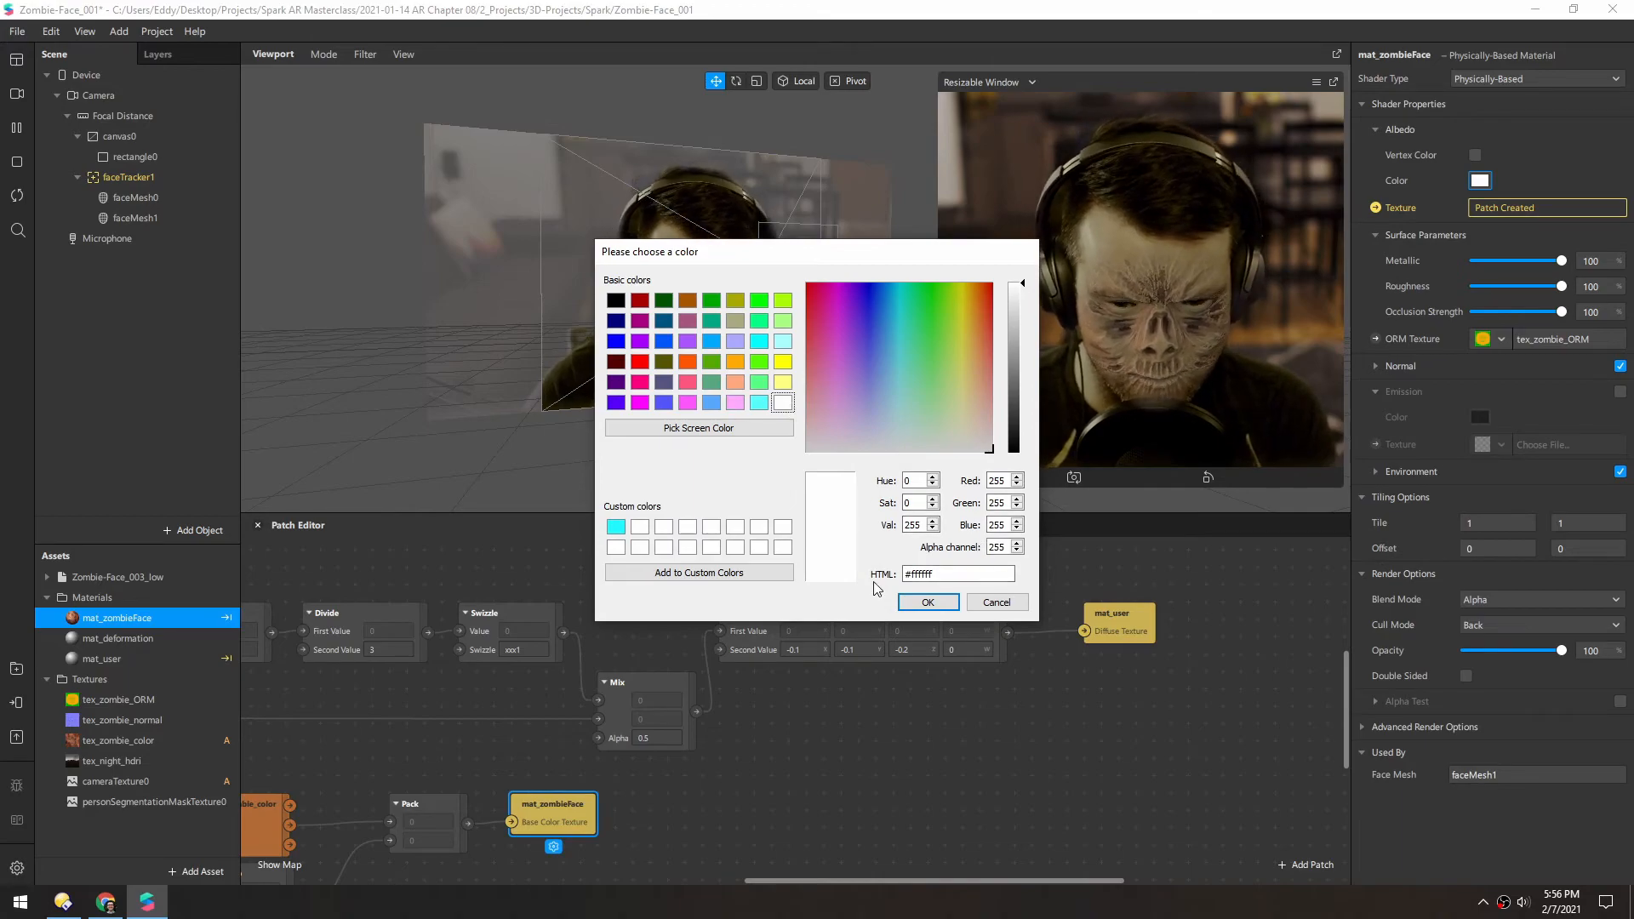
click(926, 601)
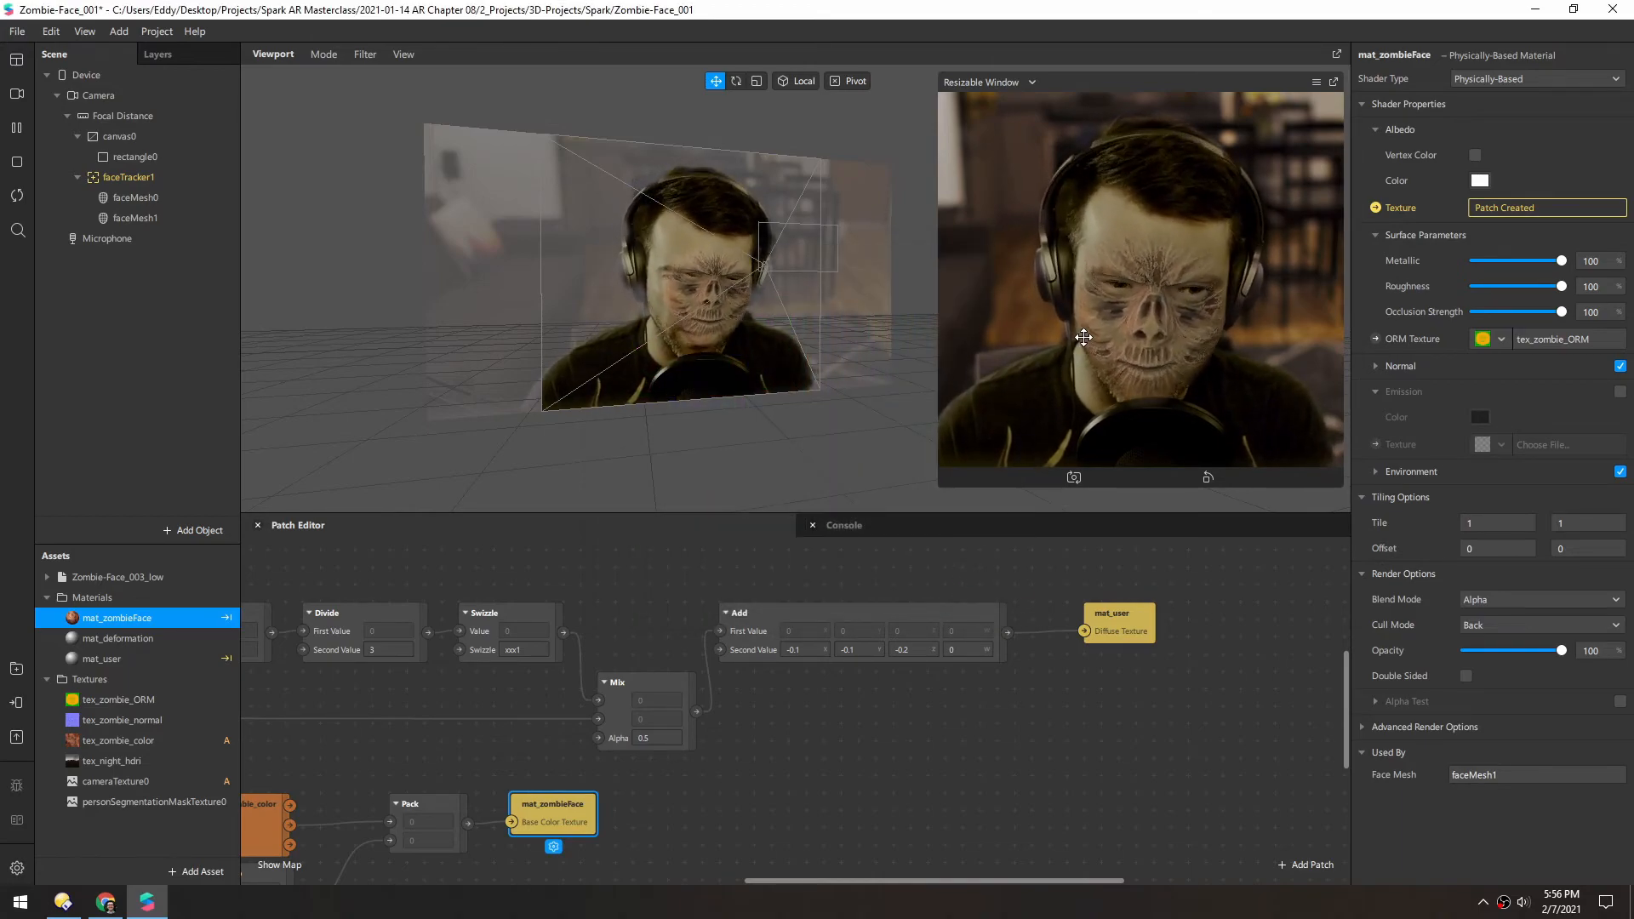